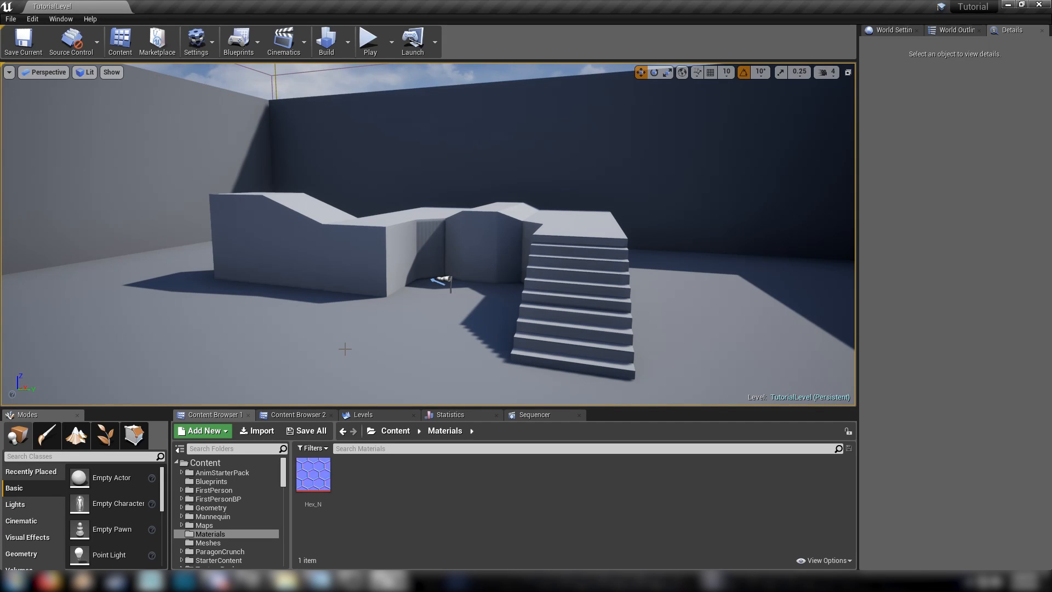
{"action": "mouse_move", "coordinate": [319, 332]}
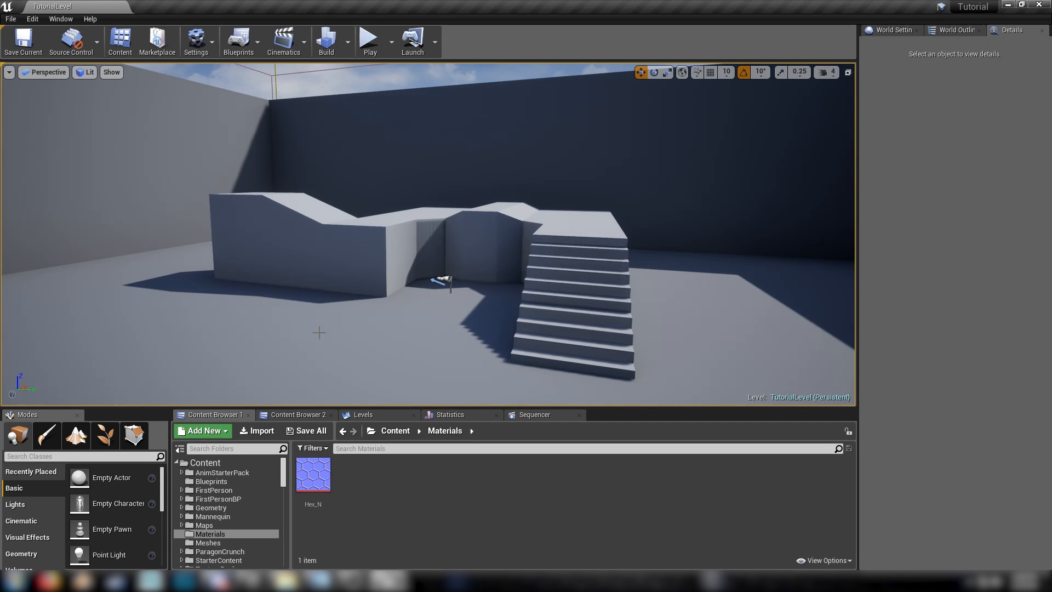
{"action": "mouse_move", "coordinate": [254, 326]}
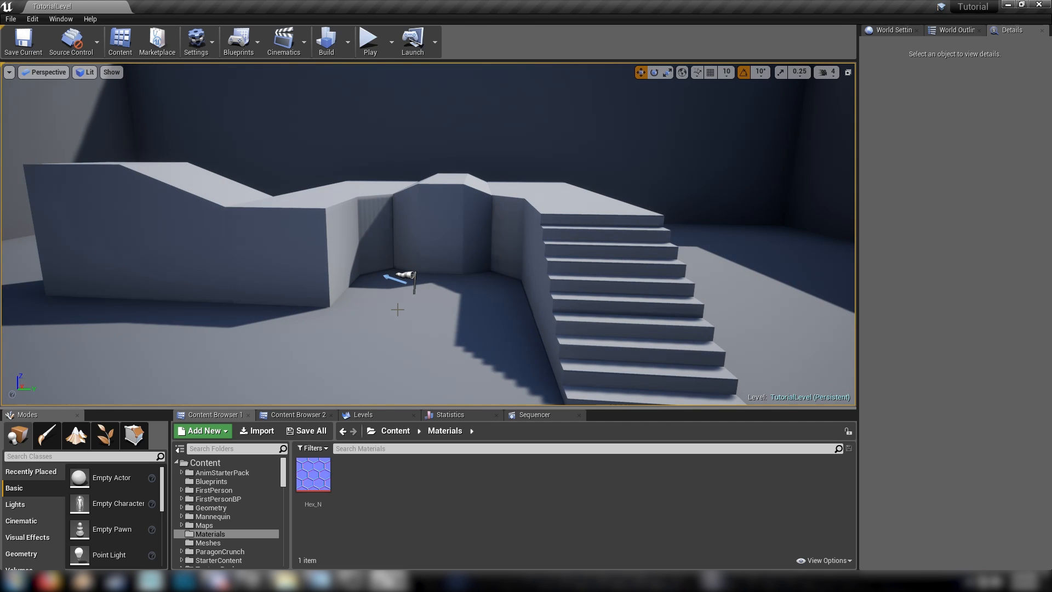
{"action": "mouse_move", "coordinate": [417, 531]}
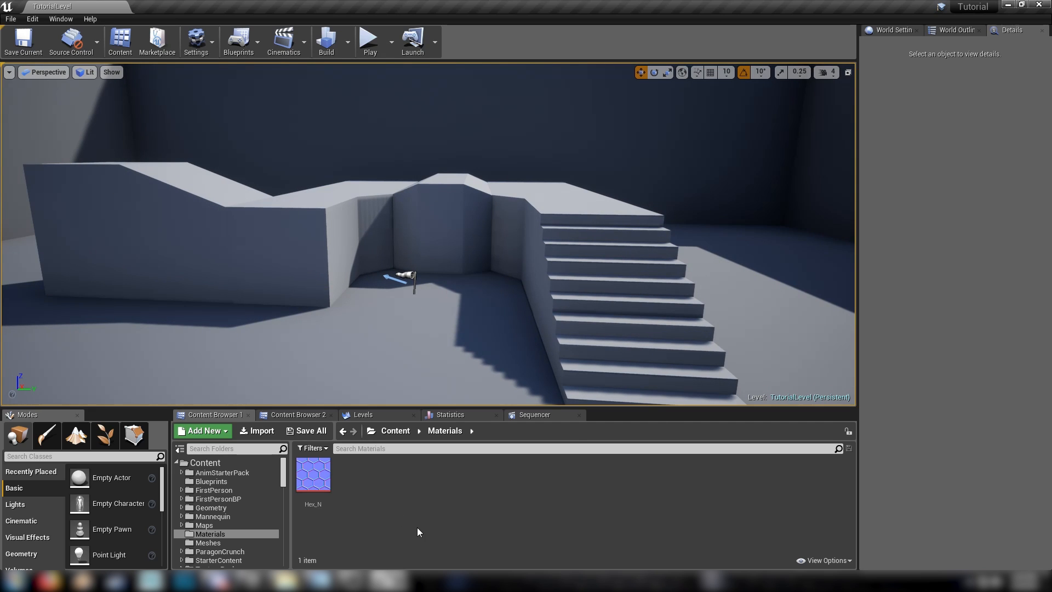
Preview Hex_N, then create the Armor_PP material and open it in the Material Editor.
{"action": "double_click", "coordinate": [311, 473]}
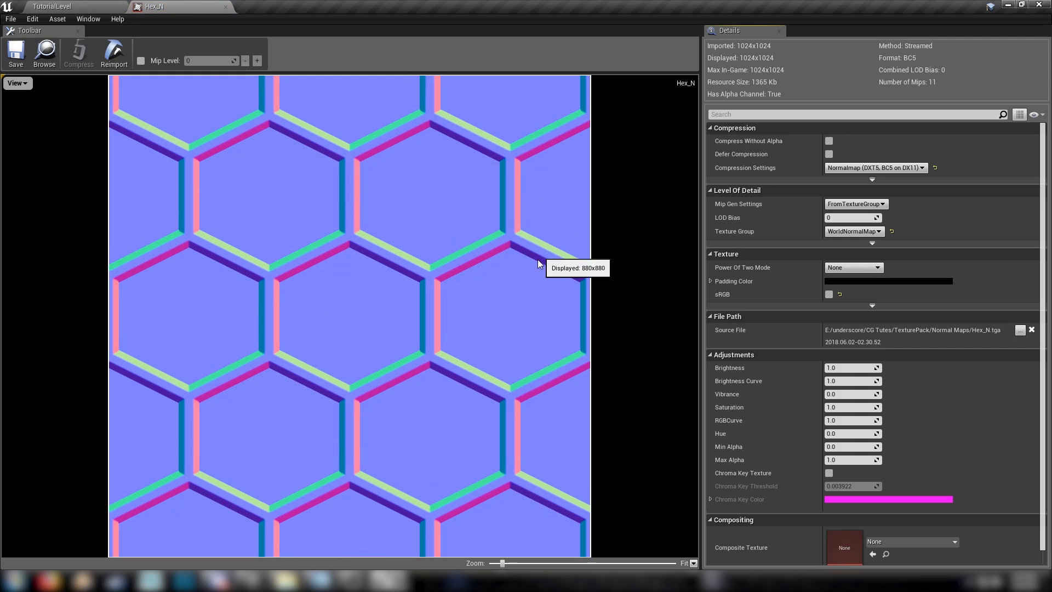
{"action": "mouse_move", "coordinate": [584, 325]}
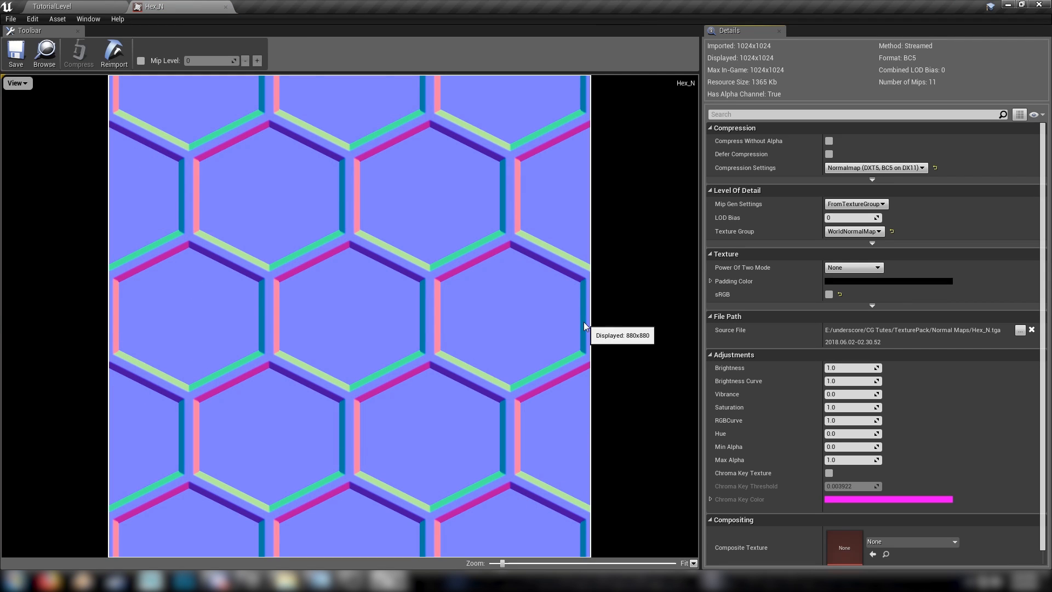
{"action": "mouse_move", "coordinate": [226, 9]}
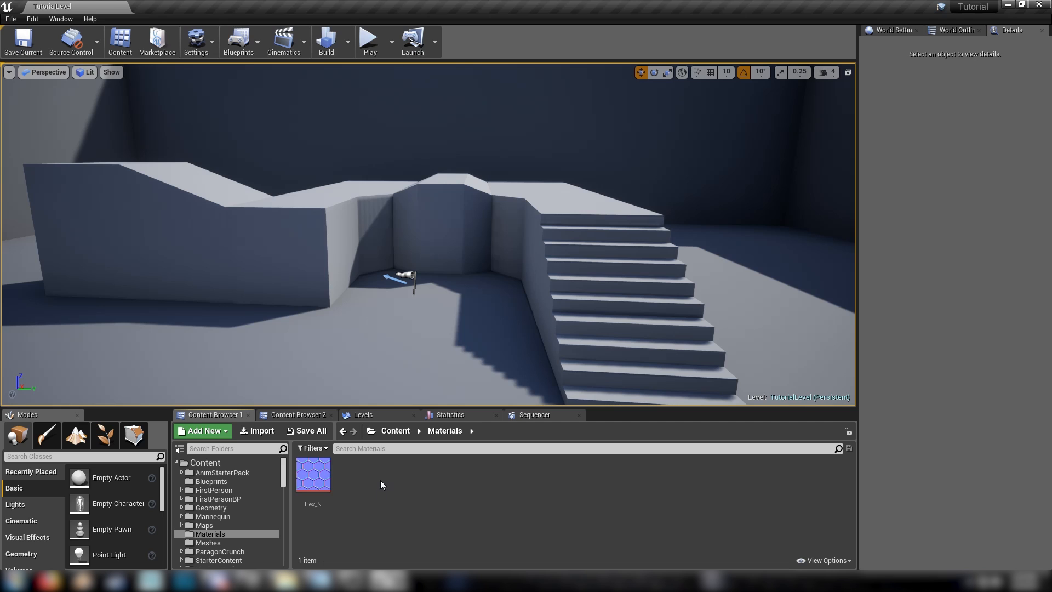
{"action": "left_click", "coordinate": [202, 430]}
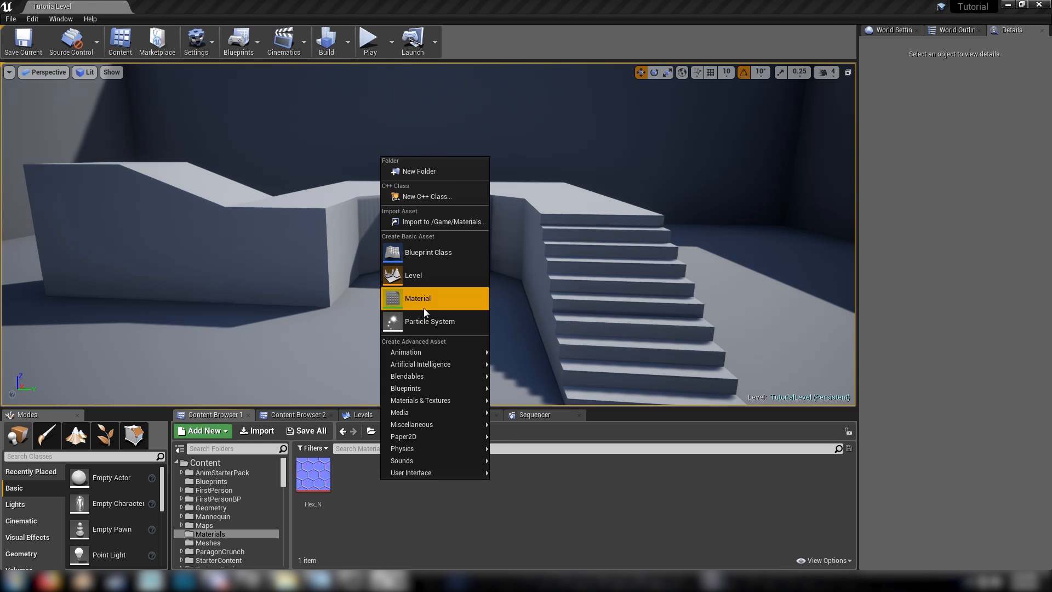
{"action": "left_click", "coordinate": [417, 298]}
{"action": "type", "text": "Armor_PP"}
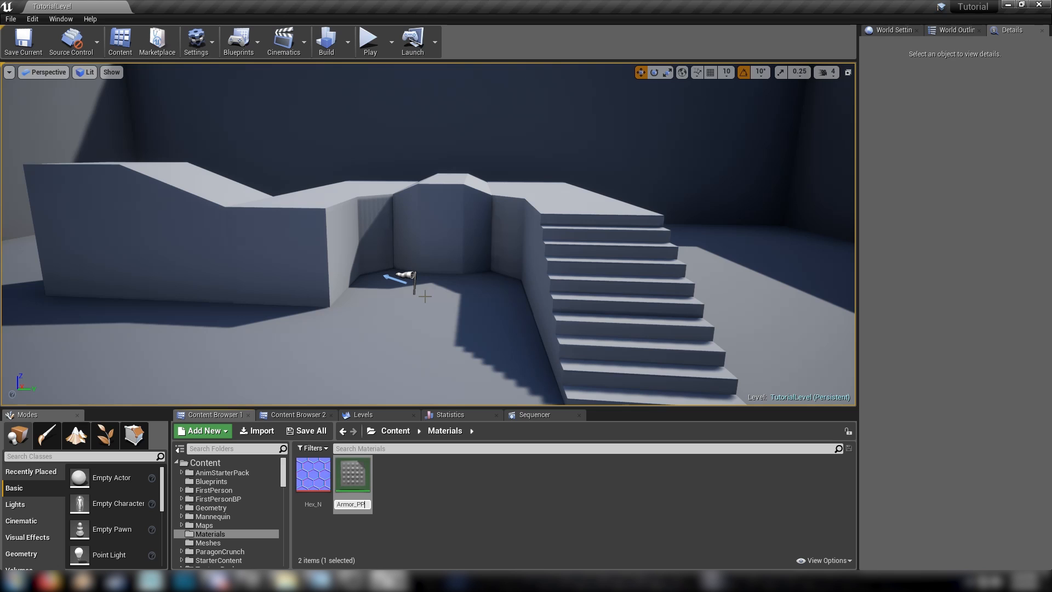
{"action": "left_click", "coordinate": [313, 474]}
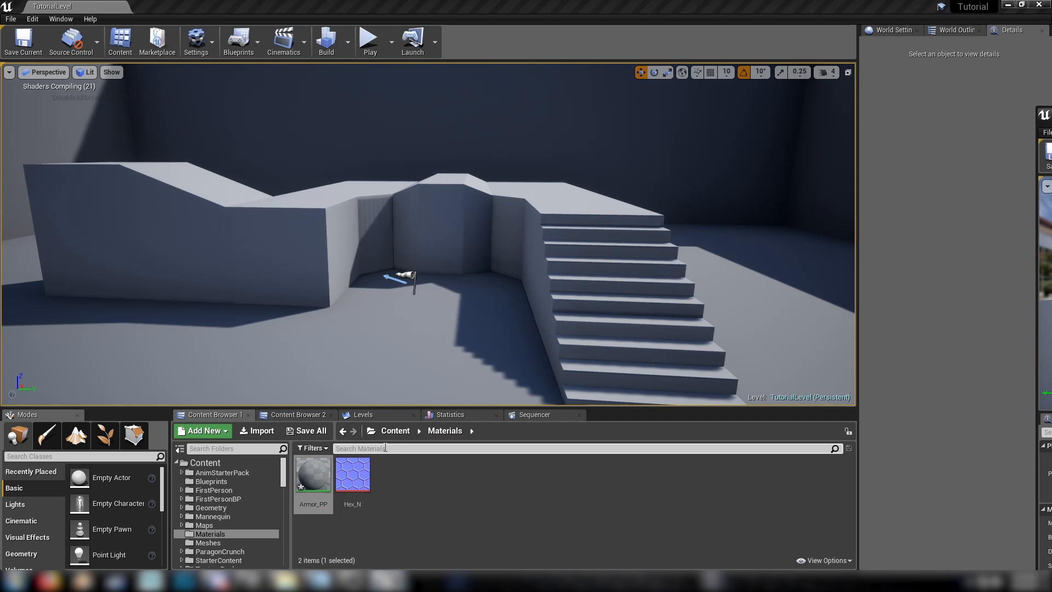
{"action": "double_click", "coordinate": [313, 474]}
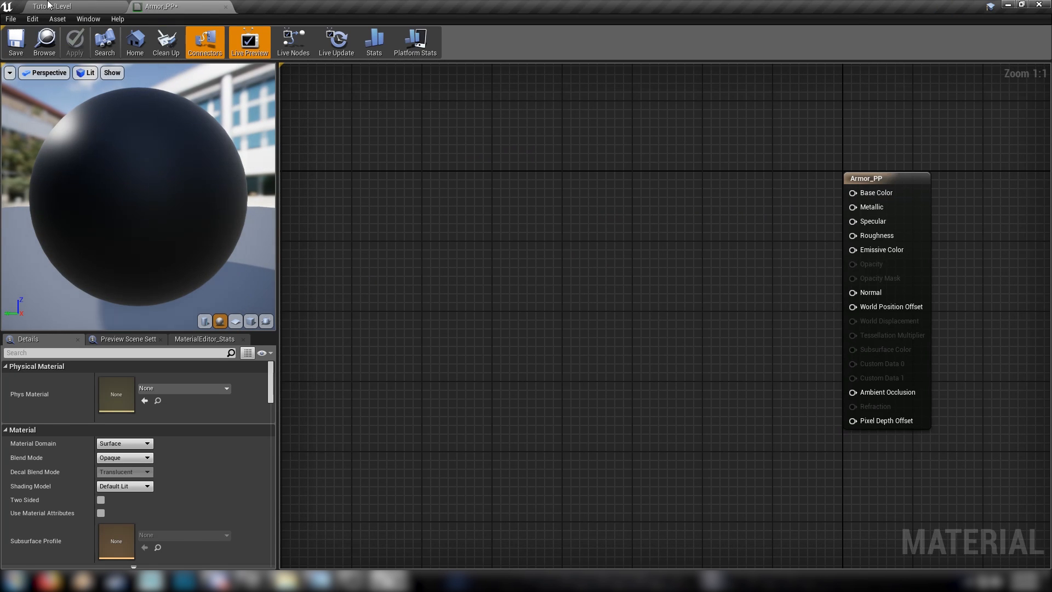
Bring the Hex_N texture into Armor_PP and add a TextureCoordinate node.
{"action": "left_click", "coordinate": [53, 6]}
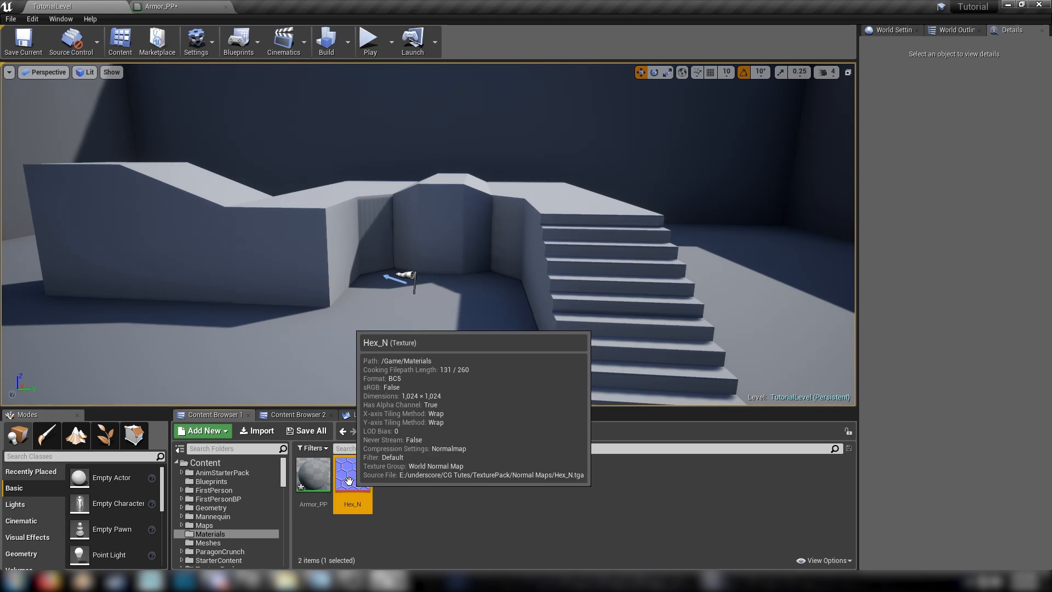
{"action": "double_click", "coordinate": [313, 472]}
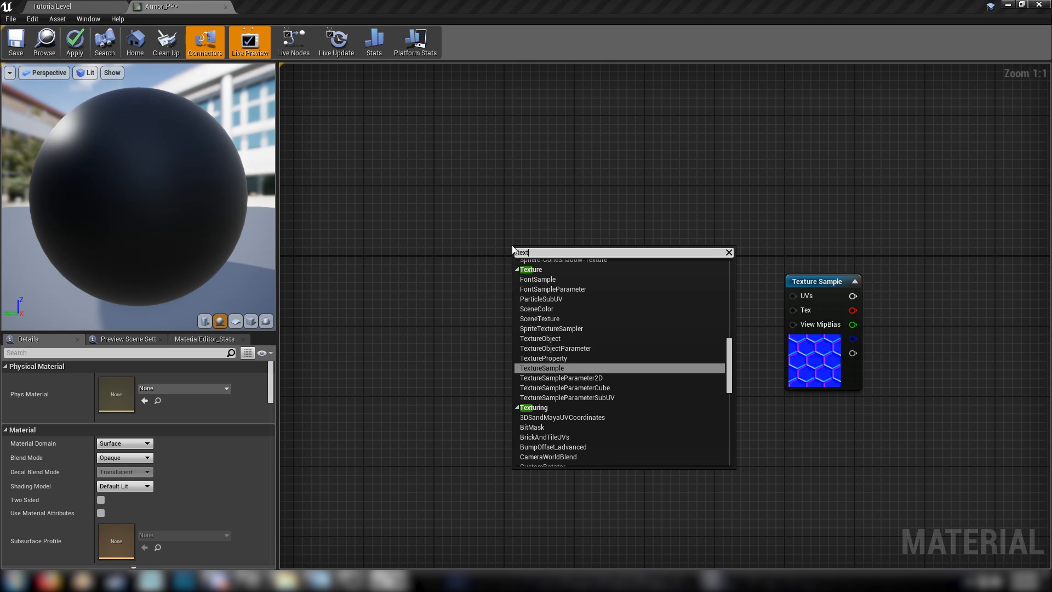
{"action": "type", "text": "texturecoo"}
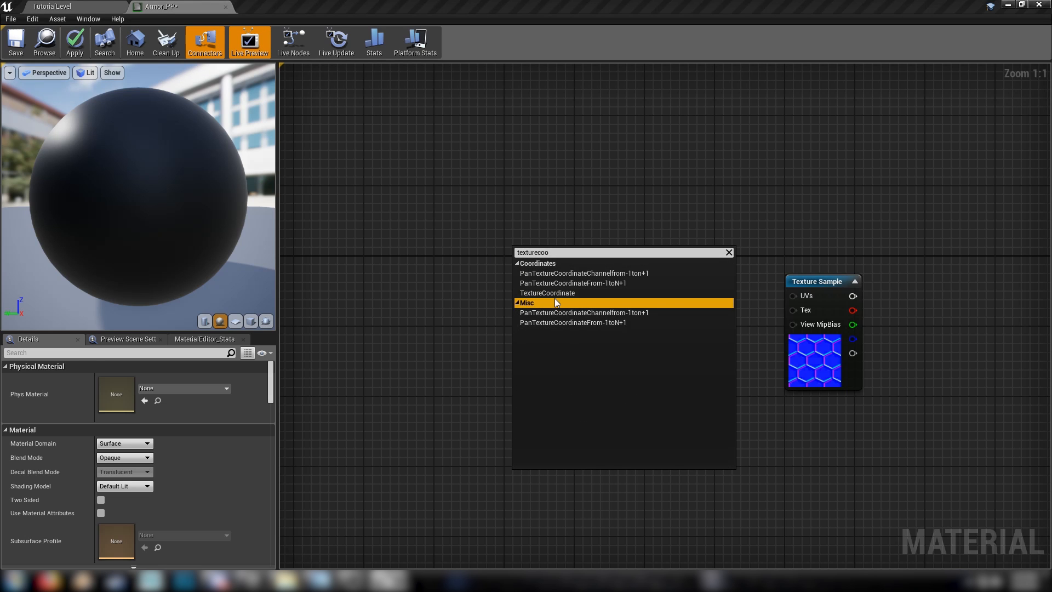
{"action": "left_click", "coordinate": [547, 293]}
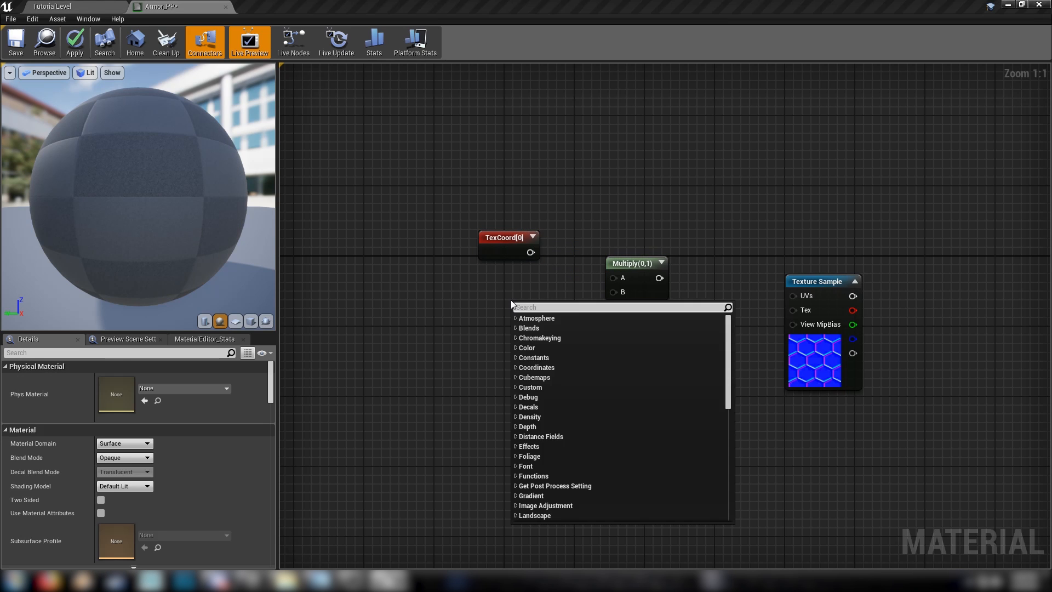
Add an Append node and wire up the tiling coordinates for the texture sample.
{"action": "type", "text": "append"}
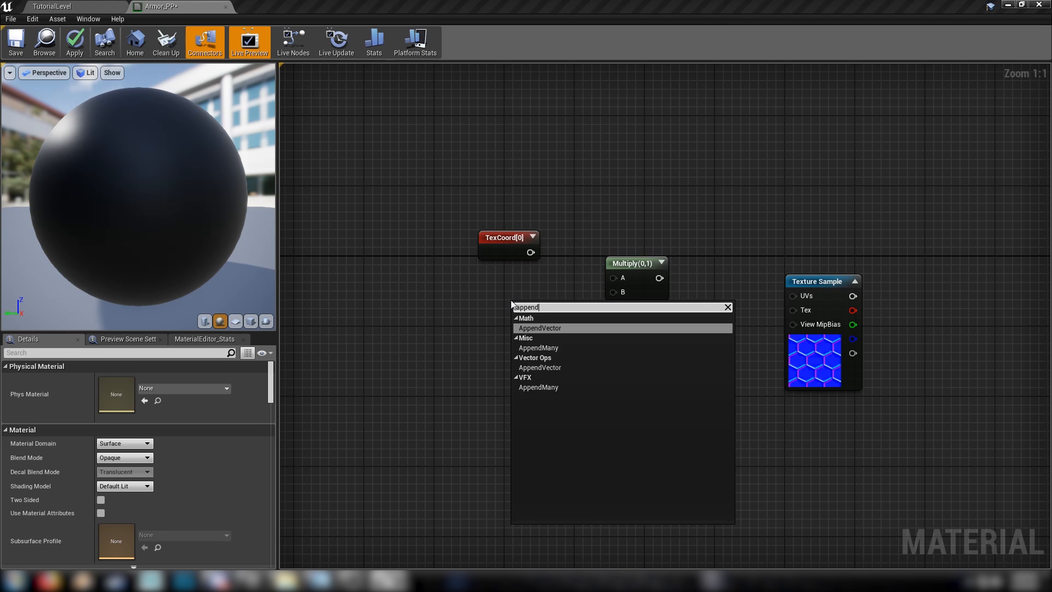
{"action": "left_click", "coordinate": [539, 328]}
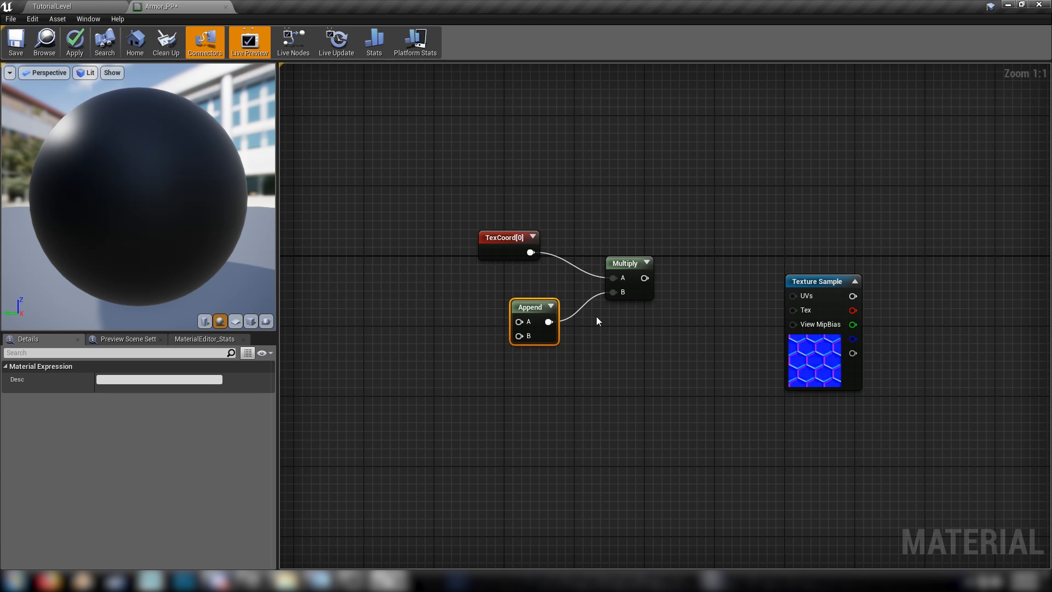
{"action": "left_click", "coordinate": [433, 324]}
{"action": "type", "text": "UV X"}
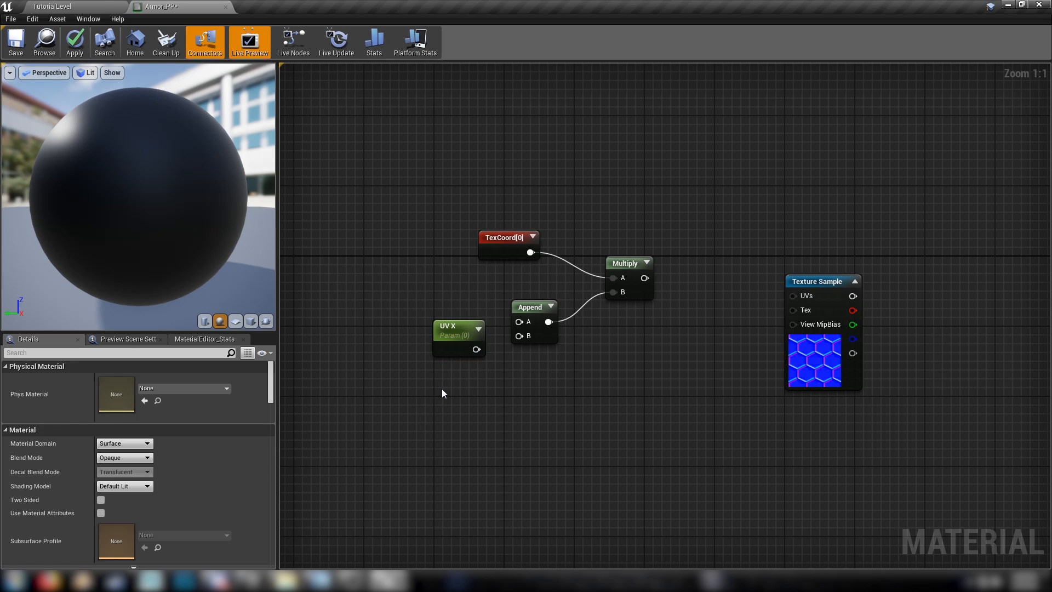
{"action": "left_click", "coordinate": [467, 405]}
{"action": "type", "text": "sce"}
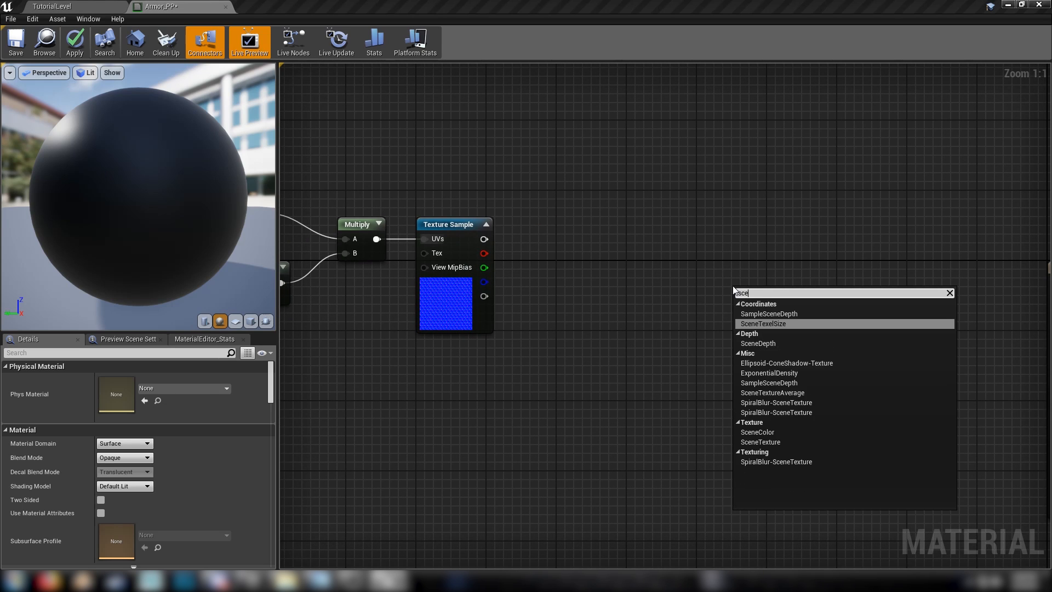
Add a PostProcessInput0 SceneTexture node and set the Material Domain to Post Process.
{"action": "left_click", "coordinate": [757, 432]}
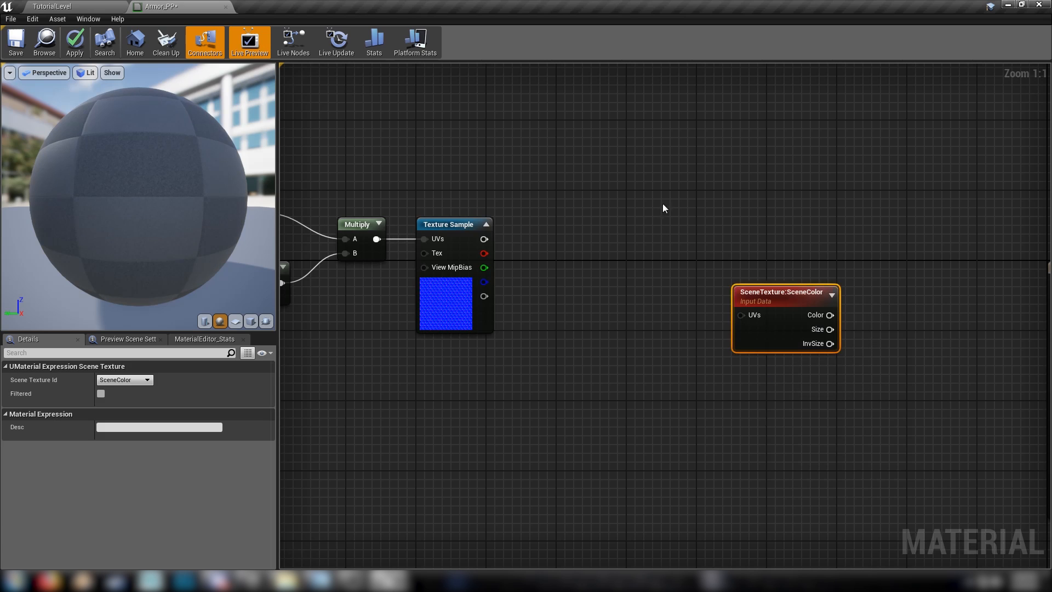
{"action": "left_click", "coordinate": [147, 380]}
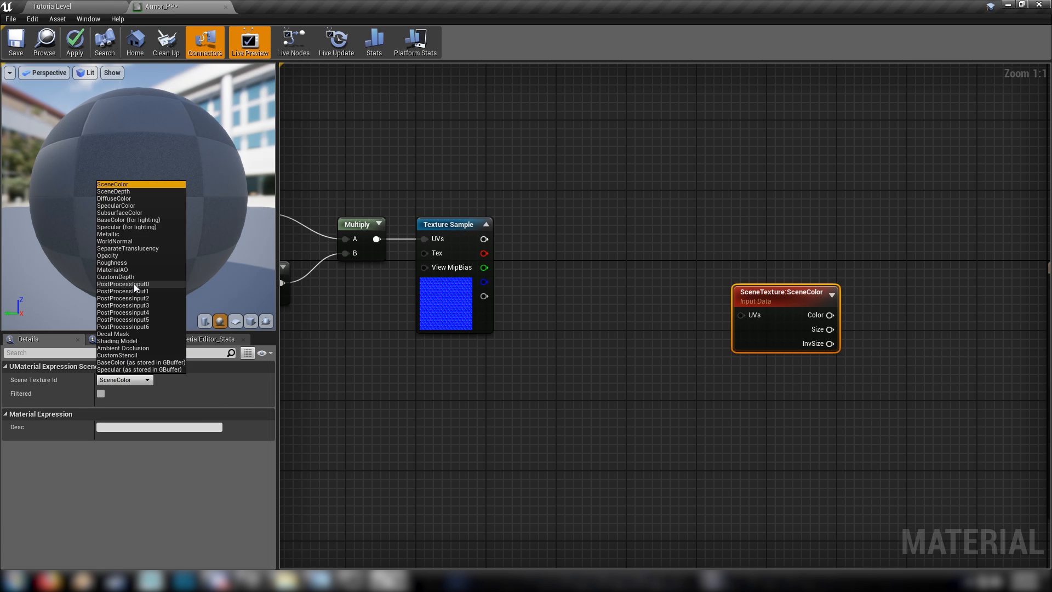
{"action": "left_click", "coordinate": [122, 284]}
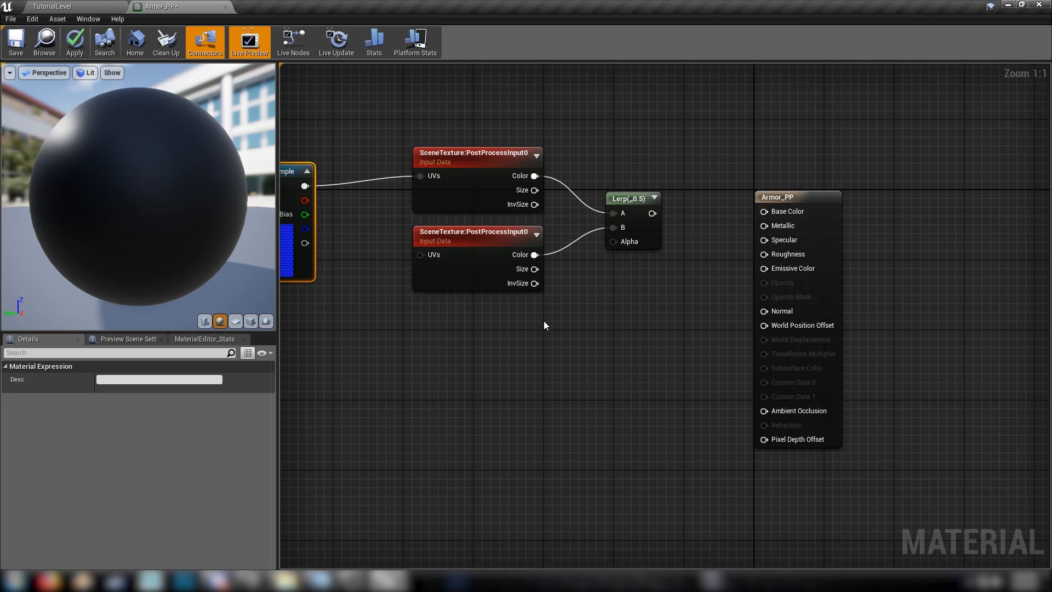
{"action": "left_click", "coordinate": [124, 443]}
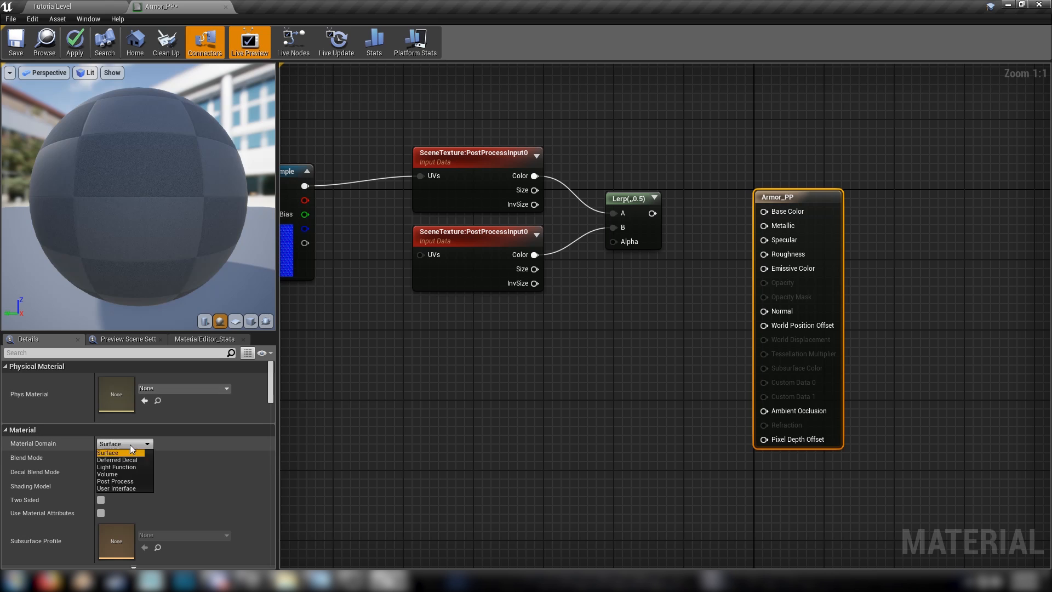
{"action": "left_click", "coordinate": [115, 481]}
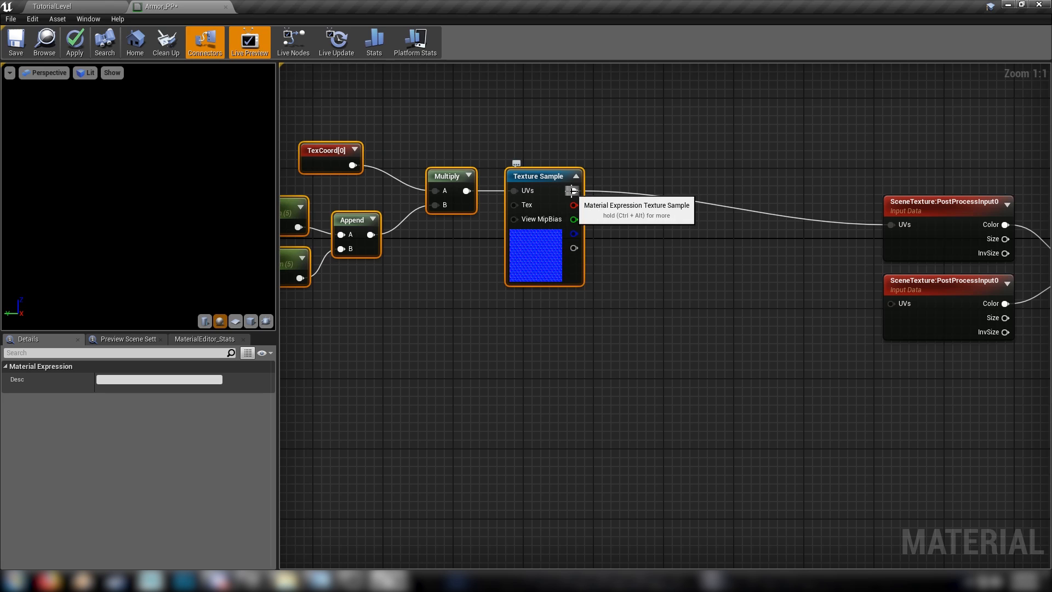
{"action": "mouse_move", "coordinate": [574, 191]}
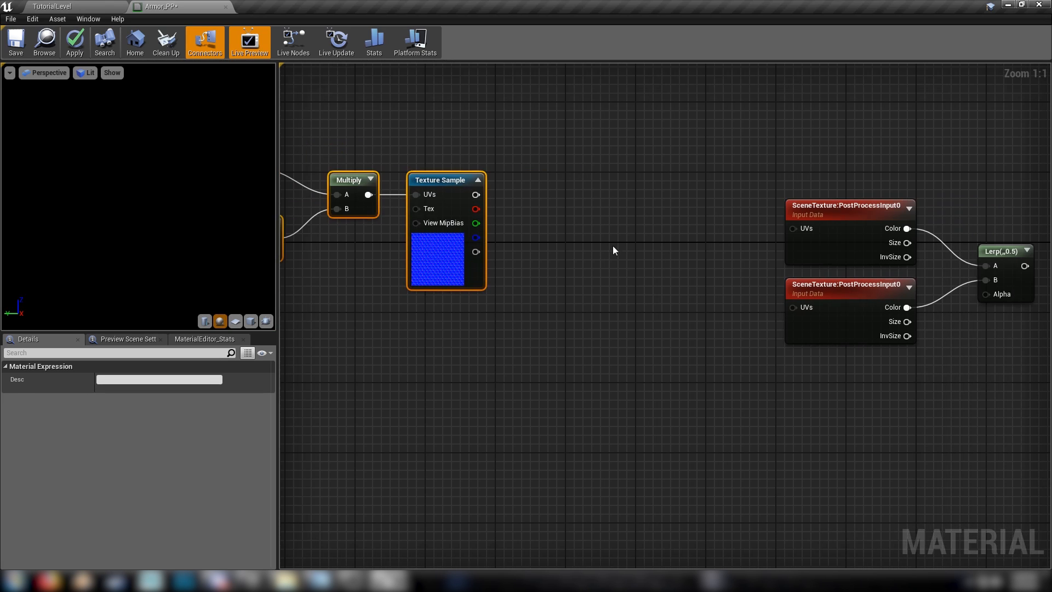
Scale the Hex_N red channel by a Texture Multi parameter and feed the summed UVs into SceneTexture.
{"action": "left_click", "coordinate": [575, 225]}
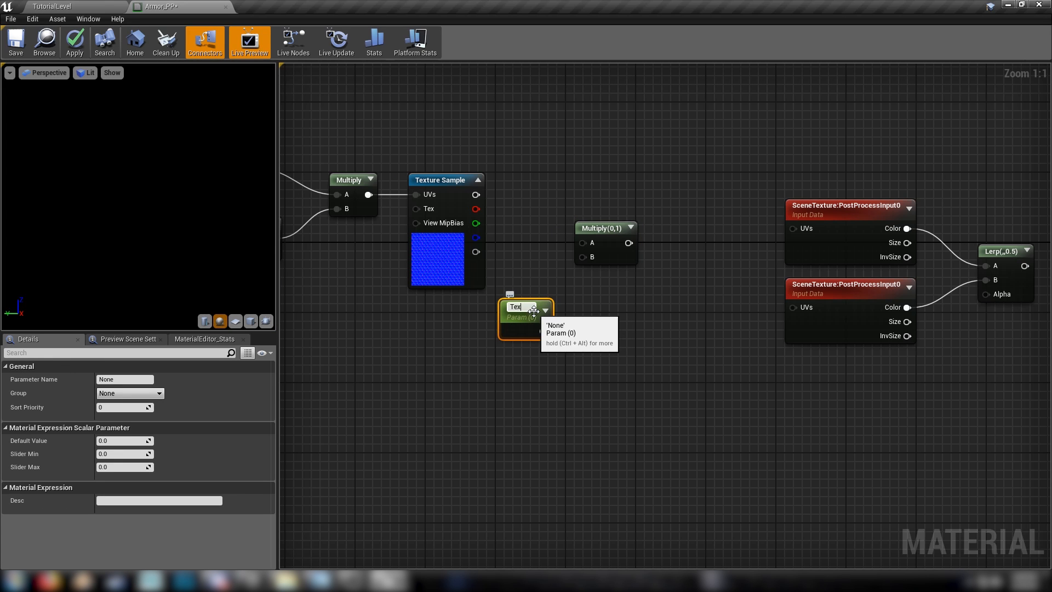
{"action": "type", "text": "Texture Multi"}
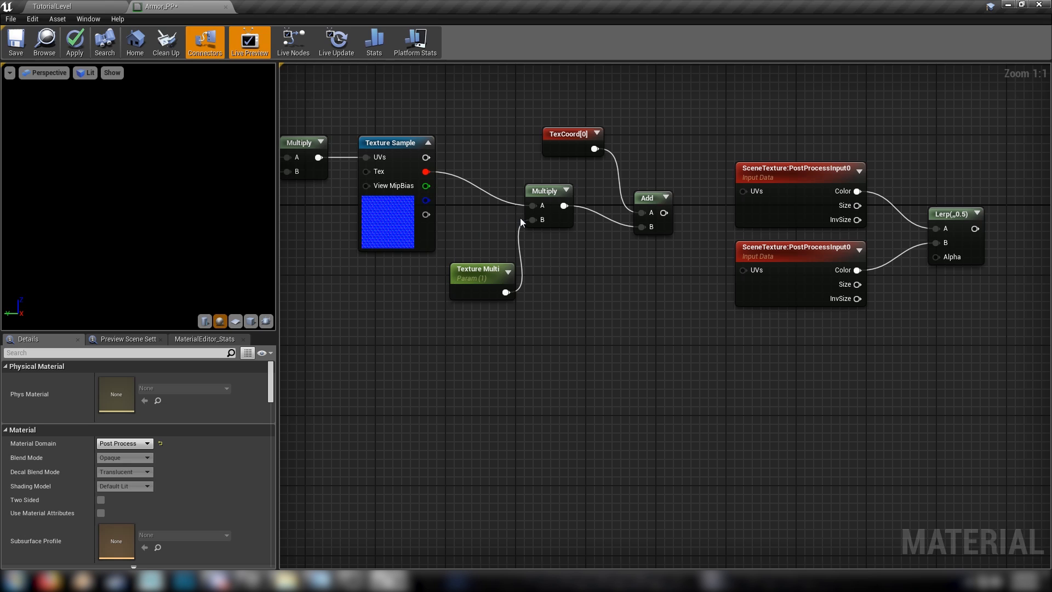
{"action": "mouse_move", "coordinate": [552, 206]}
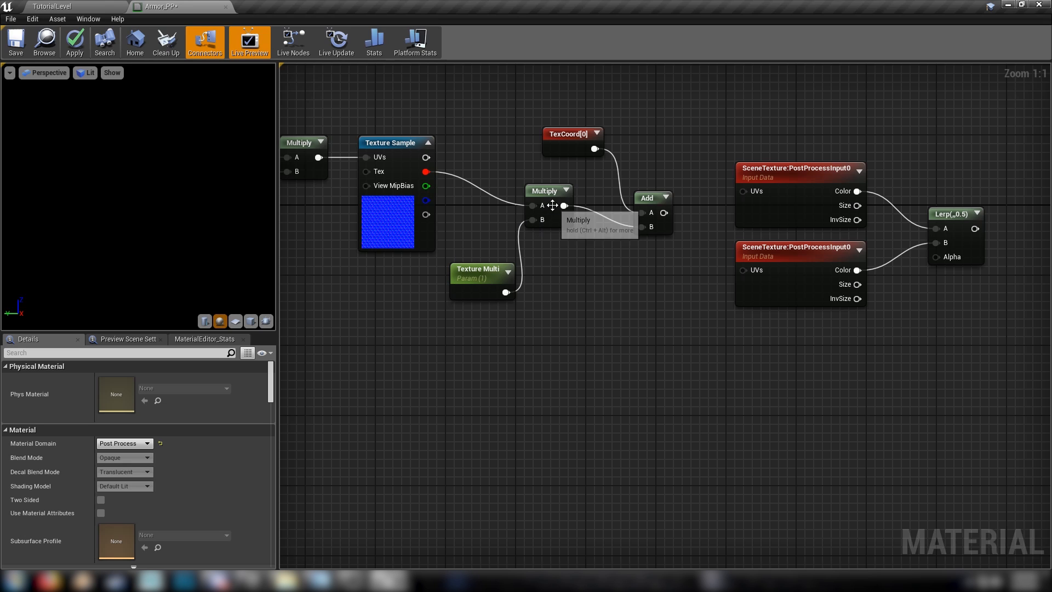
{"action": "mouse_move", "coordinate": [662, 213]}
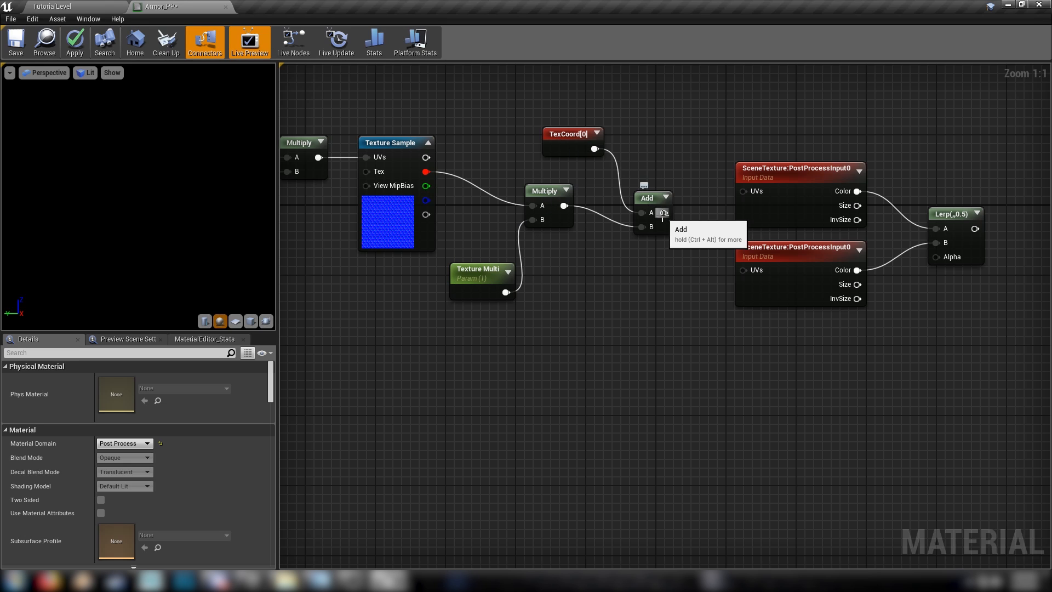
{"action": "left_click", "coordinate": [646, 177]}
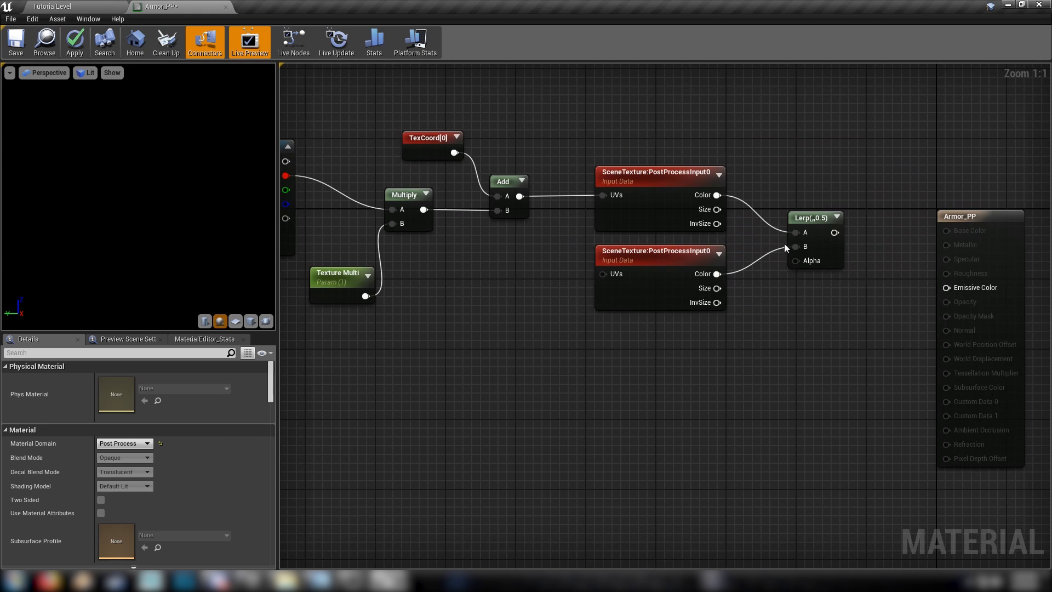
{"action": "mouse_move", "coordinate": [728, 401]}
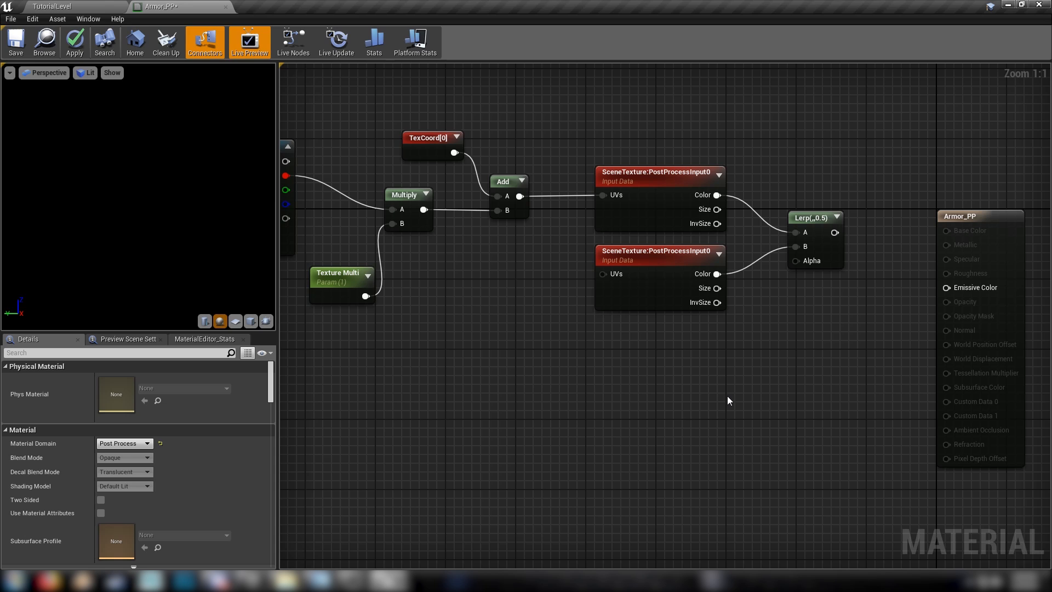
{"action": "mouse_move", "coordinate": [748, 377]}
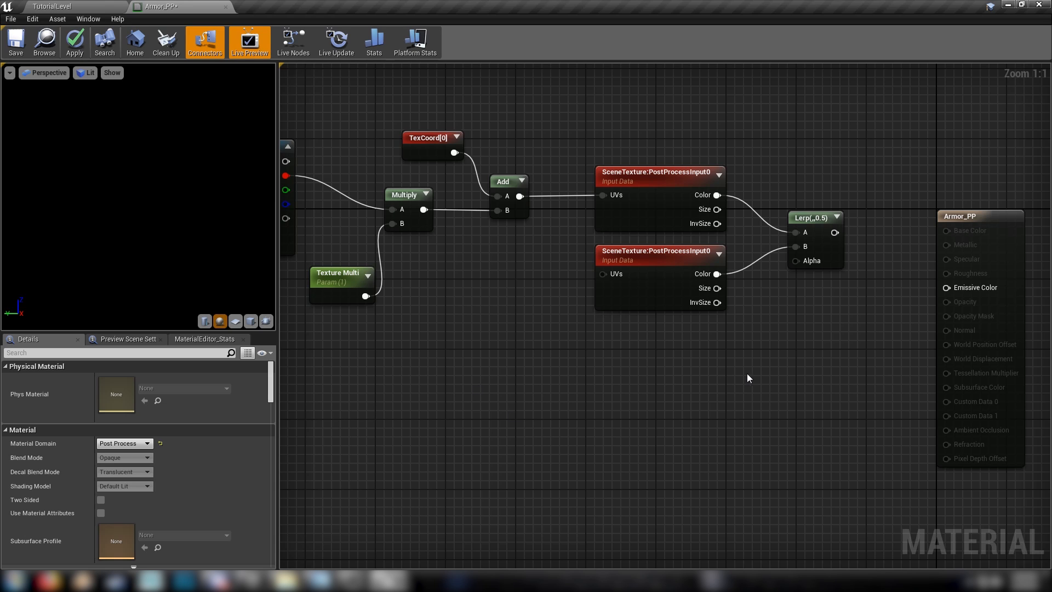
Add a RadialGradientExponential node via a 'radial' search and open its function graph.
{"action": "type", "text": "radial"}
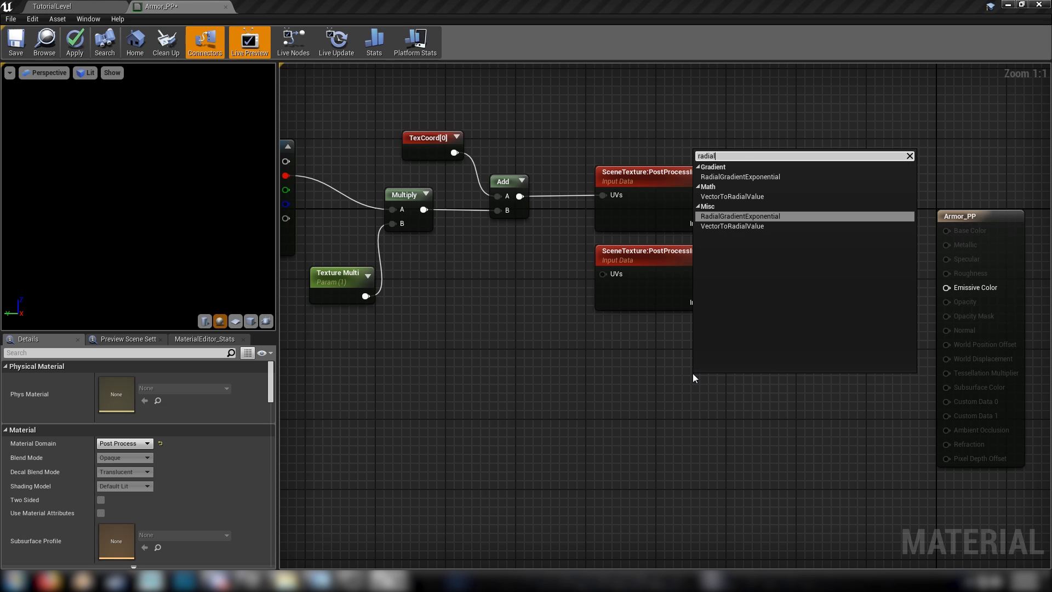
{"action": "left_click", "coordinate": [739, 215]}
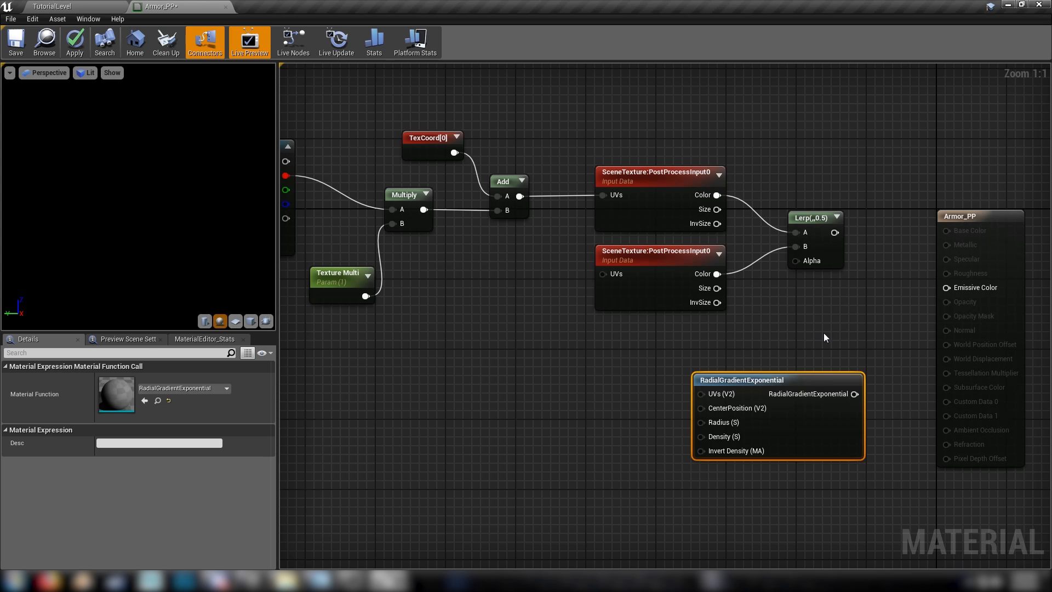
{"action": "double_click", "coordinate": [747, 379]}
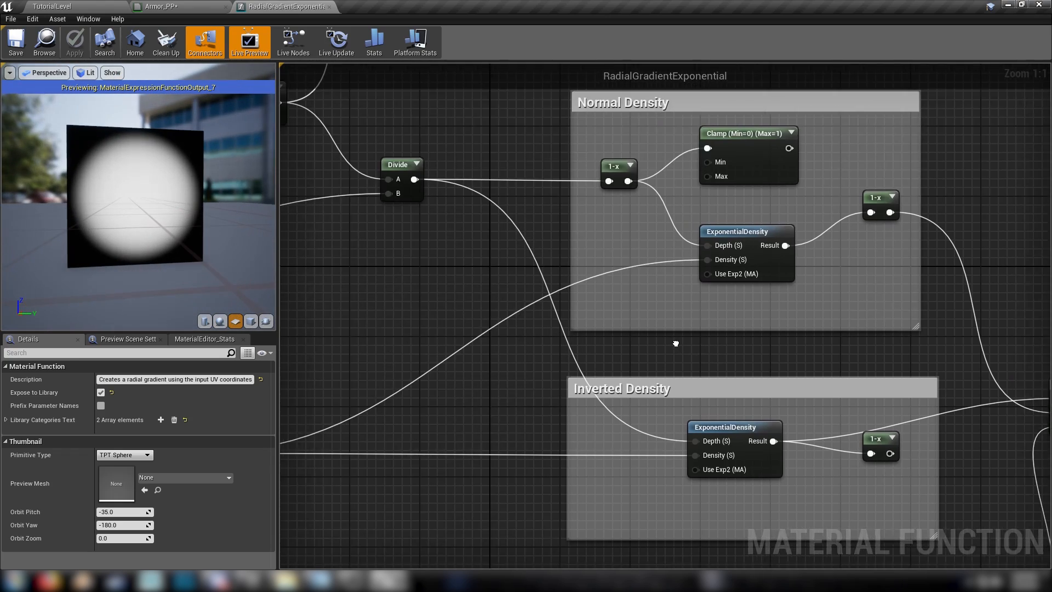
{"action": "scroll", "scroll_direction": "down", "scroll_amount": 3}
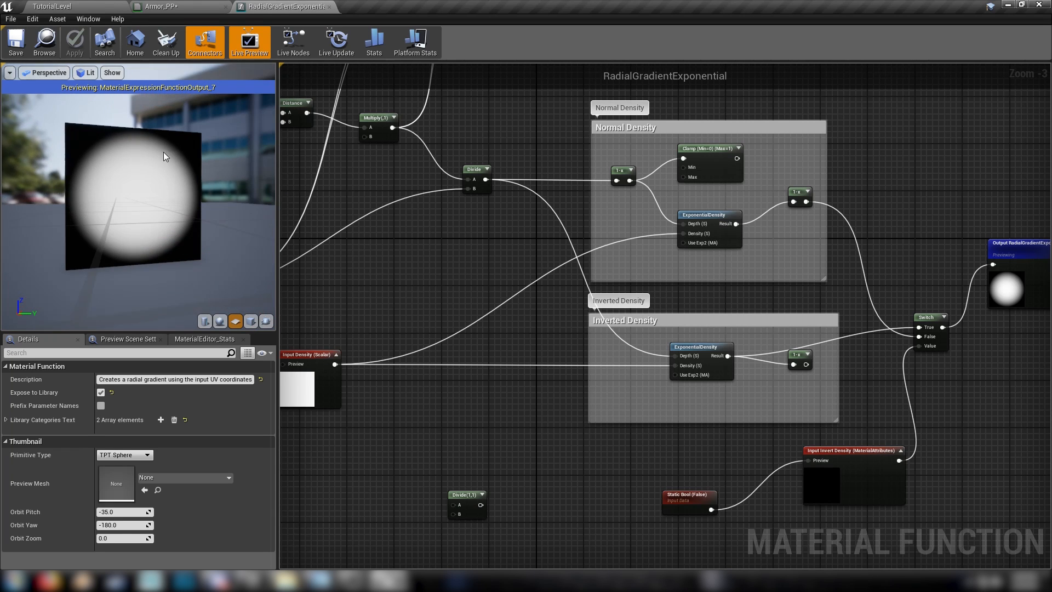
{"action": "left_click", "coordinate": [53, 6]}
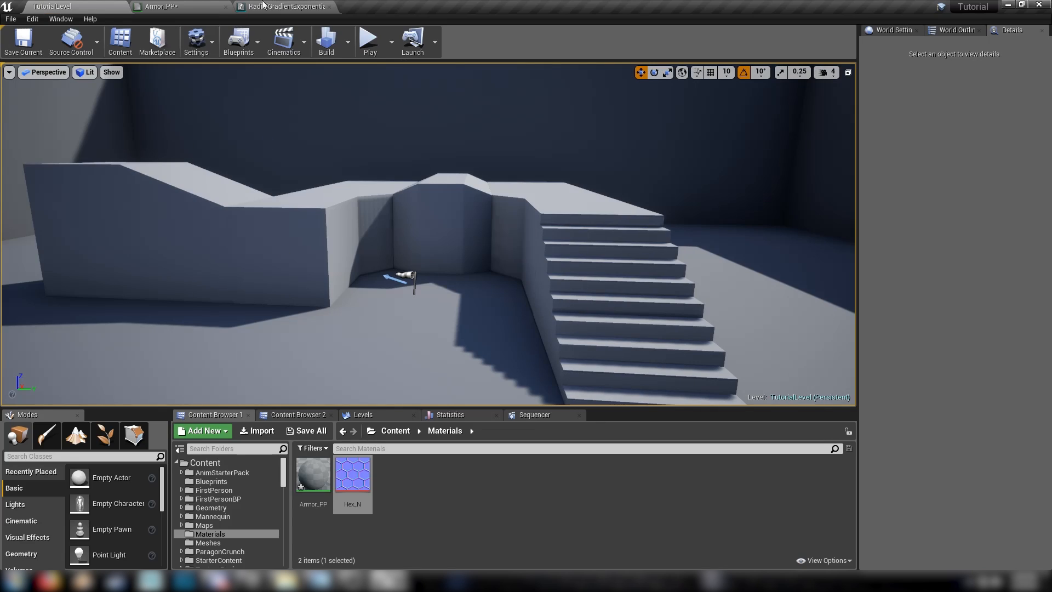
{"action": "left_click", "coordinate": [824, 560]}
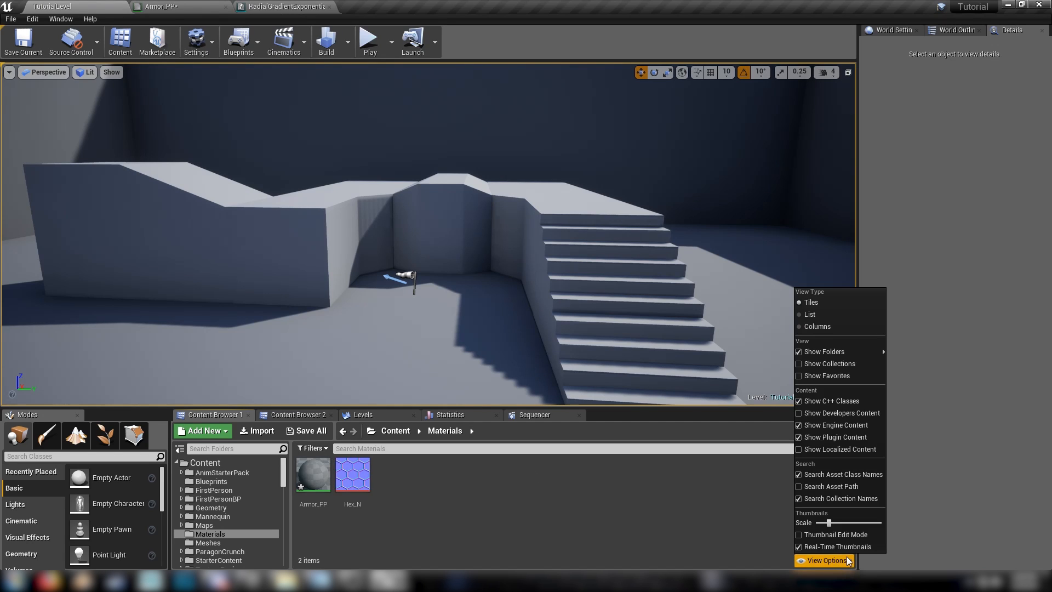
{"action": "mouse_move", "coordinate": [834, 424]}
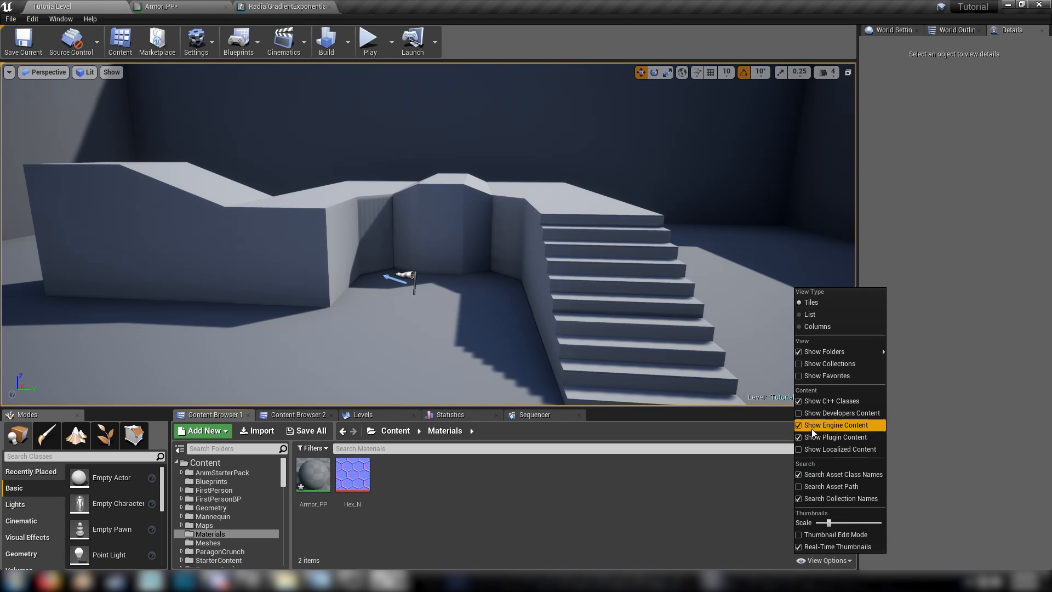
{"action": "mouse_move", "coordinate": [723, 494]}
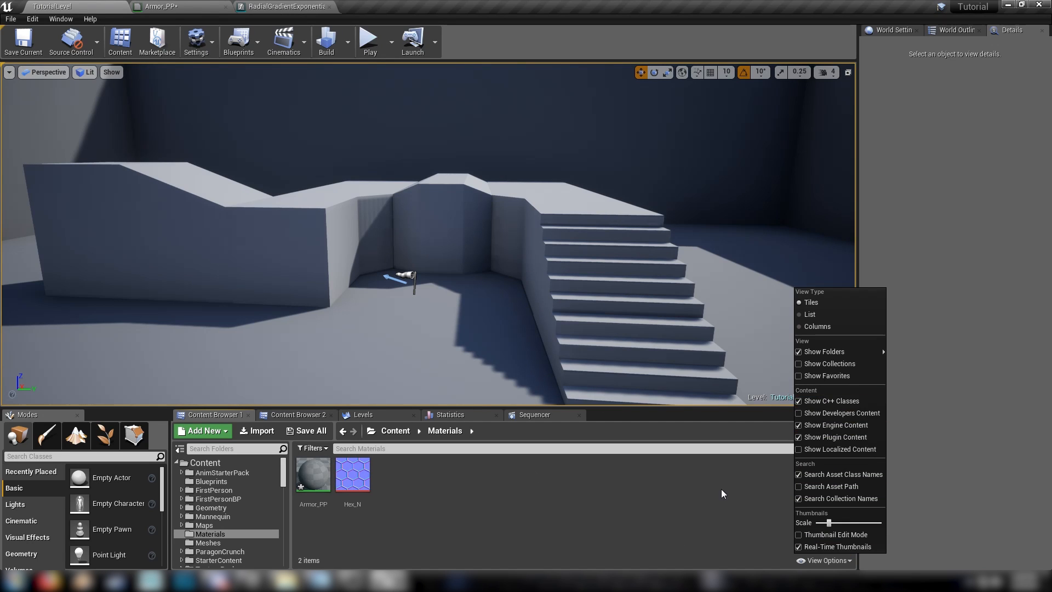
{"action": "left_click", "coordinate": [595, 475]}
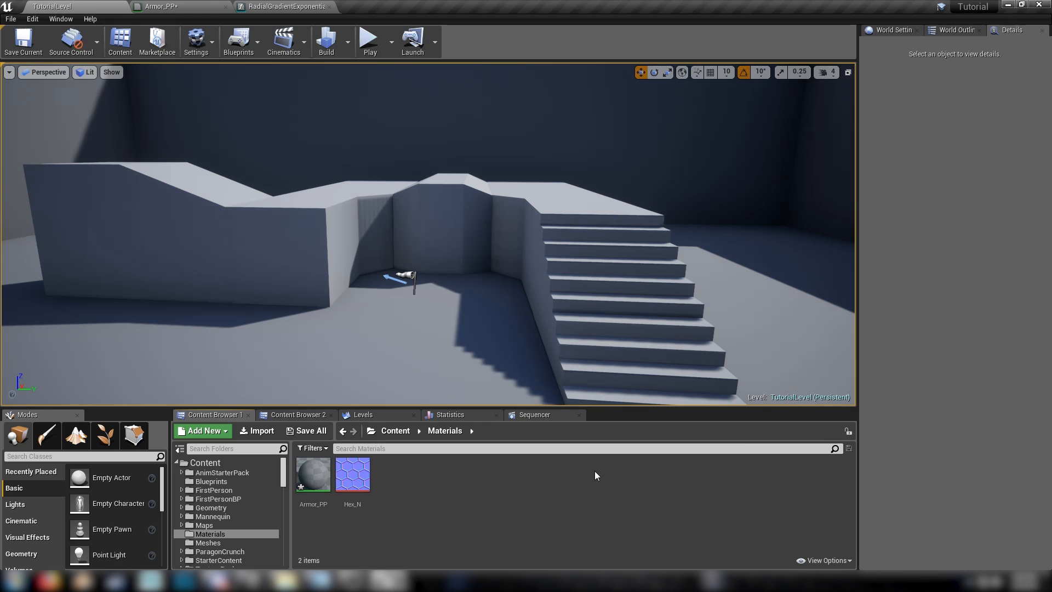
{"action": "left_click", "coordinate": [284, 6]}
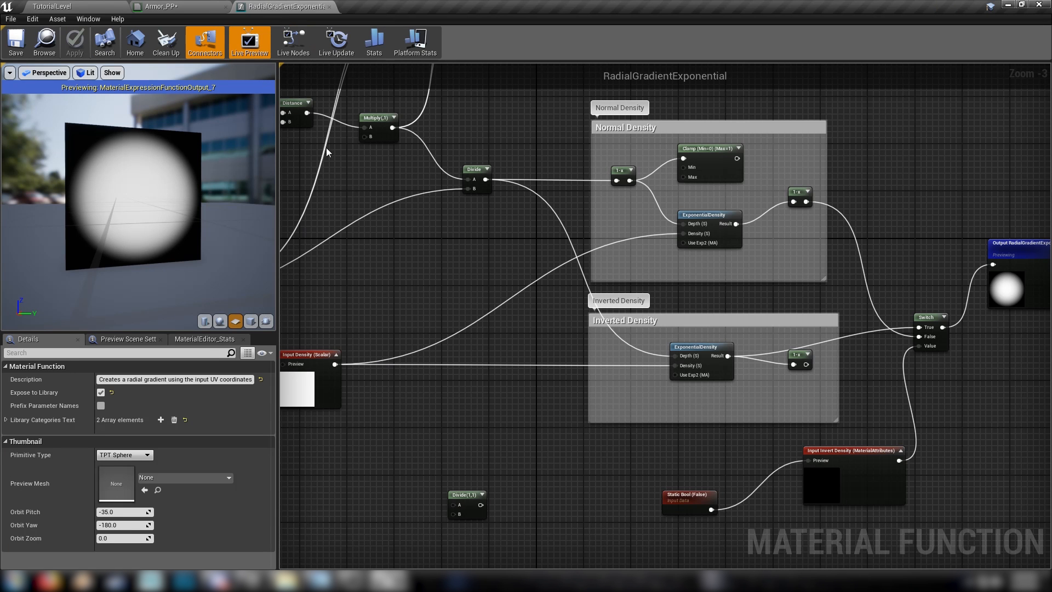
{"action": "mouse_move", "coordinate": [330, 10]}
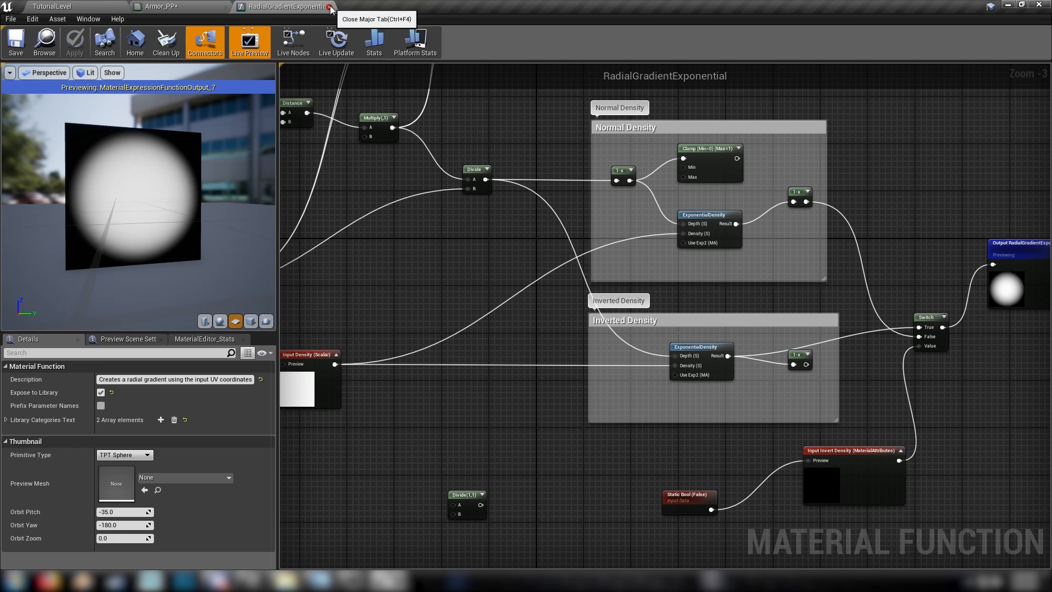
Close the RadialGradientExponential function tab to return to Armor_PP's graph.
{"action": "left_click", "coordinate": [330, 9]}
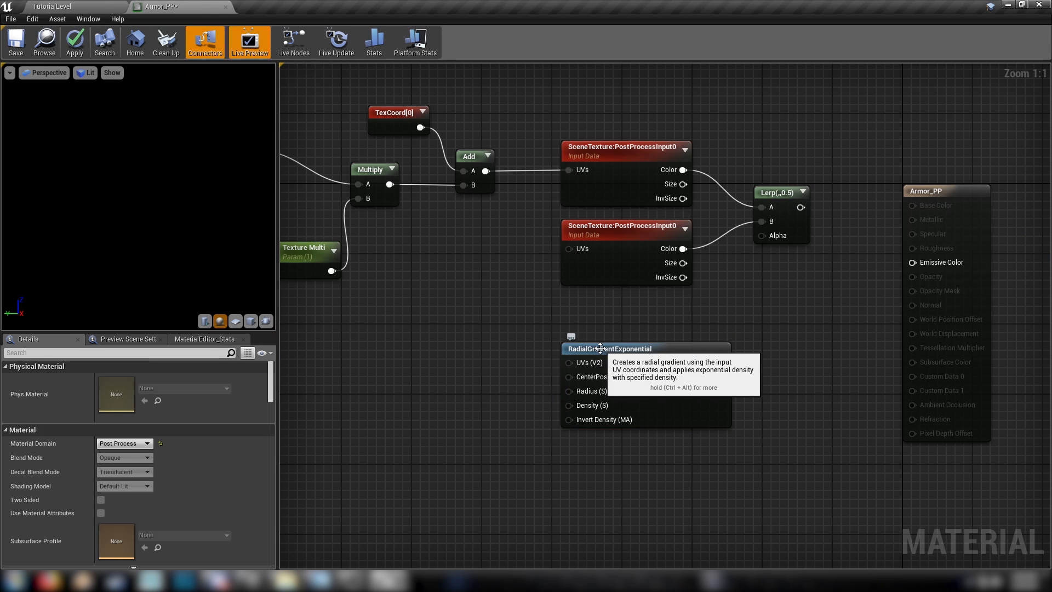
{"action": "mouse_move", "coordinate": [454, 437]}
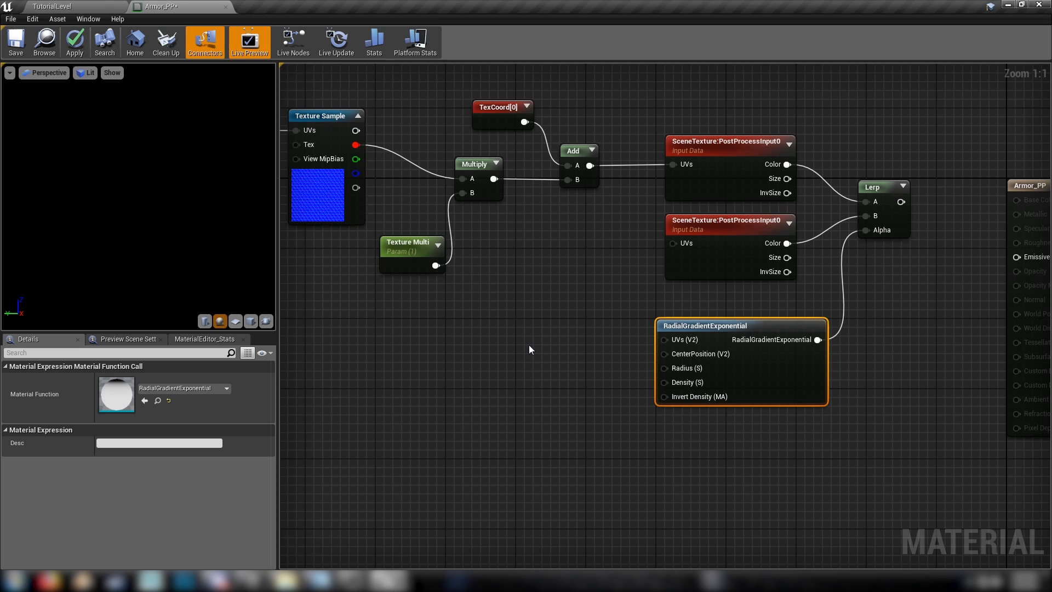
{"action": "mouse_move", "coordinate": [529, 320]}
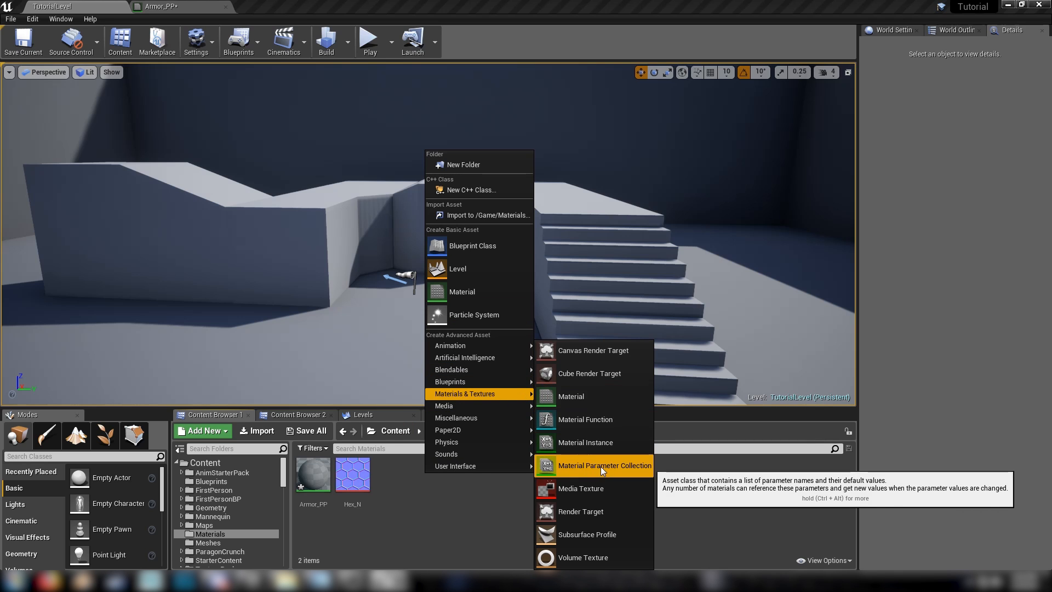
Create the ArmorParams collection with a scalar parameter named Radius, then close its editor.
{"action": "left_click", "coordinate": [603, 466]}
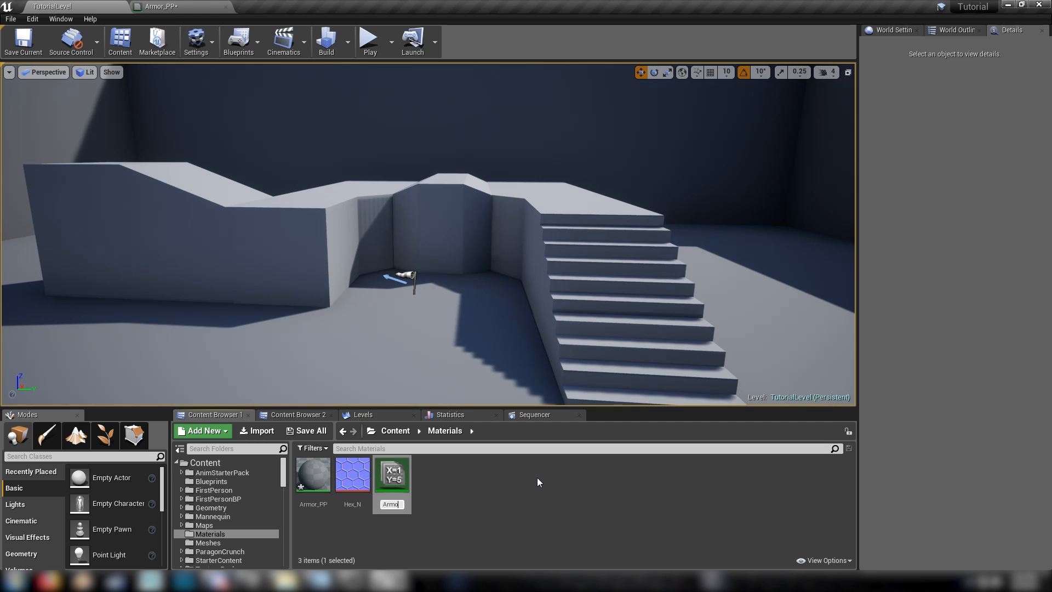
{"action": "type", "text": "ArmorParams"}
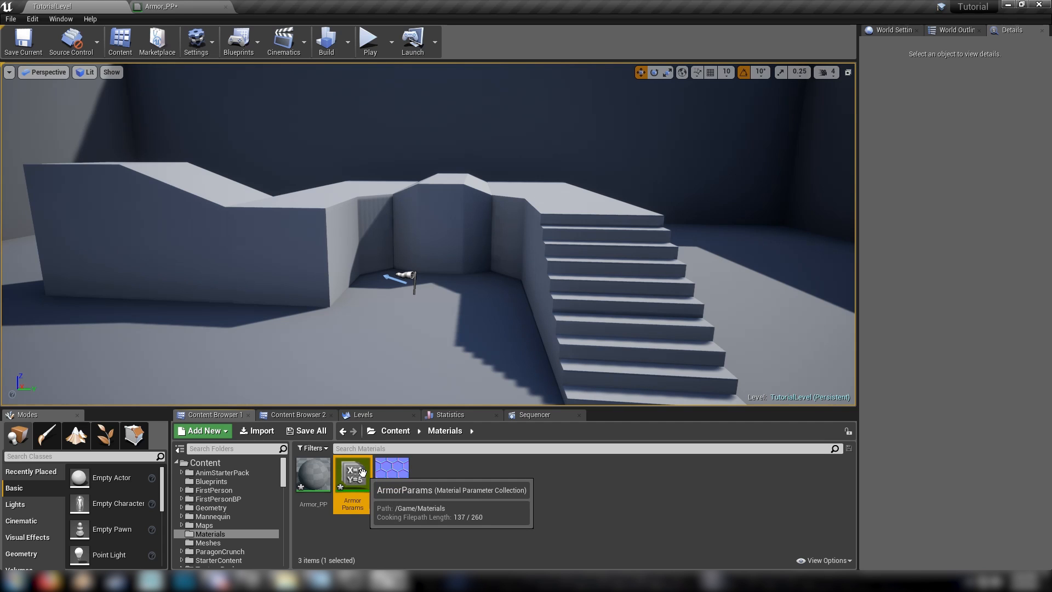
{"action": "double_click", "coordinate": [352, 467]}
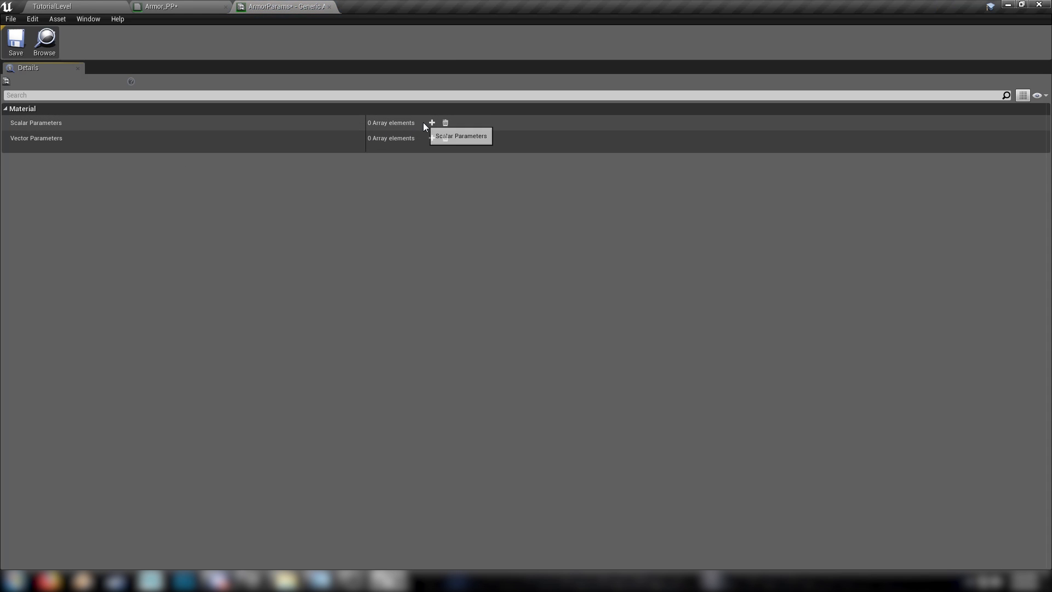
{"action": "left_click", "coordinate": [431, 123]}
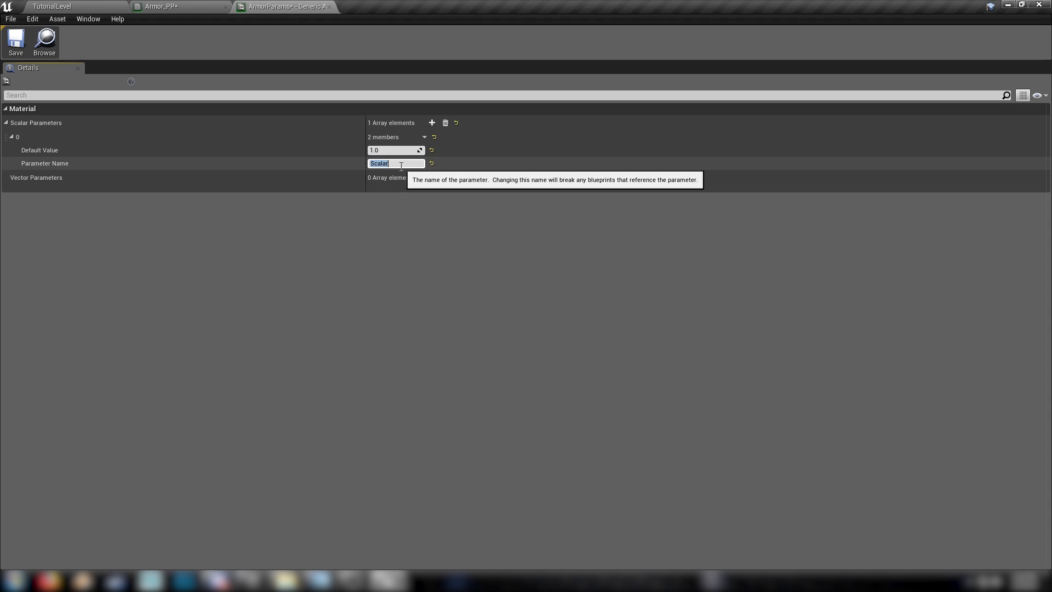
{"action": "mouse_move", "coordinate": [376, 177]}
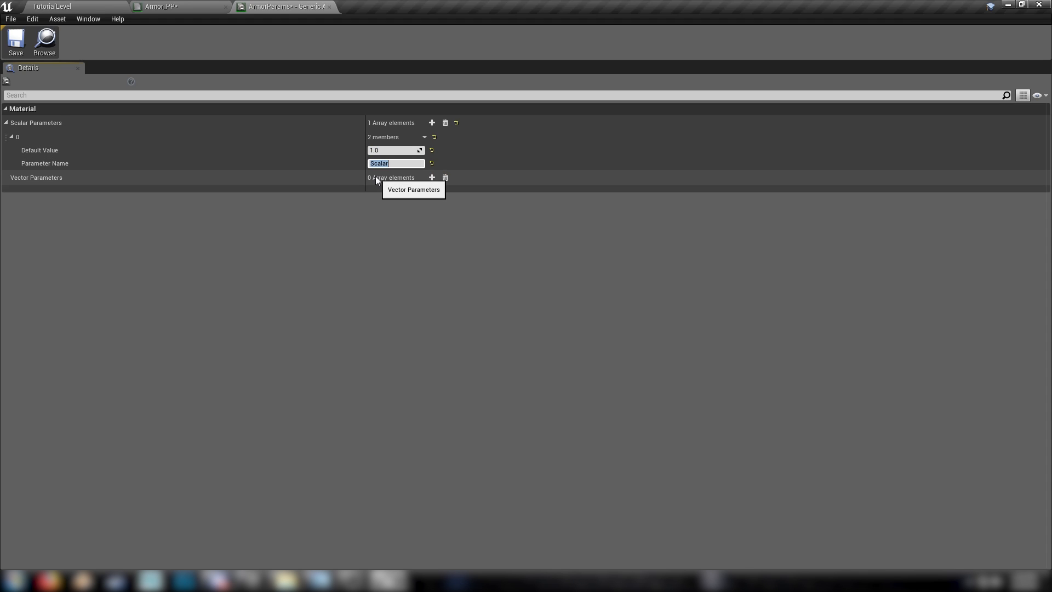
{"action": "type", "text": "Radius"}
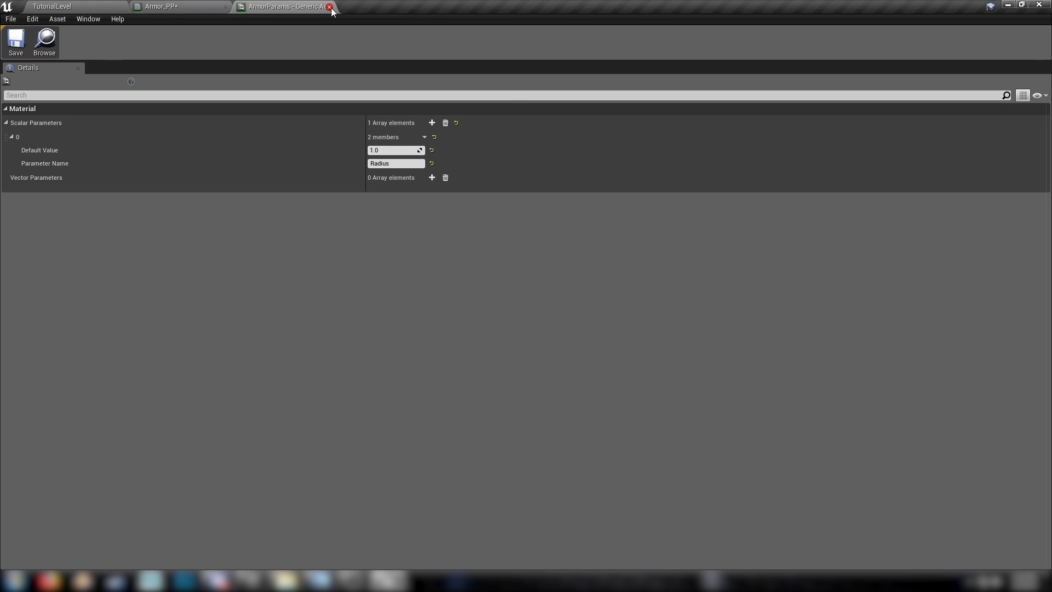
{"action": "left_click", "coordinate": [329, 12]}
{"action": "type", "text": "parama"}
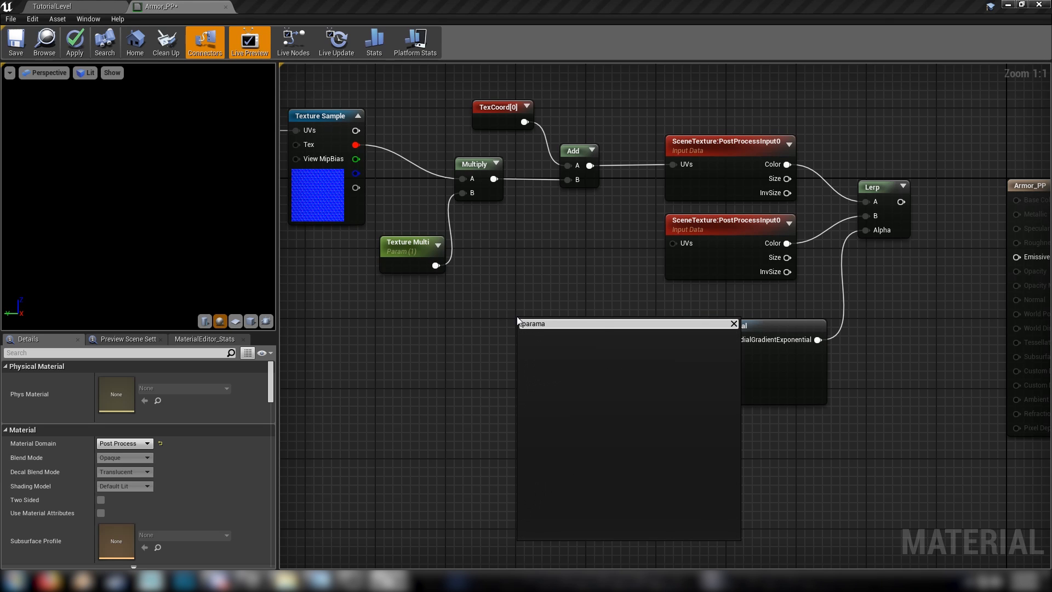
Add an ArmorParams Radius CollectionParameter node for the gradient radius and save Armor_PP.
{"action": "type", "text": "c"}
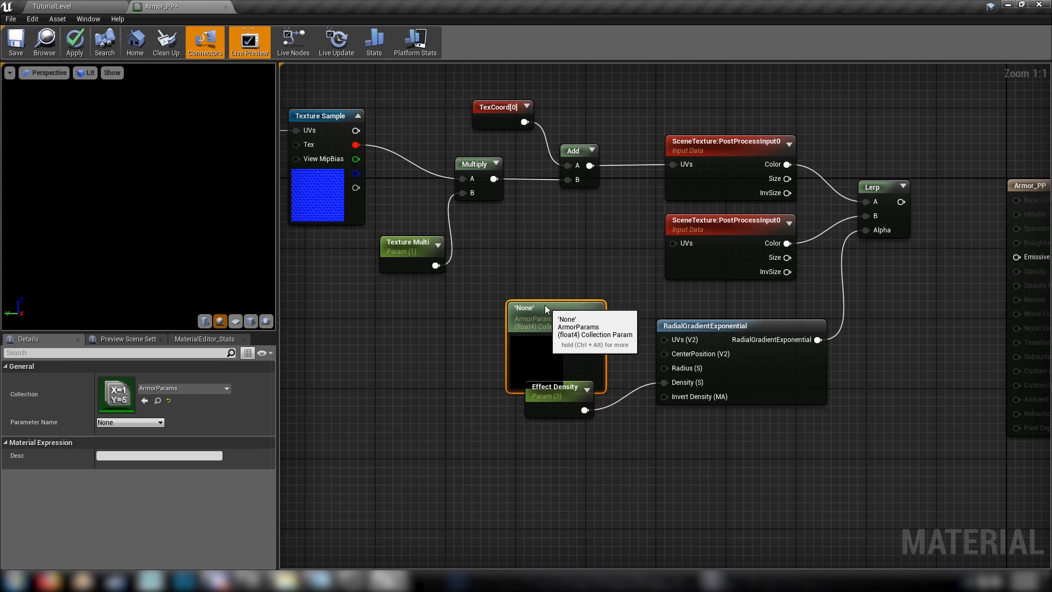
{"action": "mouse_move", "coordinate": [129, 421]}
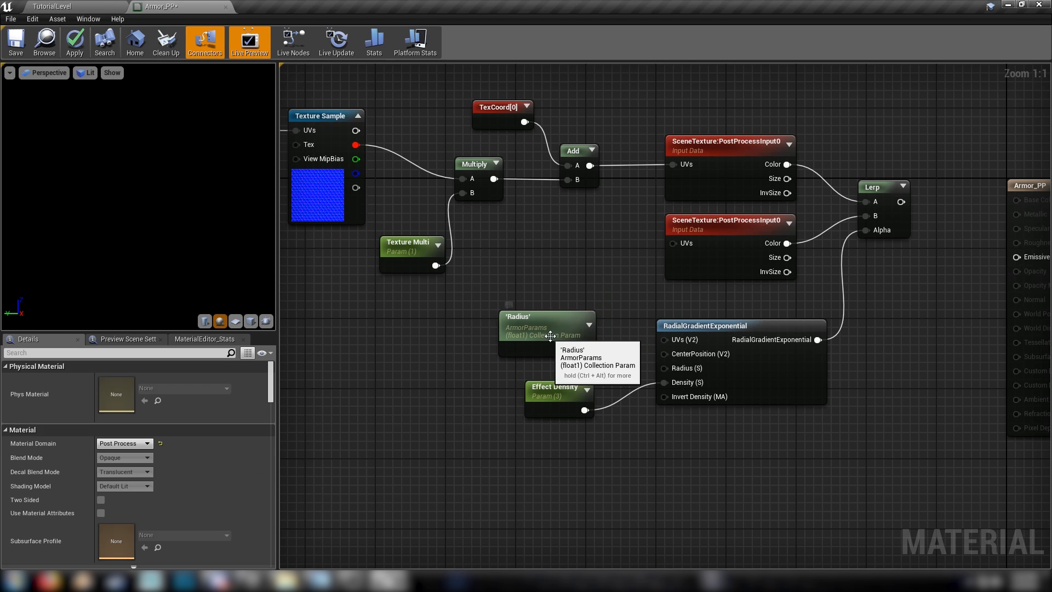
{"action": "mouse_move", "coordinate": [582, 263]}
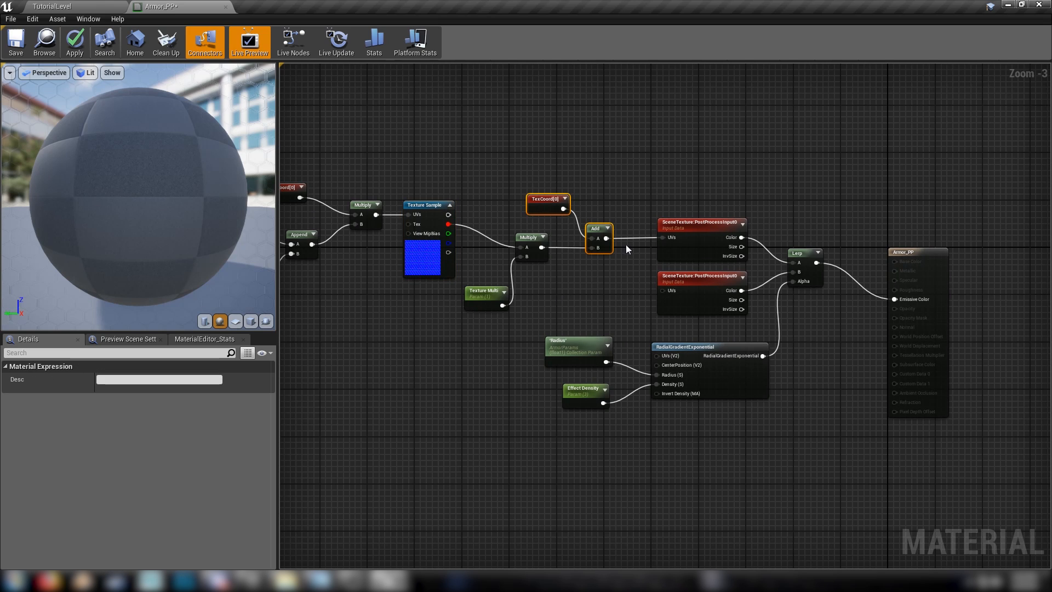
{"action": "left_click", "coordinate": [701, 221]}
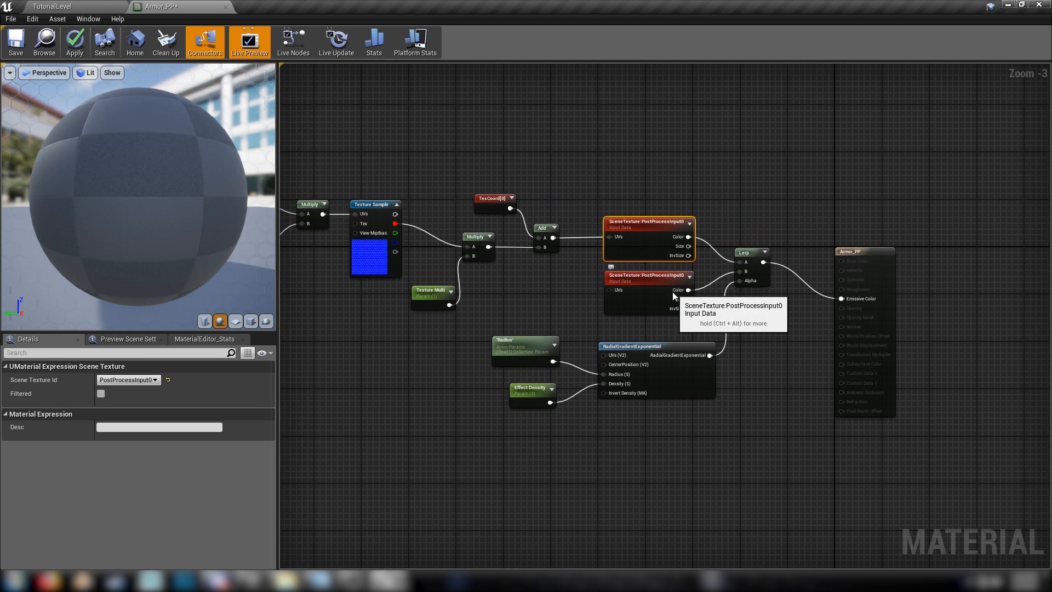
{"action": "left_click", "coordinate": [592, 356]}
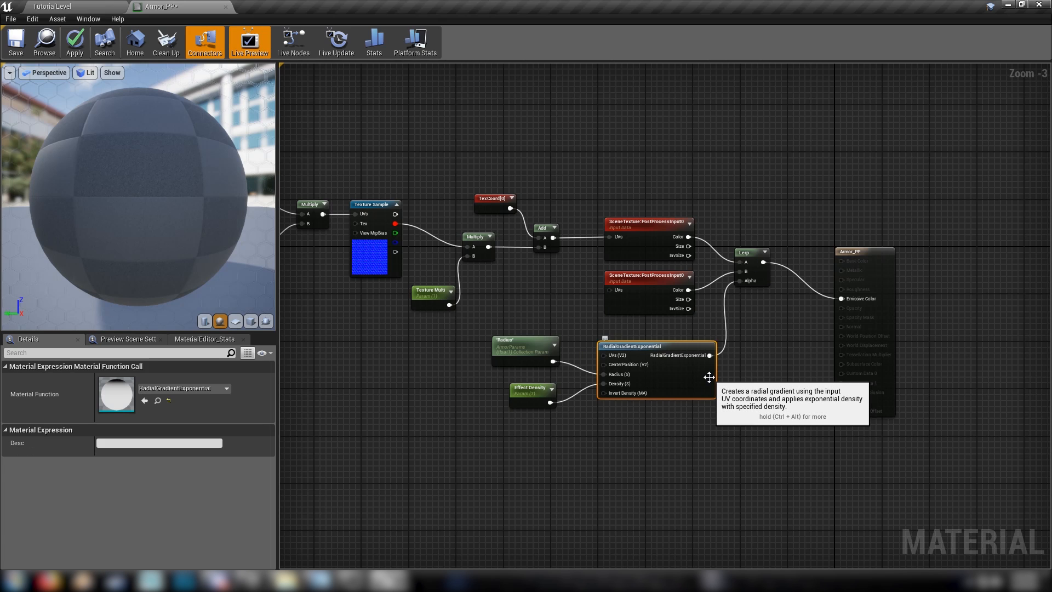
{"action": "mouse_move", "coordinate": [709, 376]}
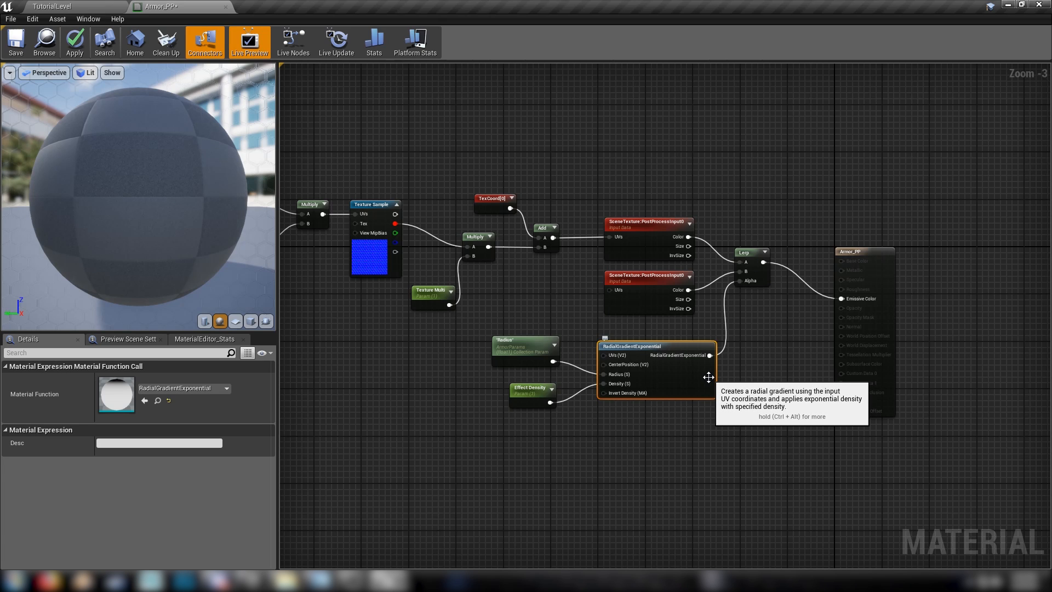
{"action": "mouse_move", "coordinate": [552, 383]}
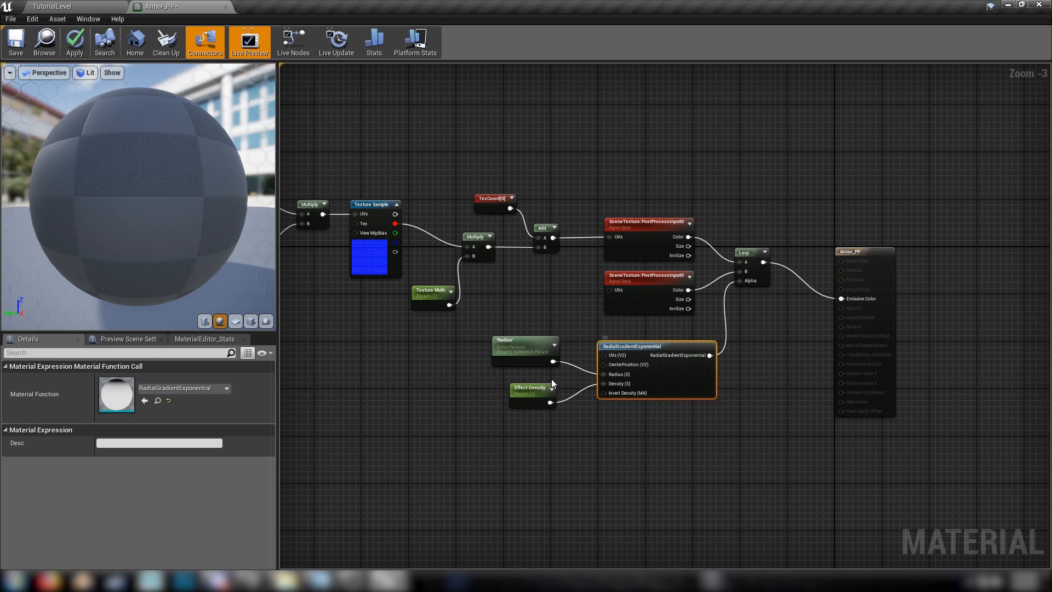
{"action": "left_click", "coordinate": [525, 350]}
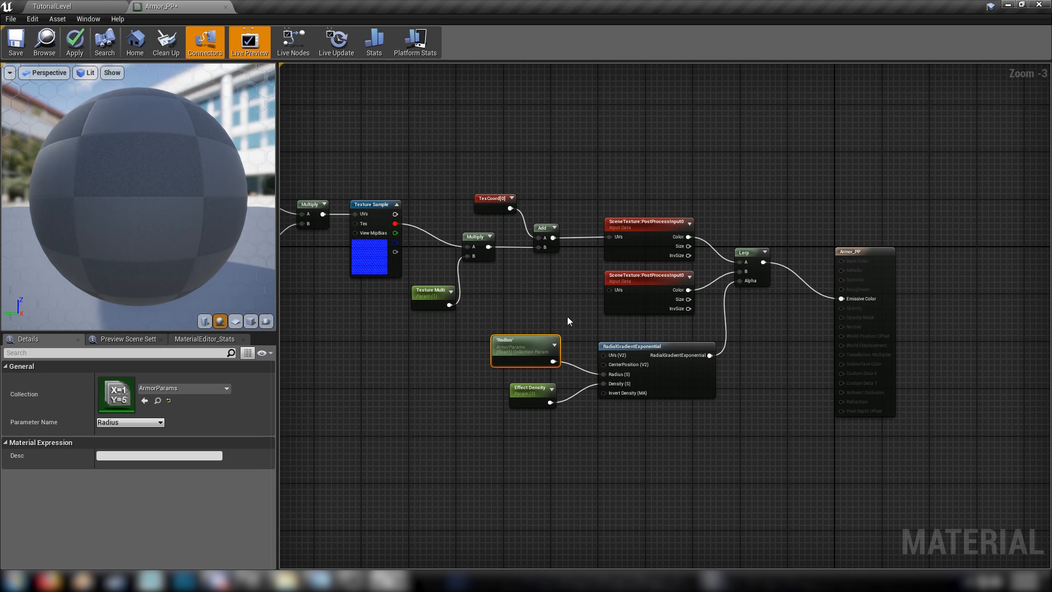
{"action": "left_click", "coordinate": [14, 40]}
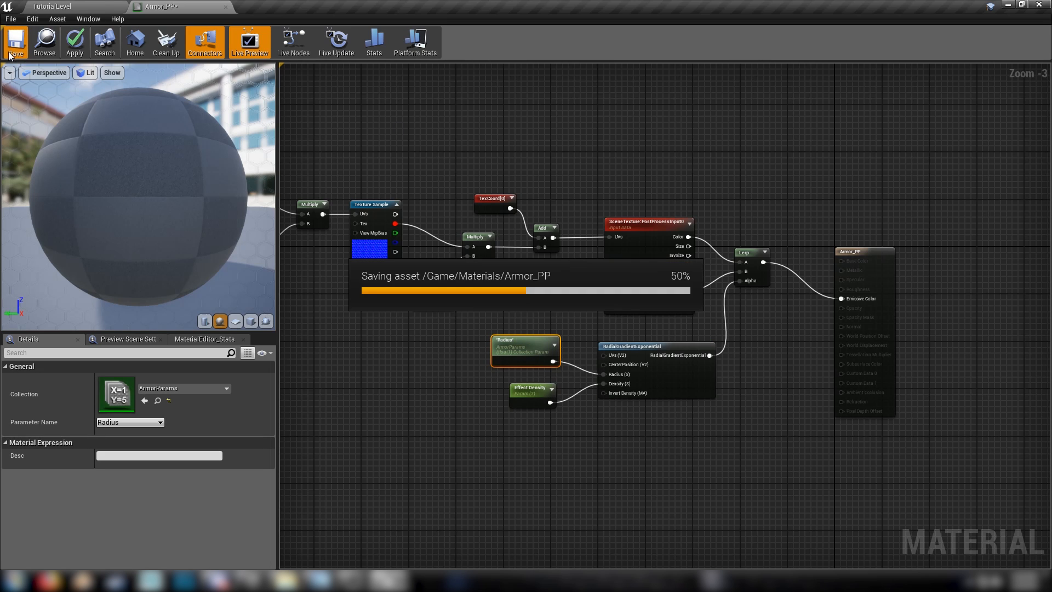
{"action": "left_click", "coordinate": [15, 42]}
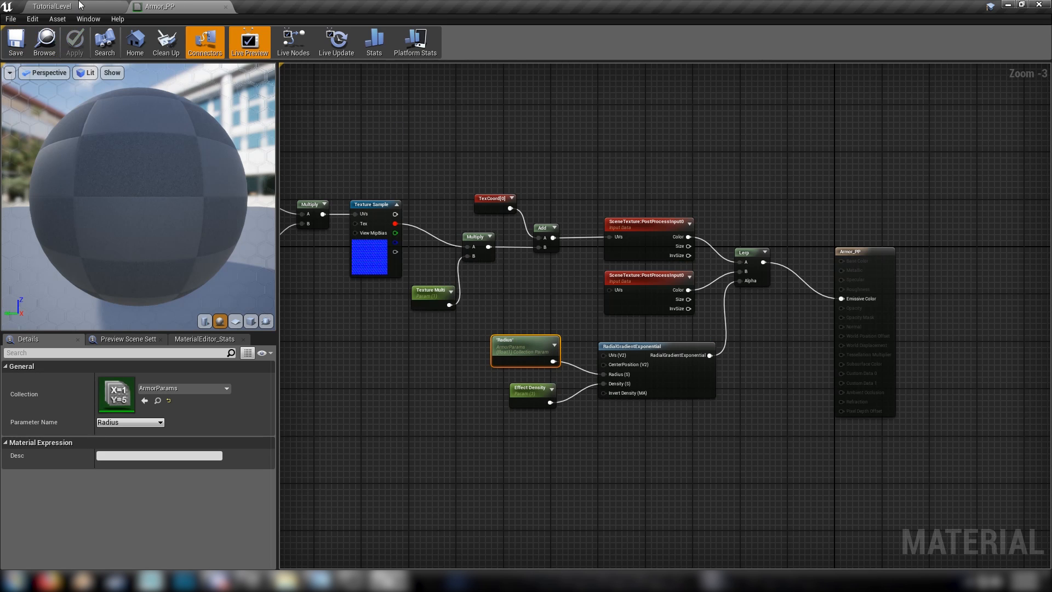
{"action": "left_click", "coordinate": [52, 6]}
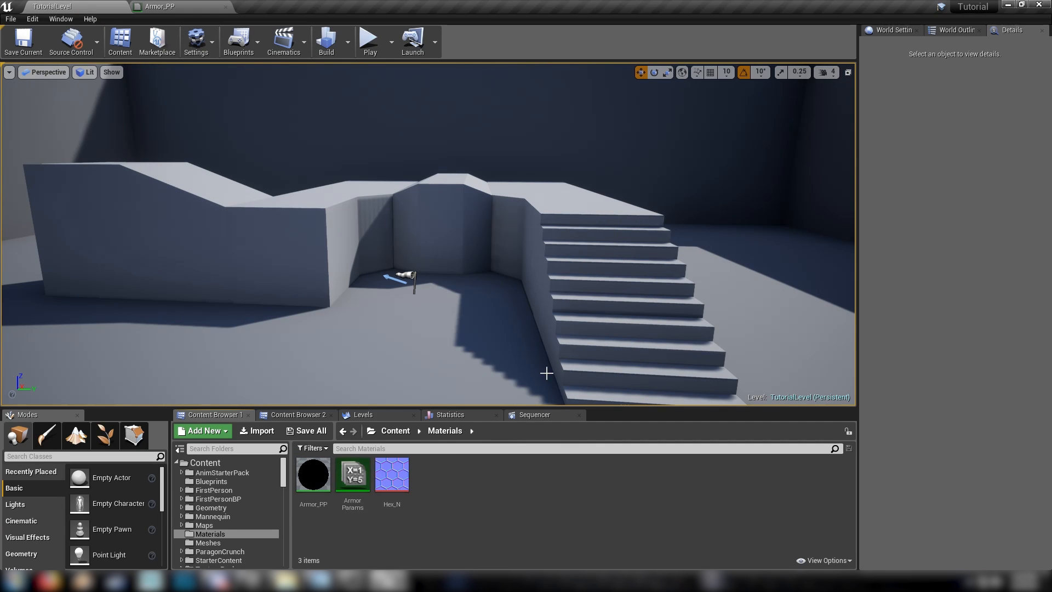
Select the PostProcessVolume and add a Post Process Materials slot for Armor_PP_Inst.
{"action": "left_click", "coordinate": [953, 30]}
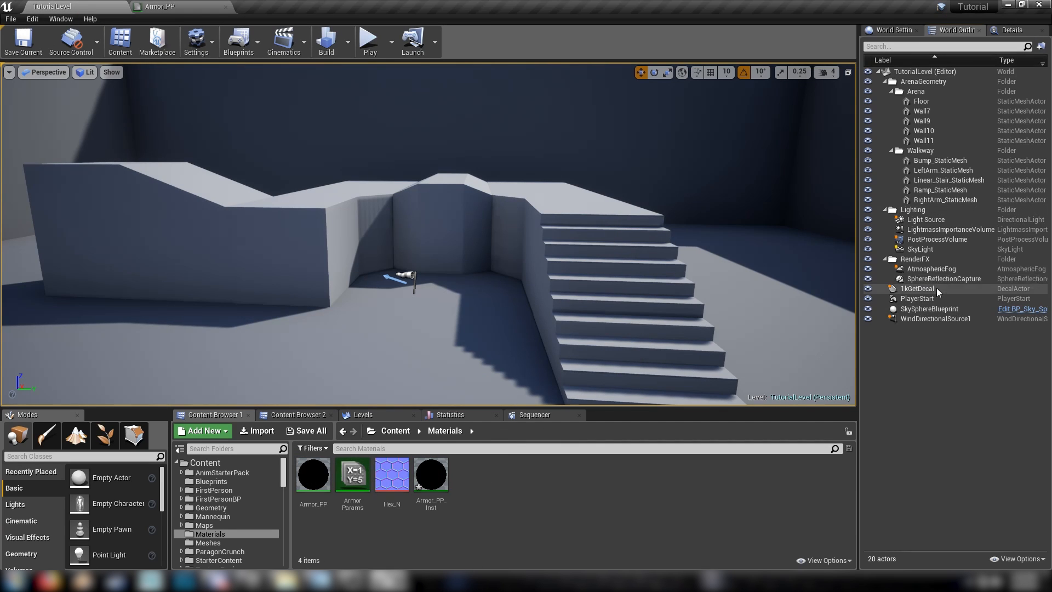
{"action": "left_click", "coordinate": [936, 239]}
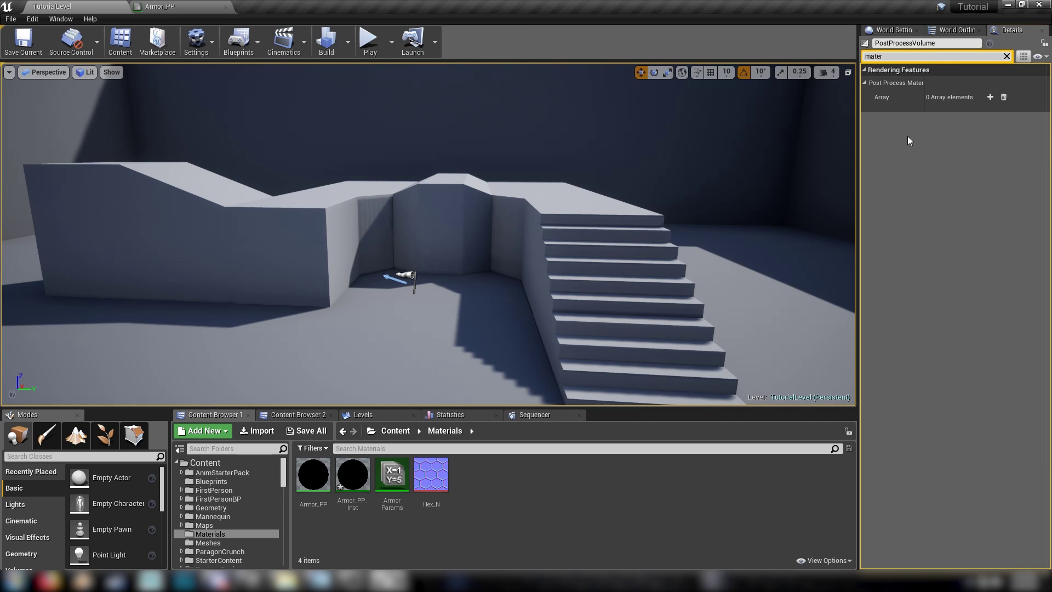
{"action": "left_click", "coordinate": [990, 97]}
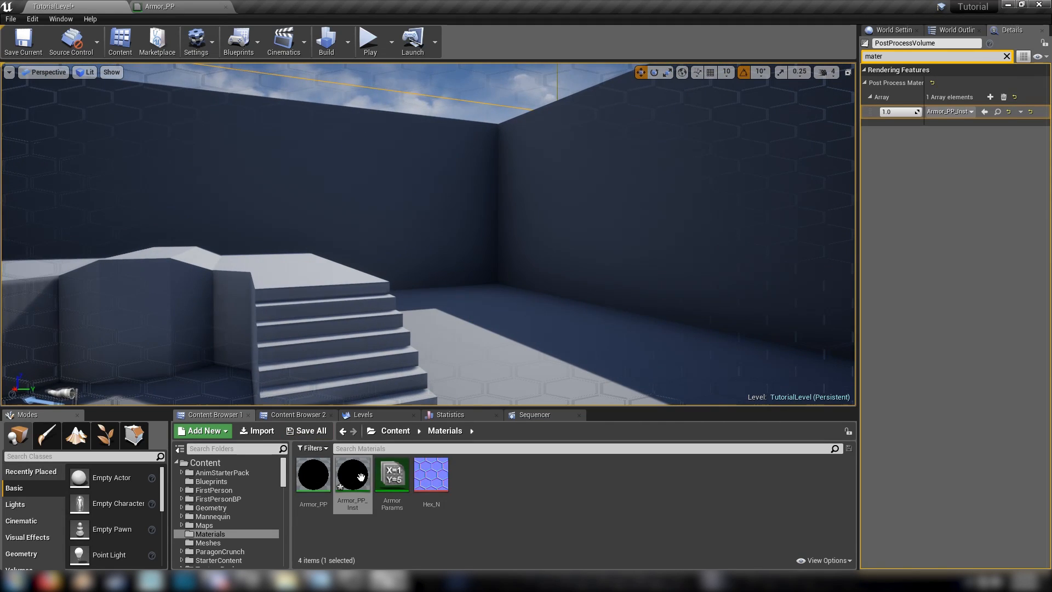
Open Armor_PP_Inst and override Effect Density, entering 2.138386.
{"action": "double_click", "coordinate": [351, 473]}
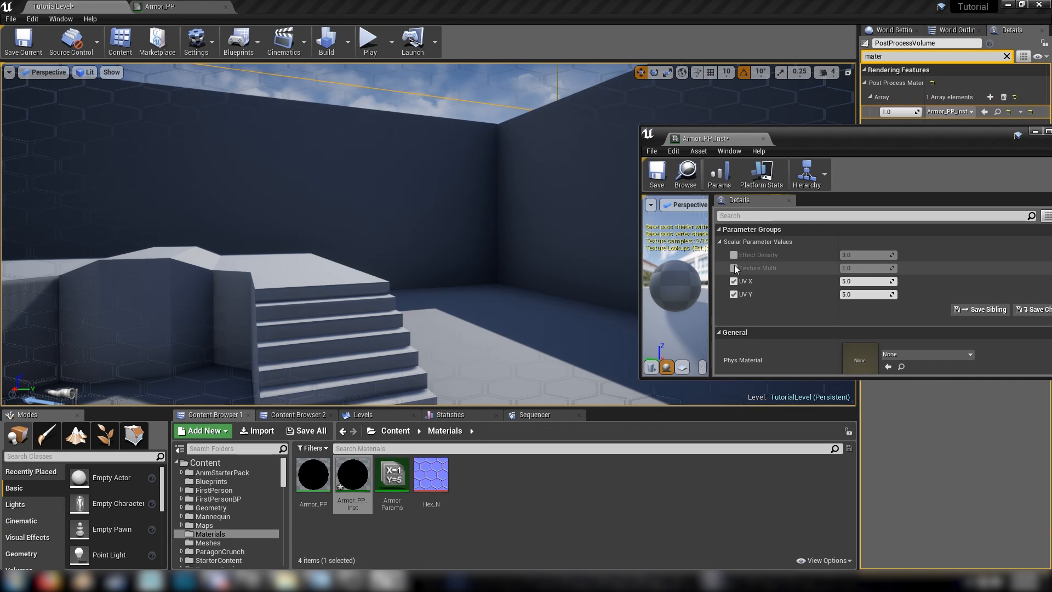
{"action": "left_click", "coordinate": [733, 254]}
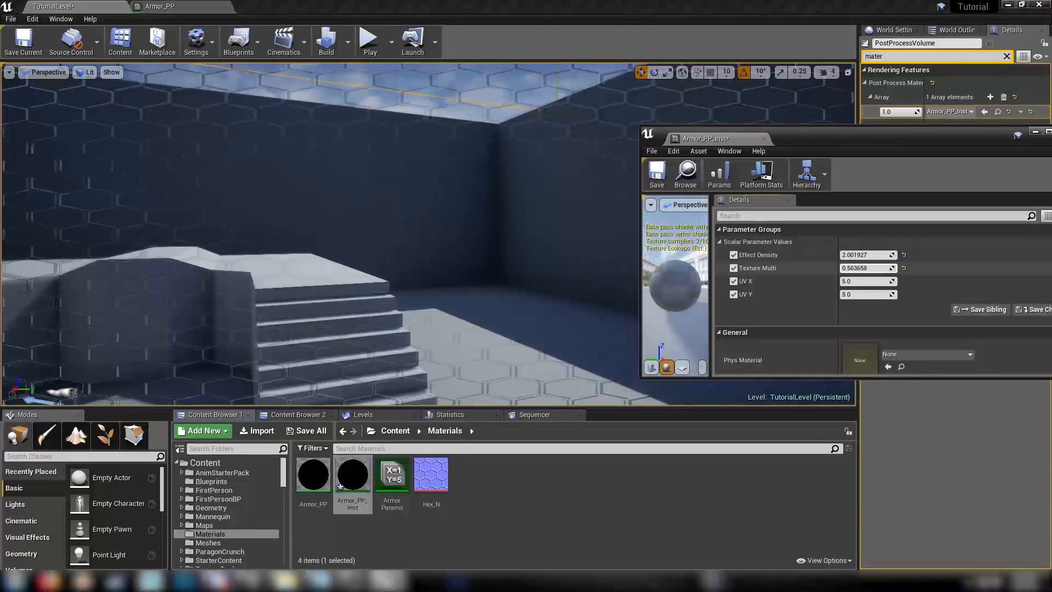
{"action": "type", "text": "2.138386"}
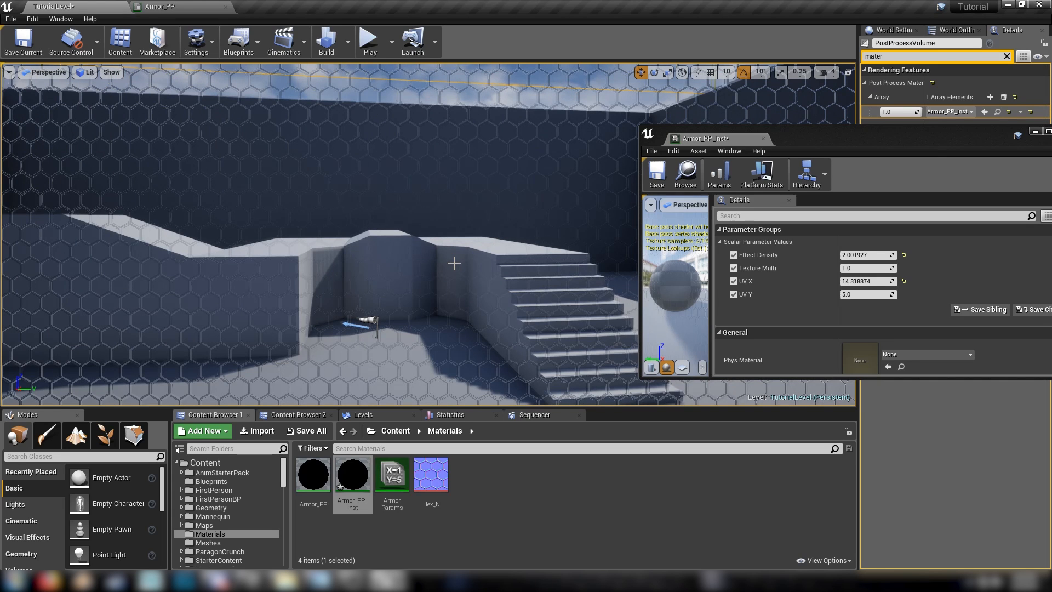
{"action": "mouse_move", "coordinate": [694, 276]}
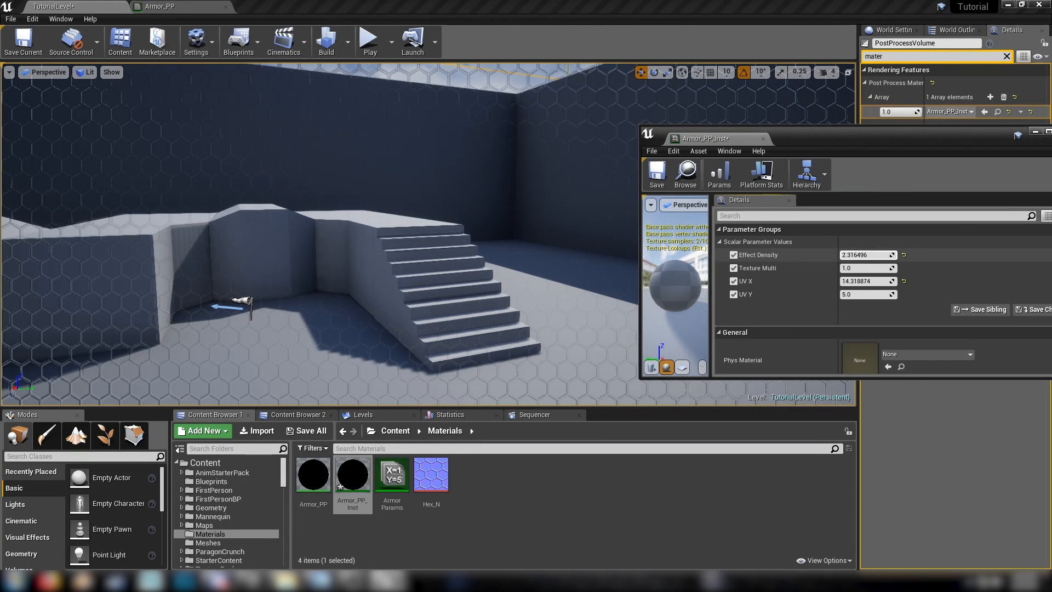
{"action": "left_click", "coordinate": [866, 254]}
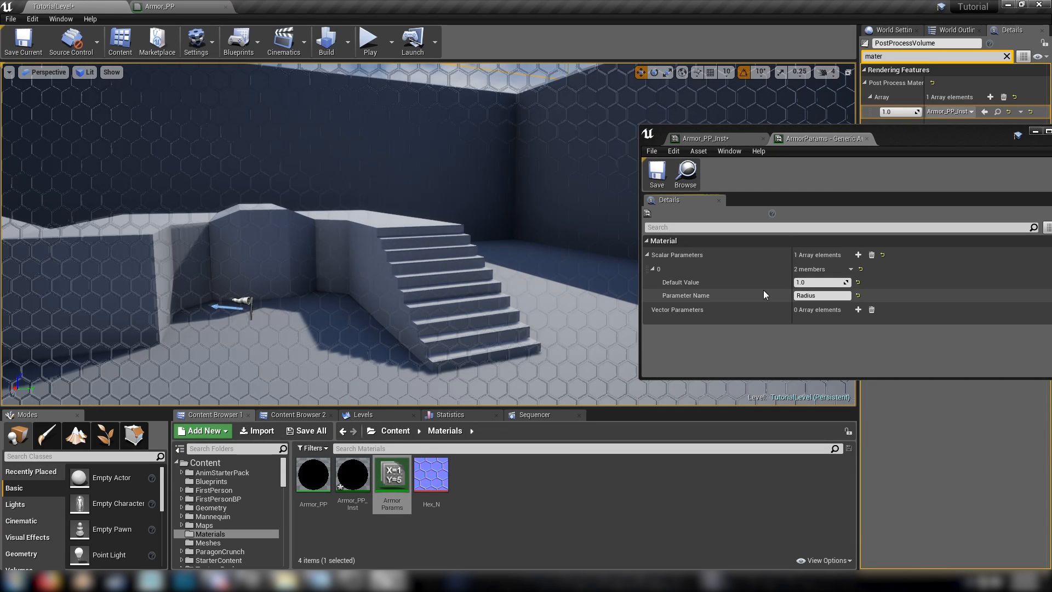
Drag the ArmorParams Radius default down to about 0.48 and close the collection editor.
{"action": "type", "text": "0.690442"}
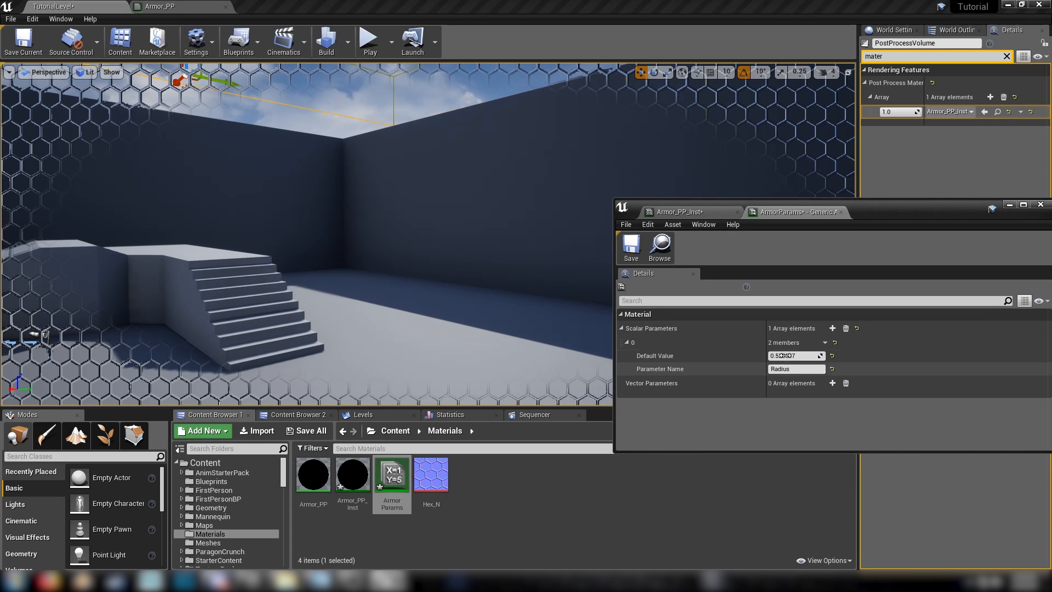
{"action": "type", "text": "0.976111"}
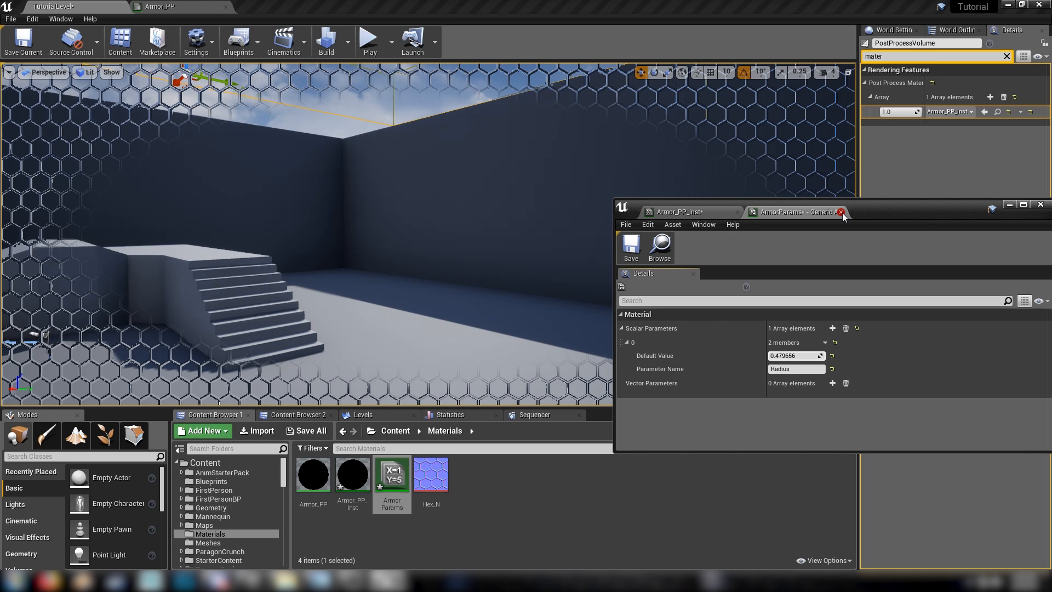
{"action": "left_click", "coordinate": [843, 212]}
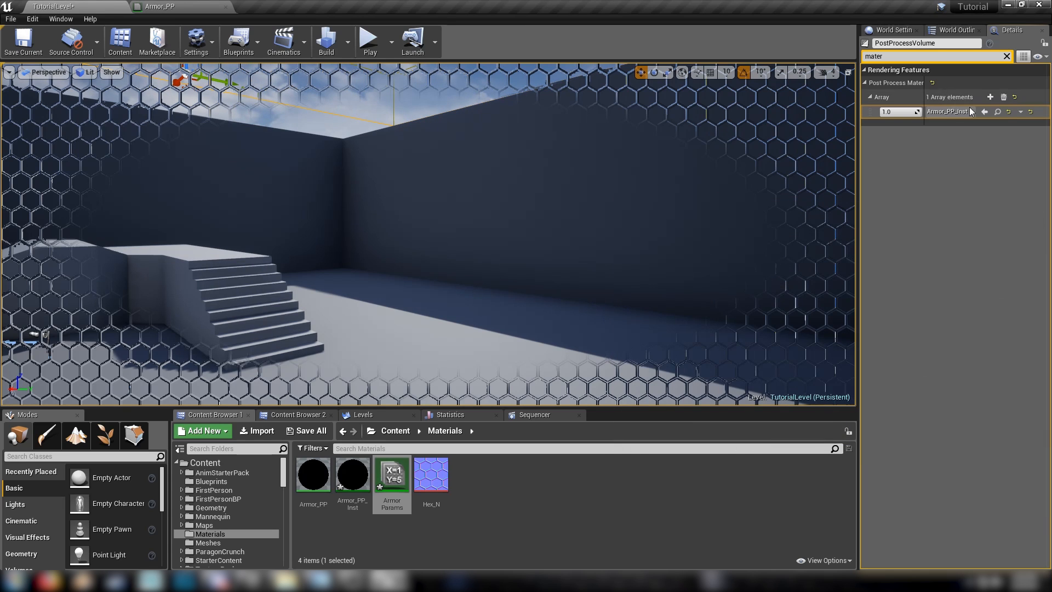
Clear the volume's post-process material, then open FirstPersonCharacter via World Settings' GameMode.
{"action": "left_click", "coordinate": [1005, 96]}
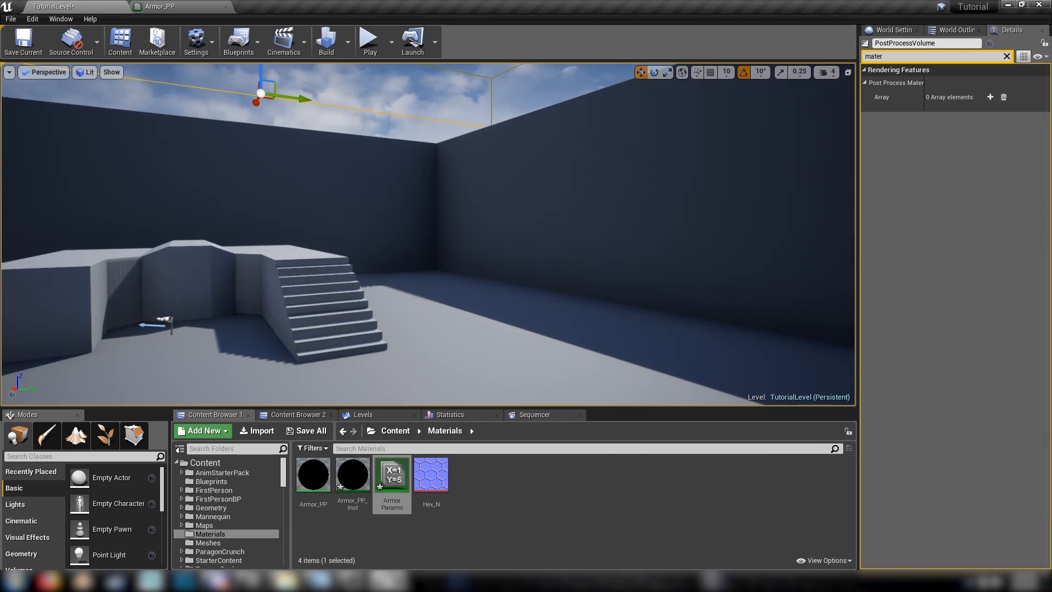
{"action": "left_click", "coordinate": [893, 29]}
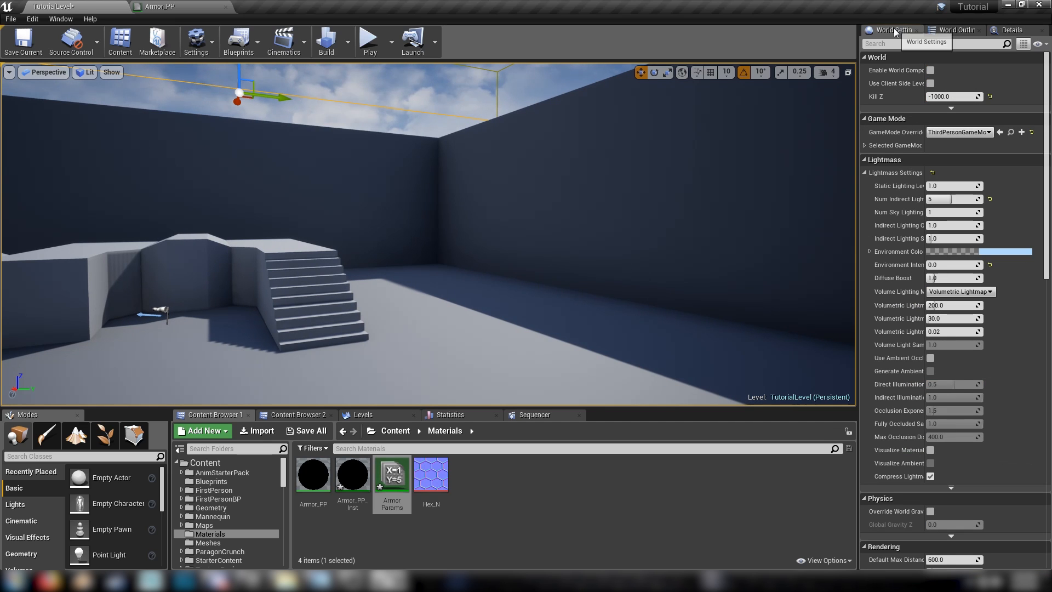
{"action": "left_click", "coordinate": [870, 145]}
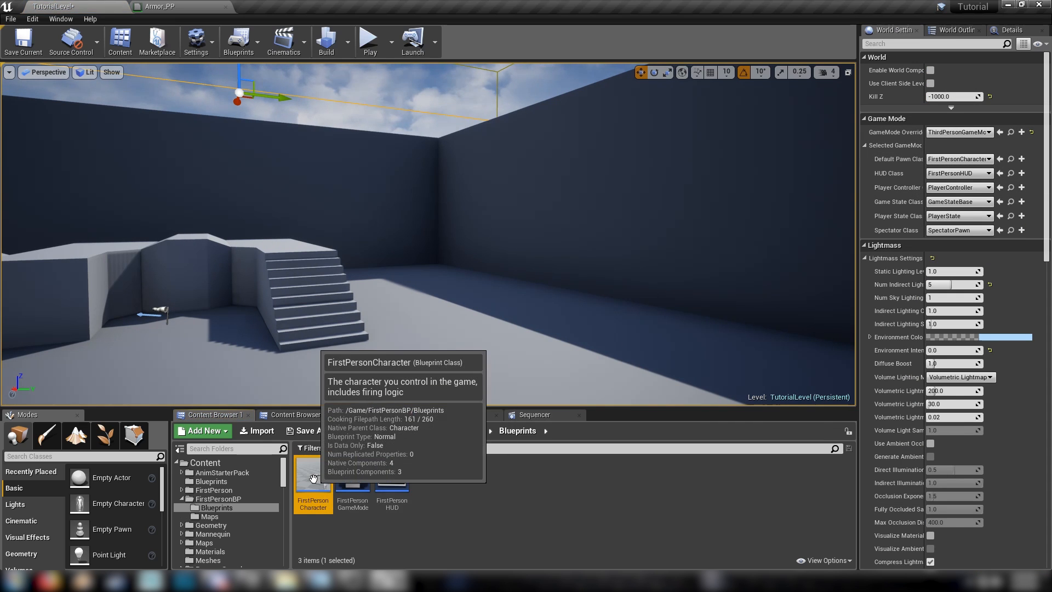
{"action": "double_click", "coordinate": [313, 475]}
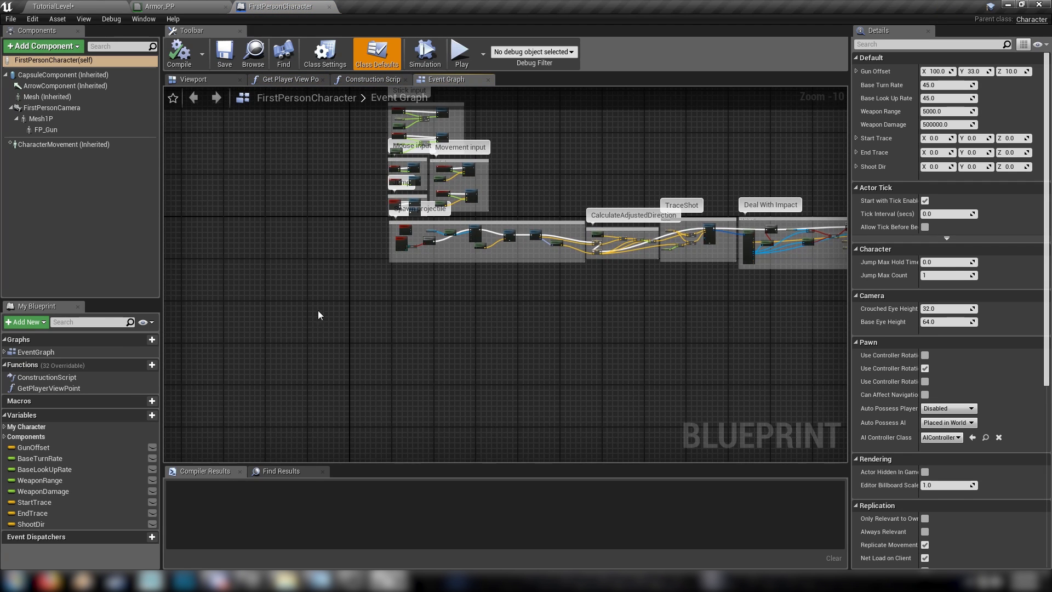
Add a Post Process component to FirstPersonCharacter with one Post Process Materials element.
{"action": "left_click", "coordinate": [42, 45]}
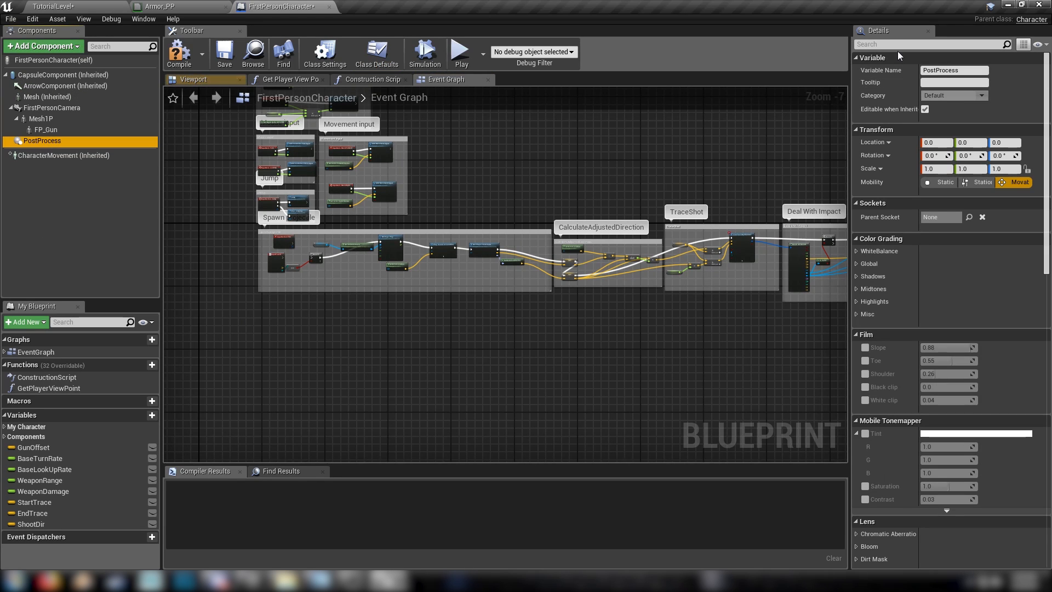
{"action": "type", "text": "unmb"}
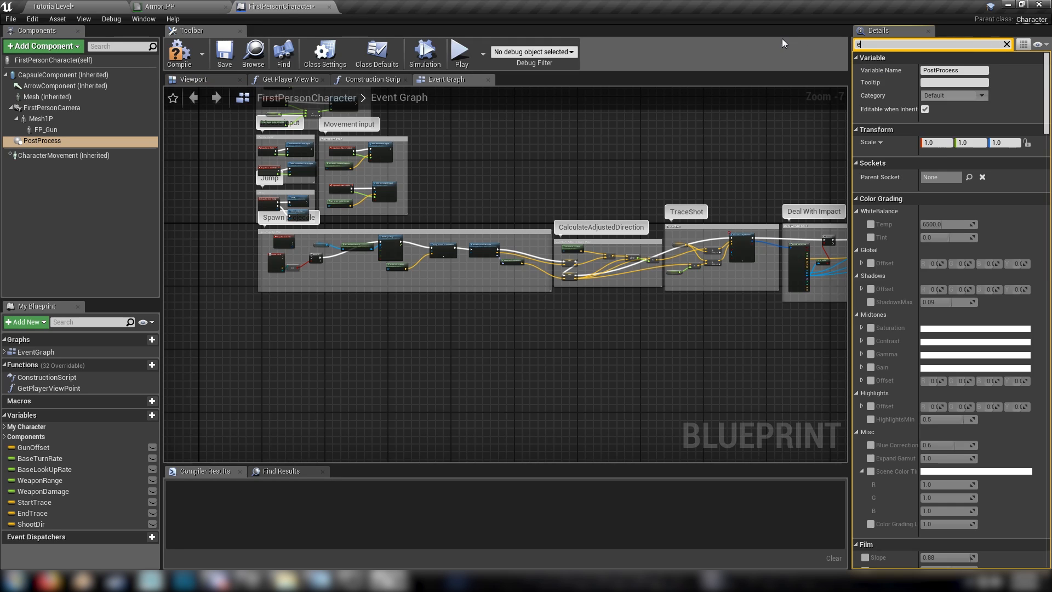
{"action": "type", "text": "na"}
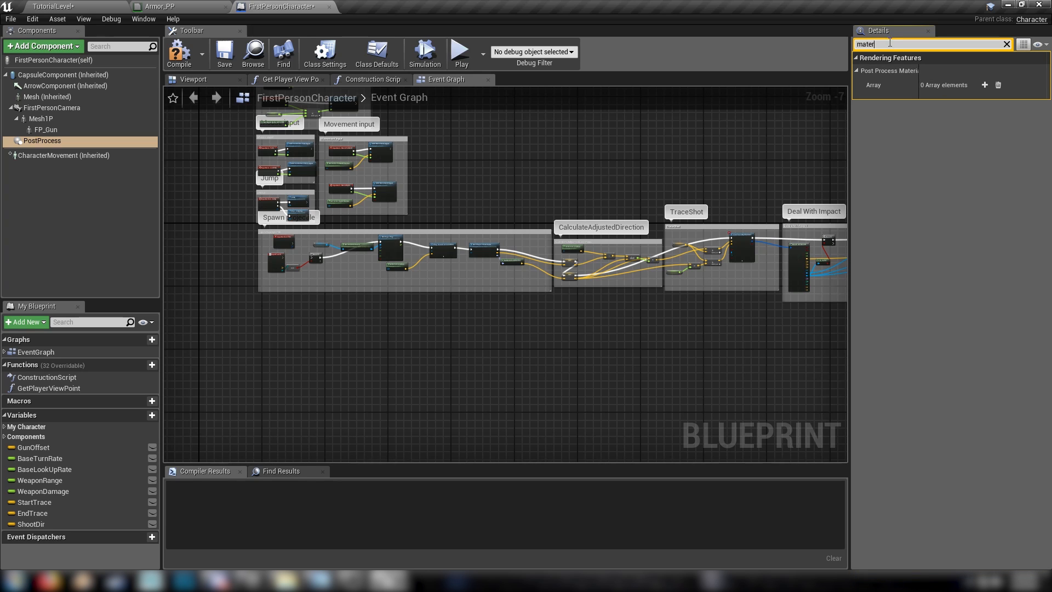
{"action": "left_click", "coordinate": [984, 85]}
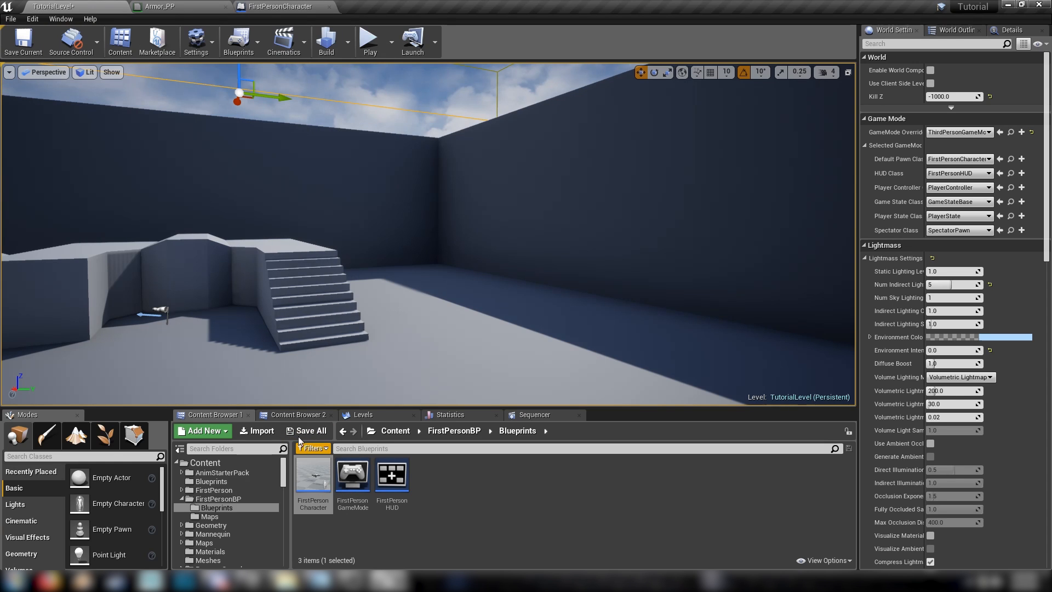
Open ArmorParams from the Materials folder, set Radius to about 0.34, and save.
{"action": "left_click", "coordinate": [209, 516]}
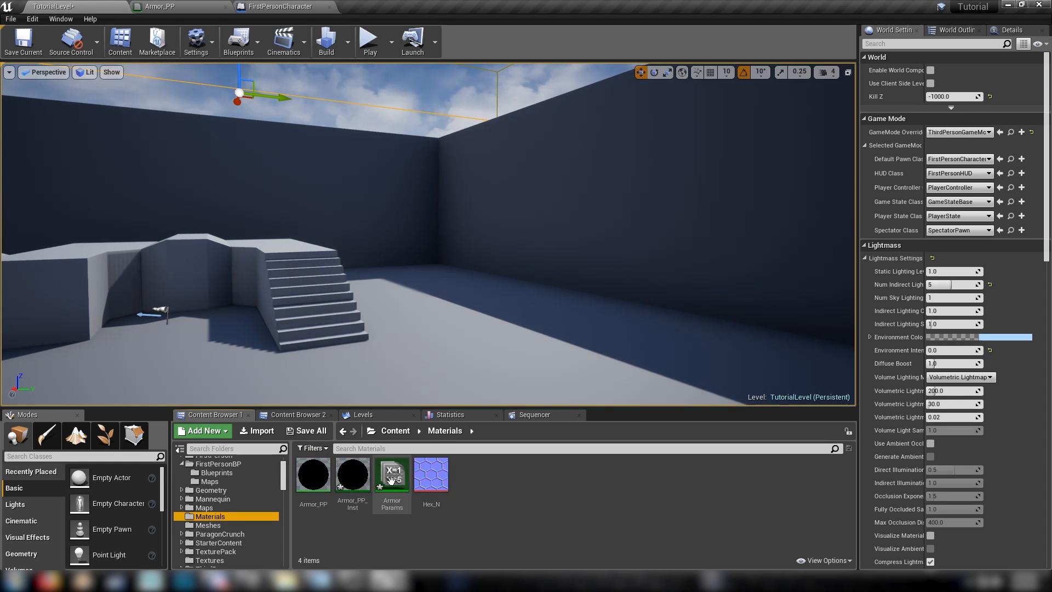
{"action": "double_click", "coordinate": [391, 473]}
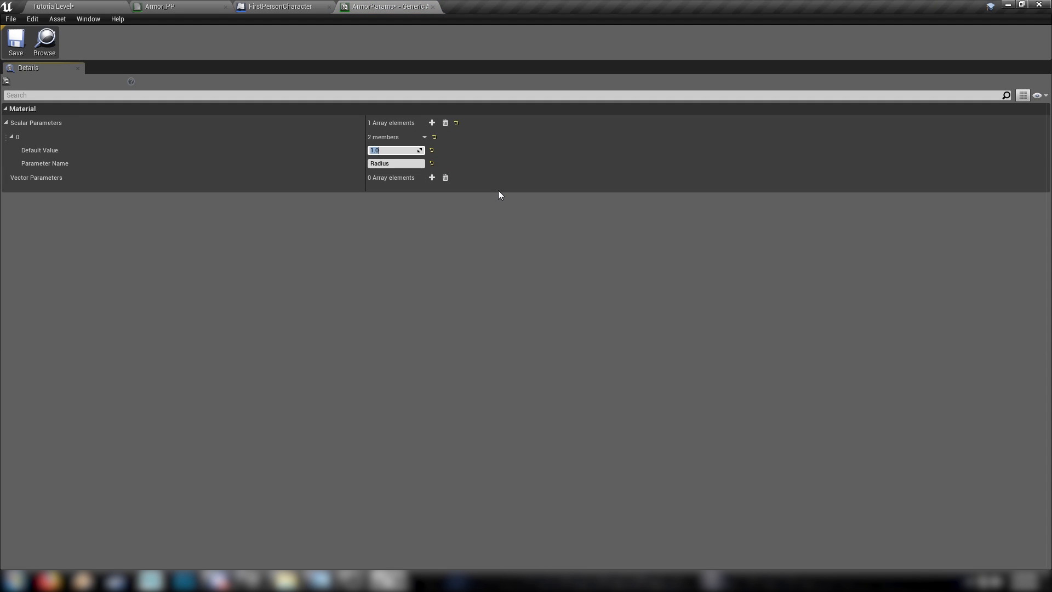
{"action": "mouse_move", "coordinate": [479, 194]}
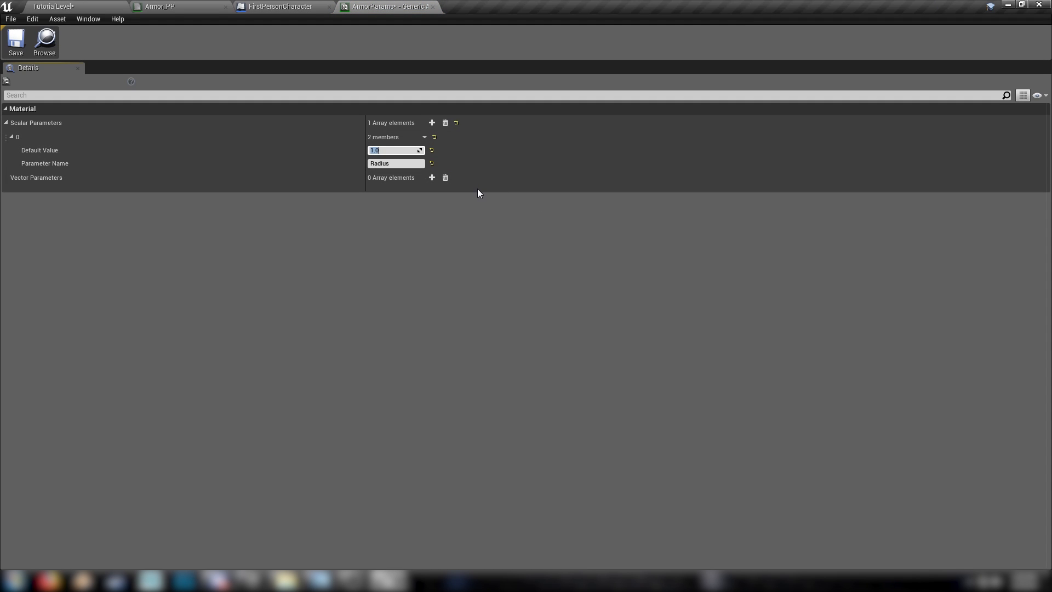
{"action": "left_click", "coordinate": [15, 41]}
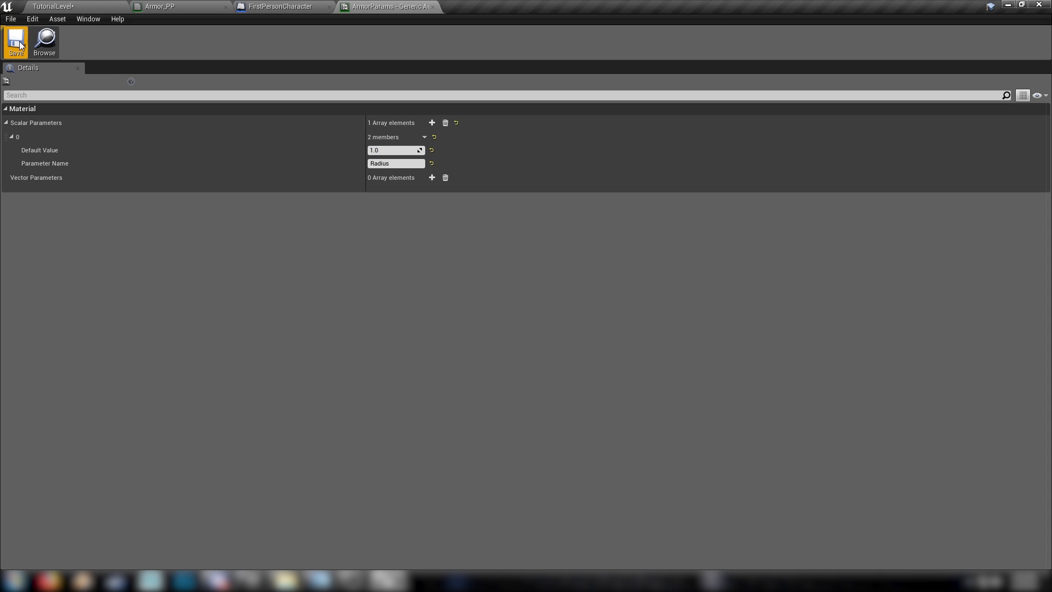
Play-test the level twice from FirstPersonCharacter to check the hex framing.
{"action": "left_click", "coordinate": [280, 6]}
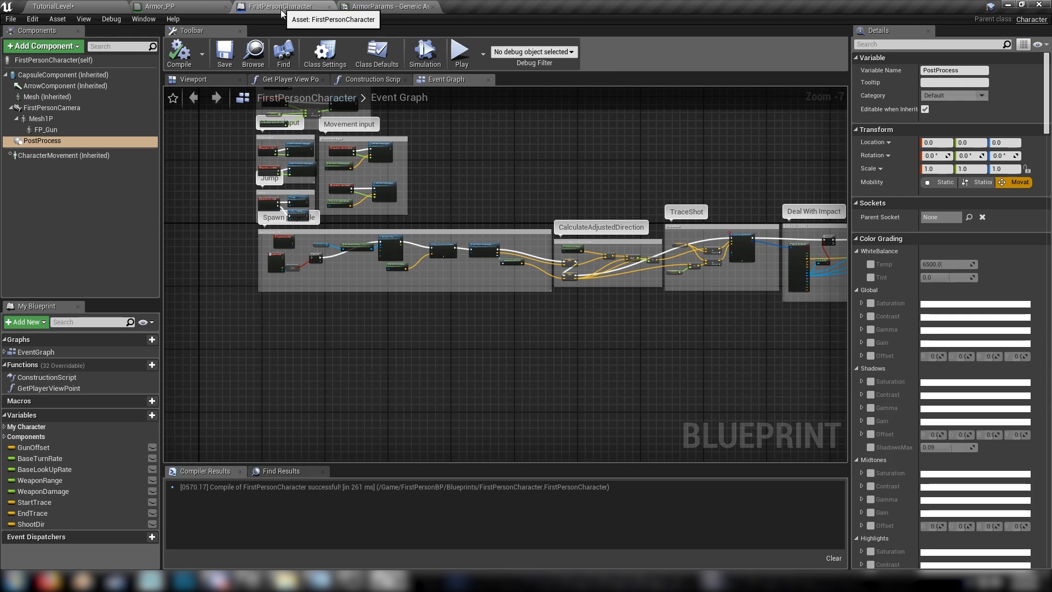
{"action": "left_click", "coordinate": [458, 54]}
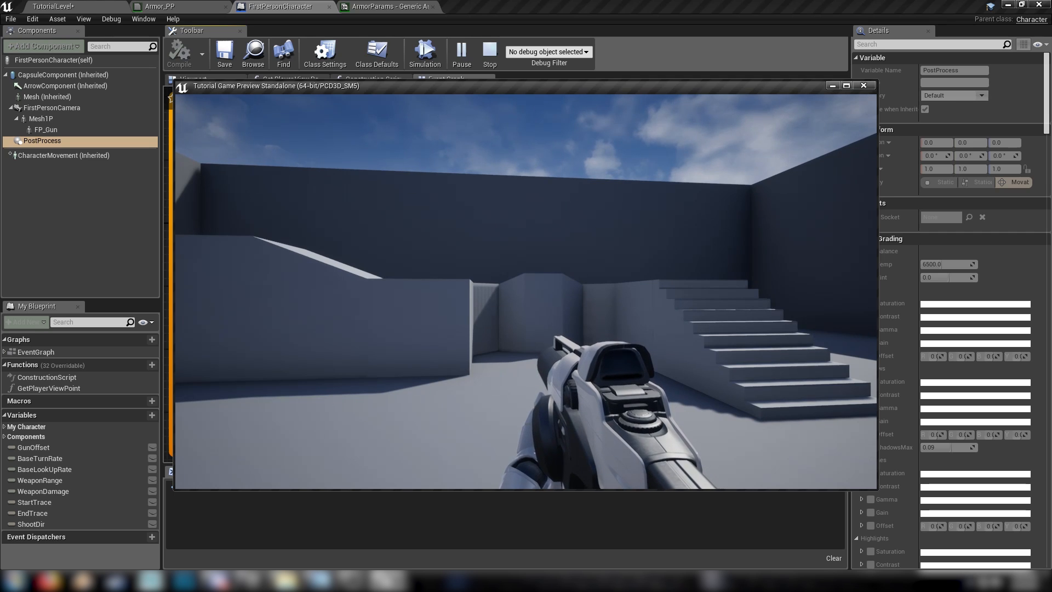
{"action": "left_click", "coordinate": [385, 6]}
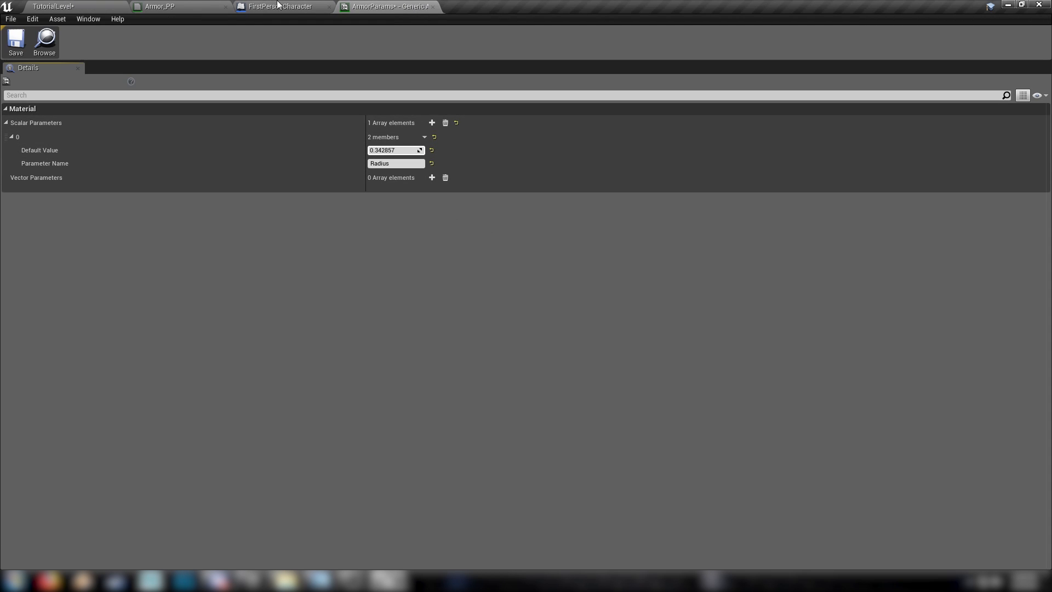
{"action": "left_click", "coordinate": [282, 6]}
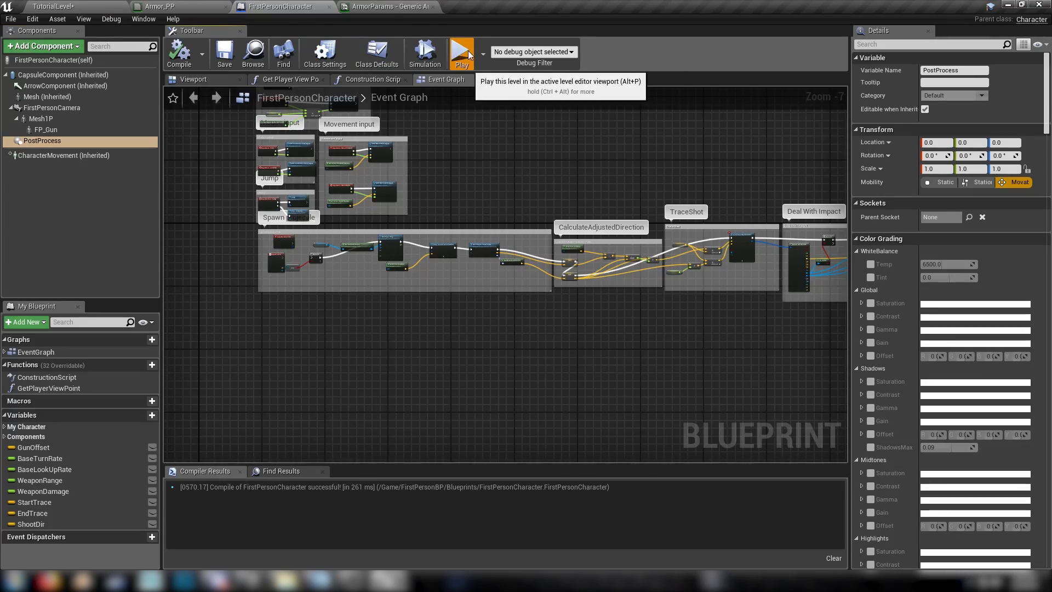
{"action": "left_click", "coordinate": [461, 54]}
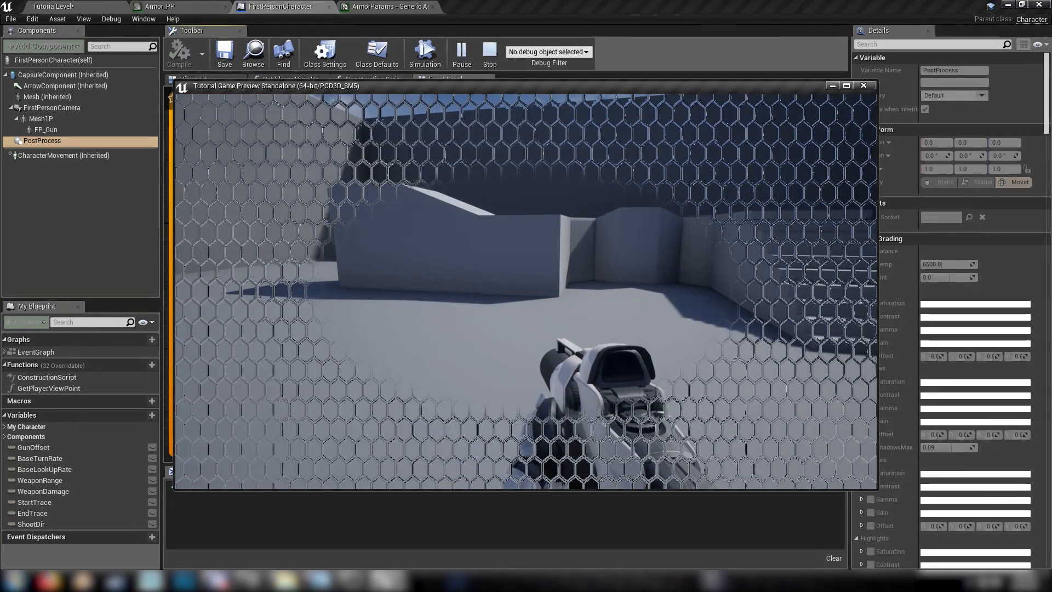
{"action": "left_click", "coordinate": [489, 53]}
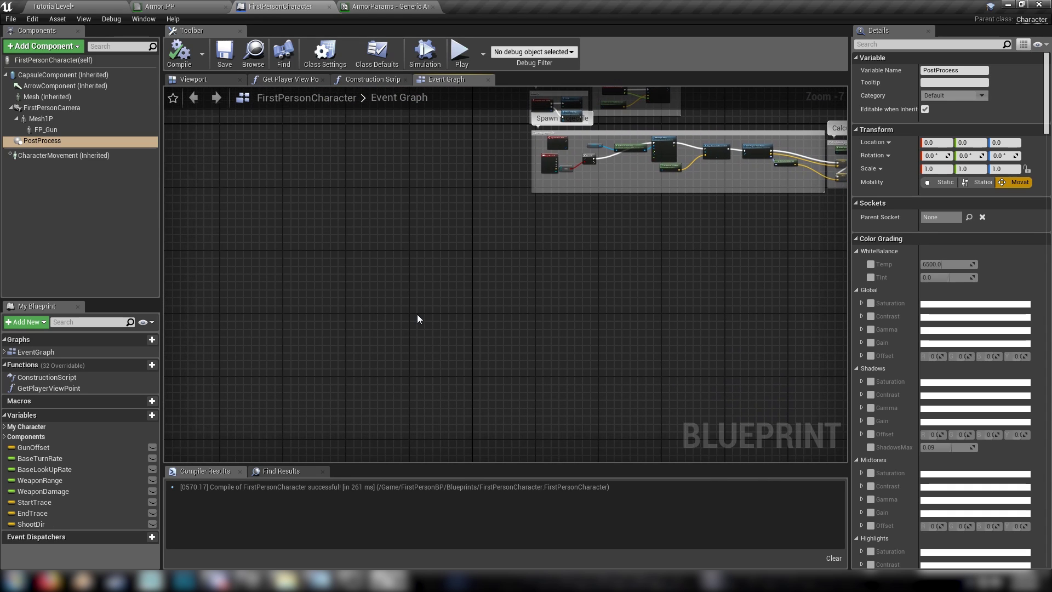
{"action": "mouse_move", "coordinate": [476, 457]}
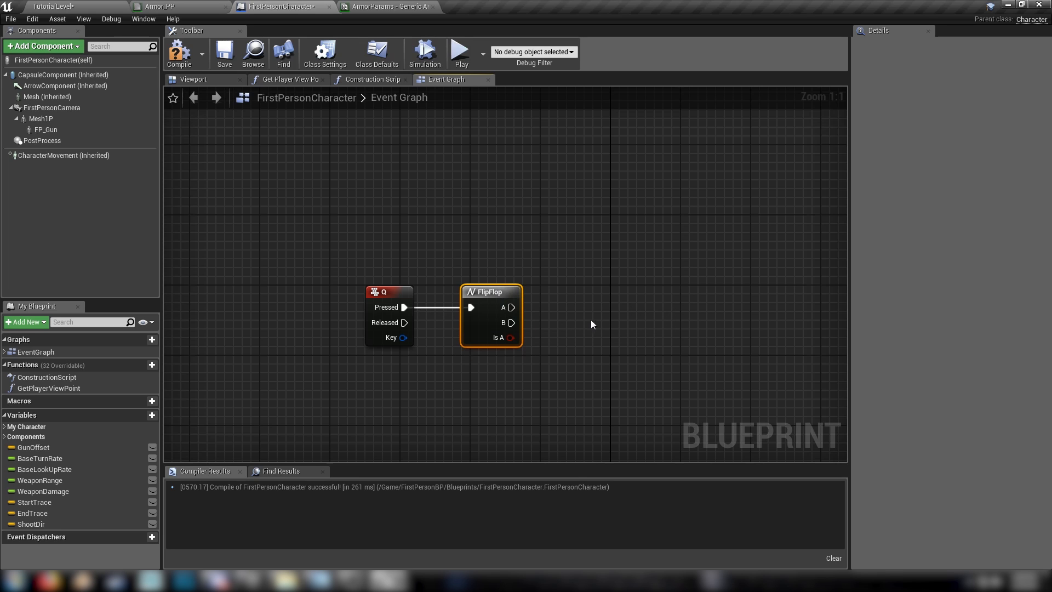
{"action": "mouse_move", "coordinate": [631, 290]}
{"action": "type", "text": "time"}
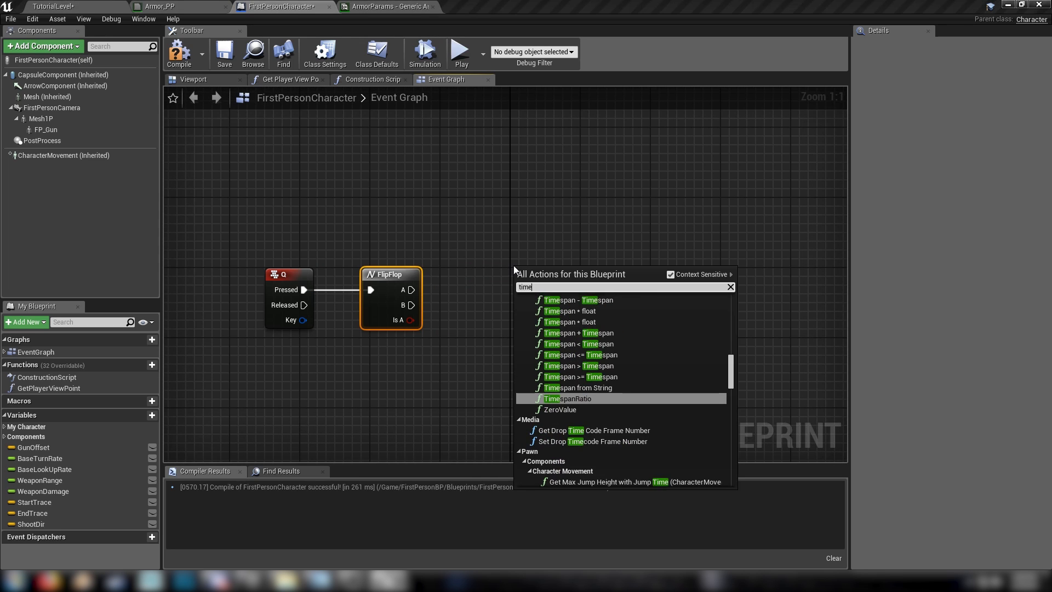
Add a Timeline node named Transition after the Q-key FlipFlop and open it.
{"action": "left_click", "coordinate": [564, 398]}
{"action": "type", "text": "Transition"}
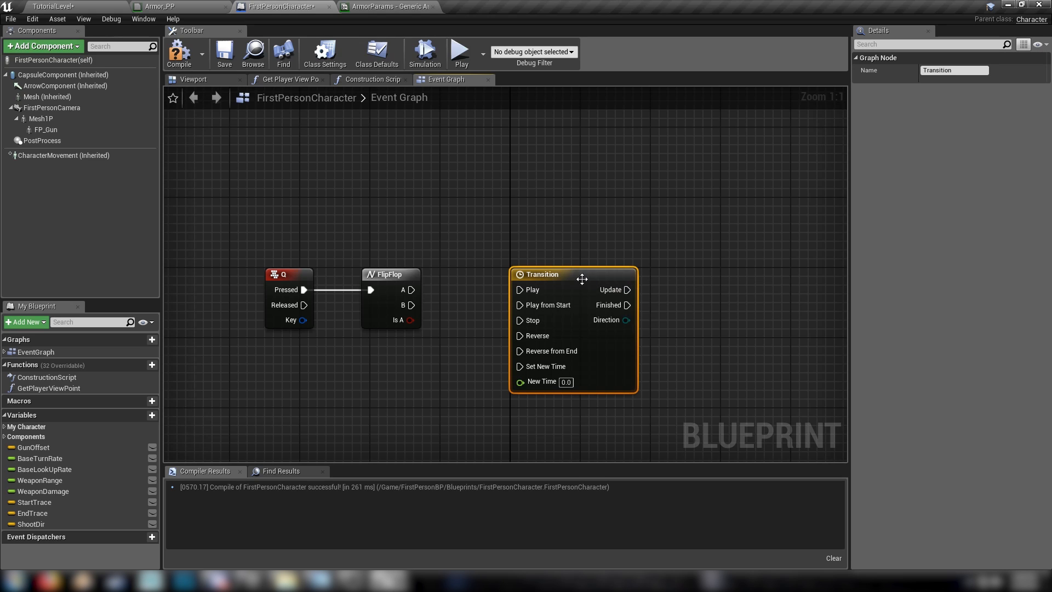
{"action": "double_click", "coordinate": [540, 274]}
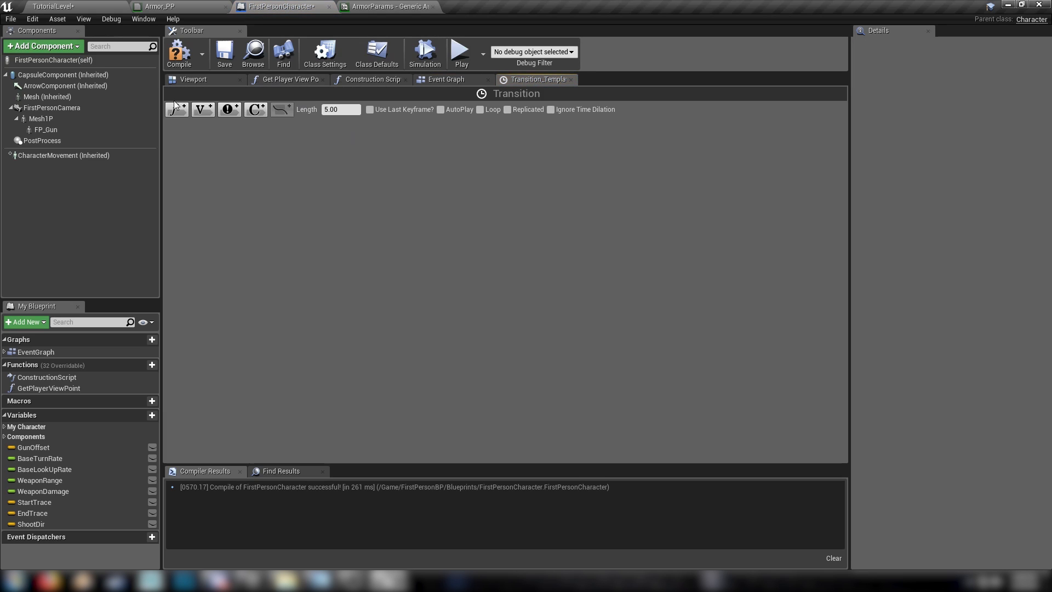
Add a float track with keyframes and set the timeline length to 1.50 seconds.
{"action": "left_click", "coordinate": [176, 109]}
{"action": "type", "text": "Fl"}
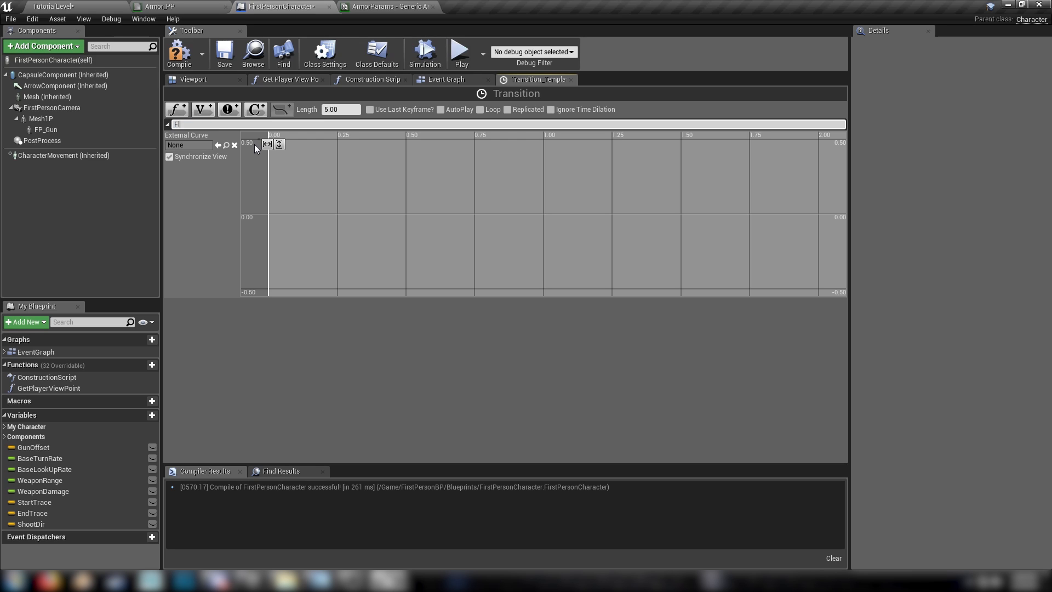
{"action": "right_click", "coordinate": [319, 236]}
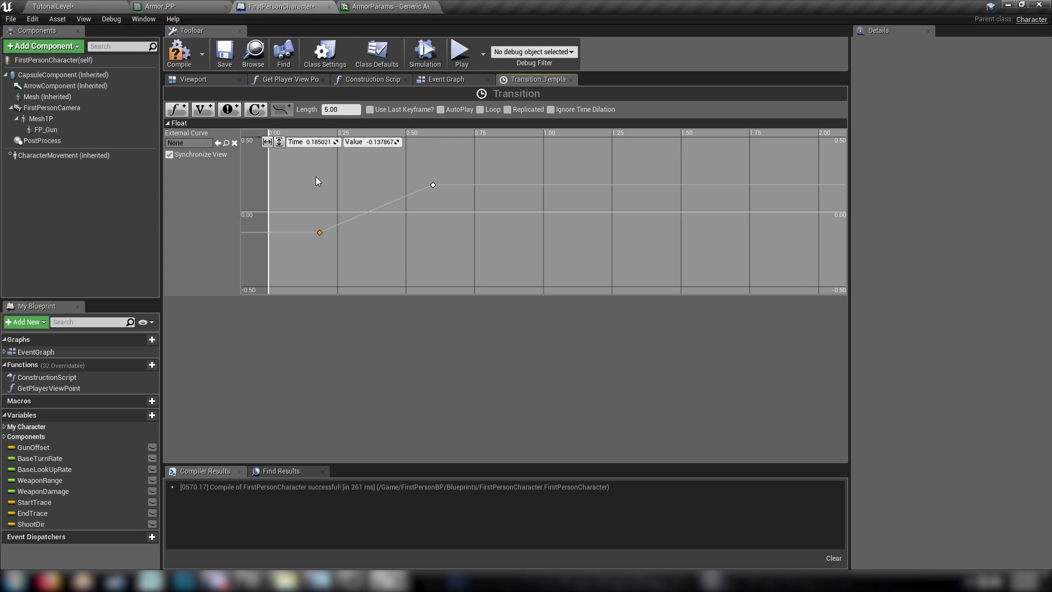
{"action": "left_click", "coordinate": [339, 109]}
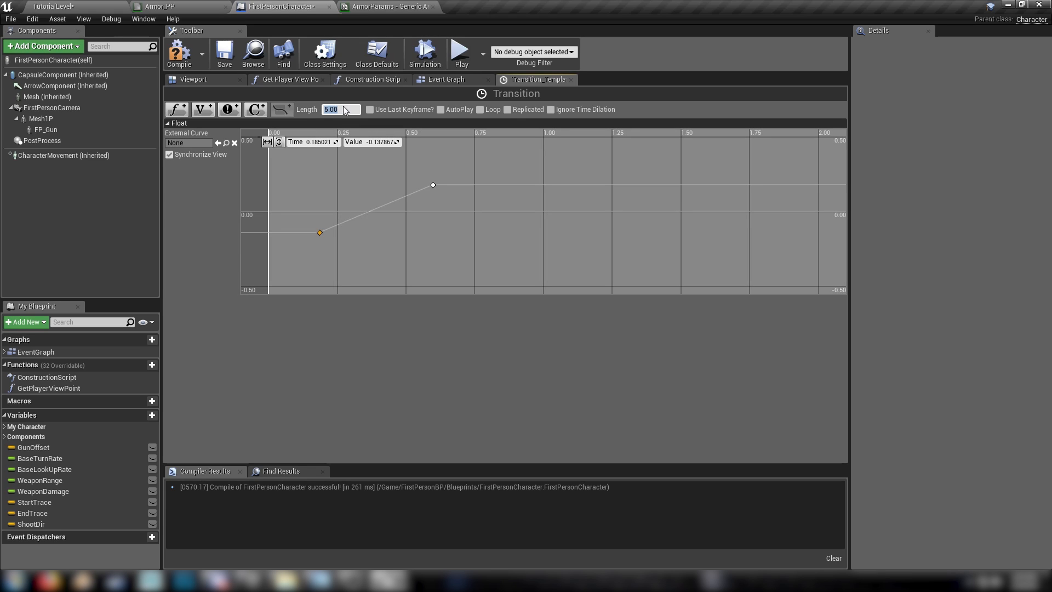
{"action": "type", "text": "1.50"}
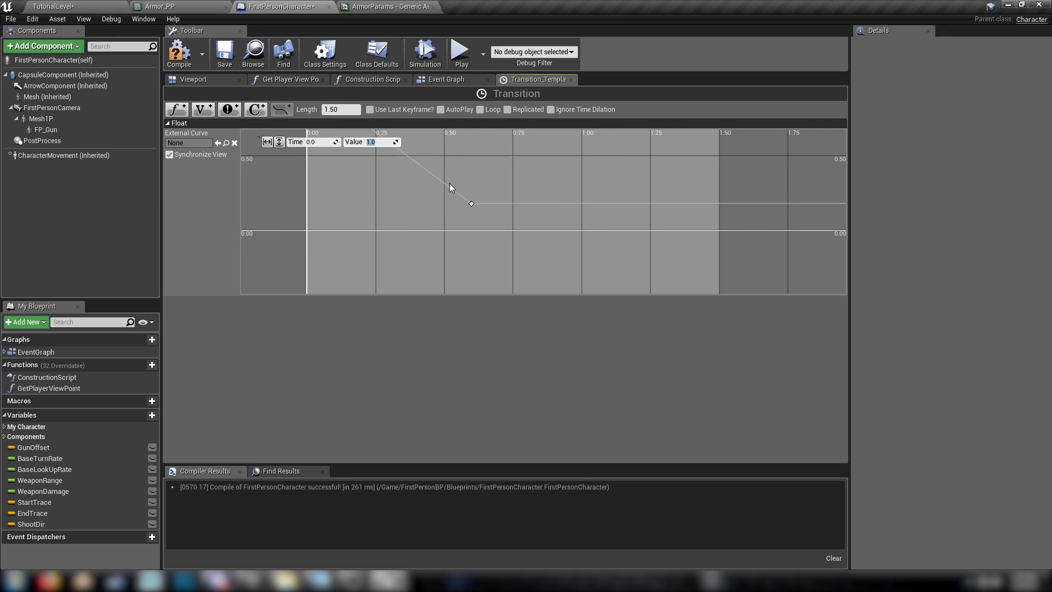
Set the 1.5-second key to 0.4, select the 1.0 start key, and compile.
{"action": "left_click", "coordinate": [471, 203]}
{"action": "type", "text": "1.5"}
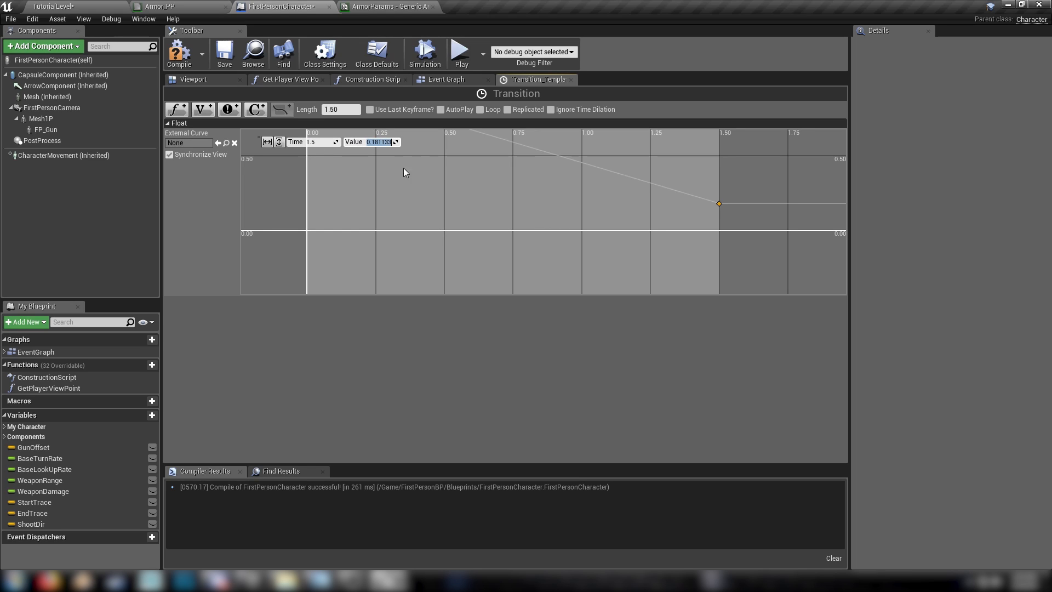
{"action": "type", "text": "0.4"}
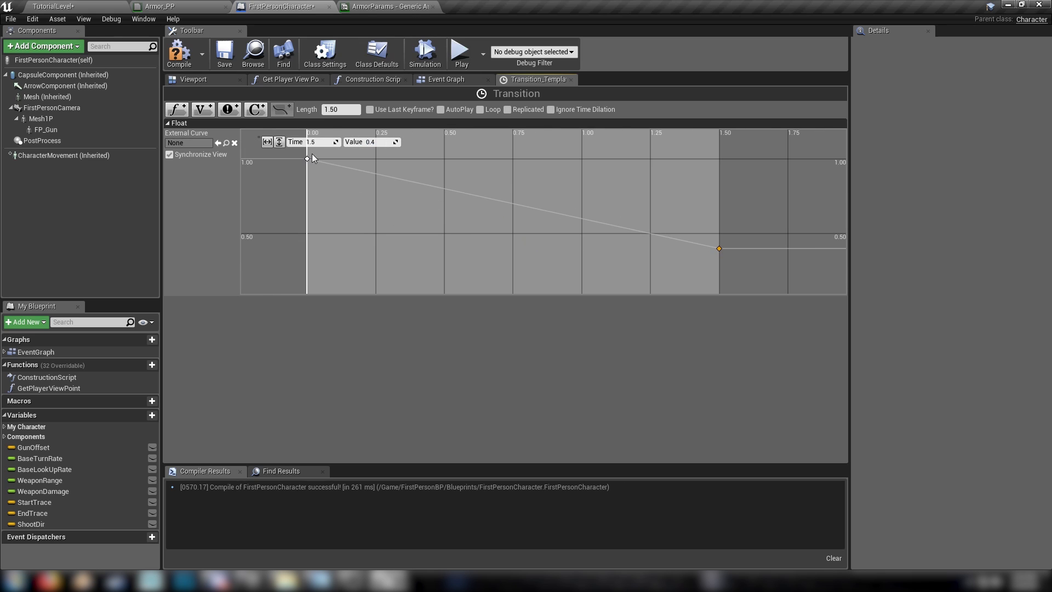
{"action": "left_click", "coordinate": [308, 158]}
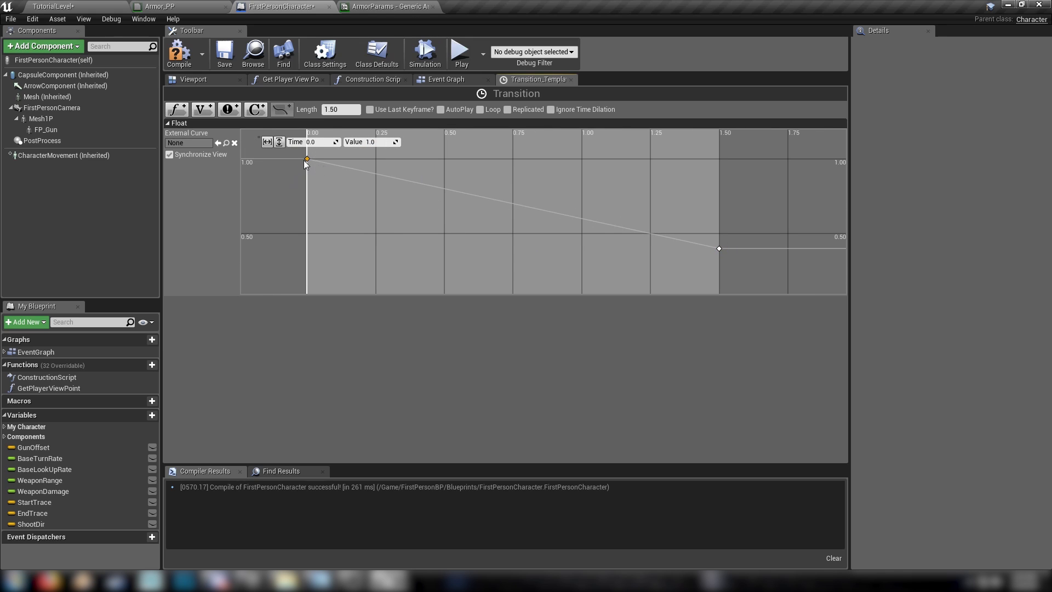
{"action": "mouse_move", "coordinate": [297, 262]}
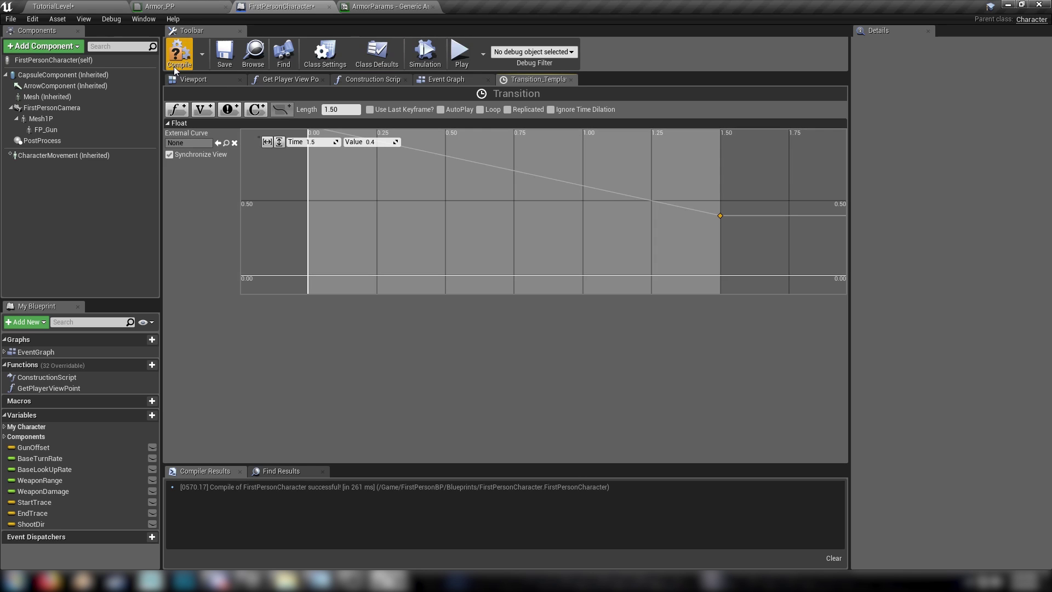
{"action": "left_click", "coordinate": [444, 79]}
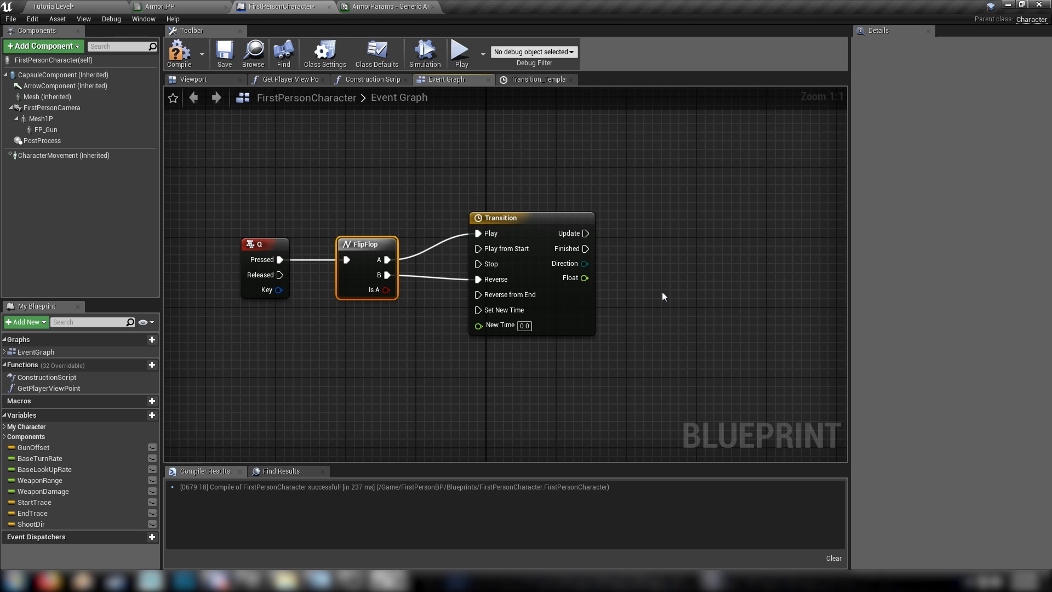
Add a Set Scalar Parameter Value node for ArmorParams Radius on Transition Update, then Play.
{"action": "right_click", "coordinate": [664, 296]}
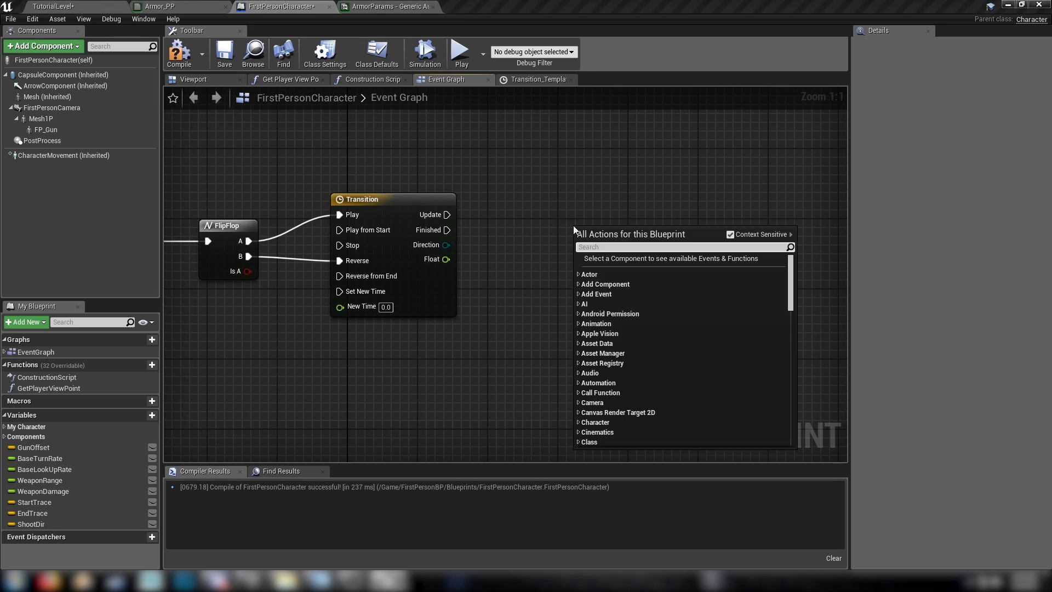
{"action": "type", "text": "set scal"}
{"action": "type", "text": "ar"}
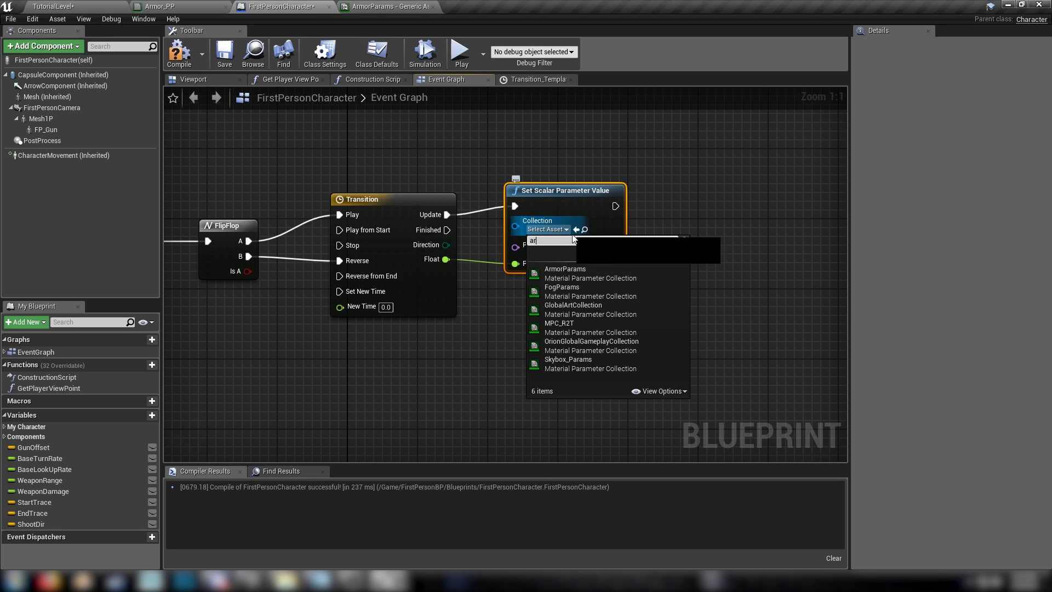
{"action": "left_click", "coordinate": [564, 268]}
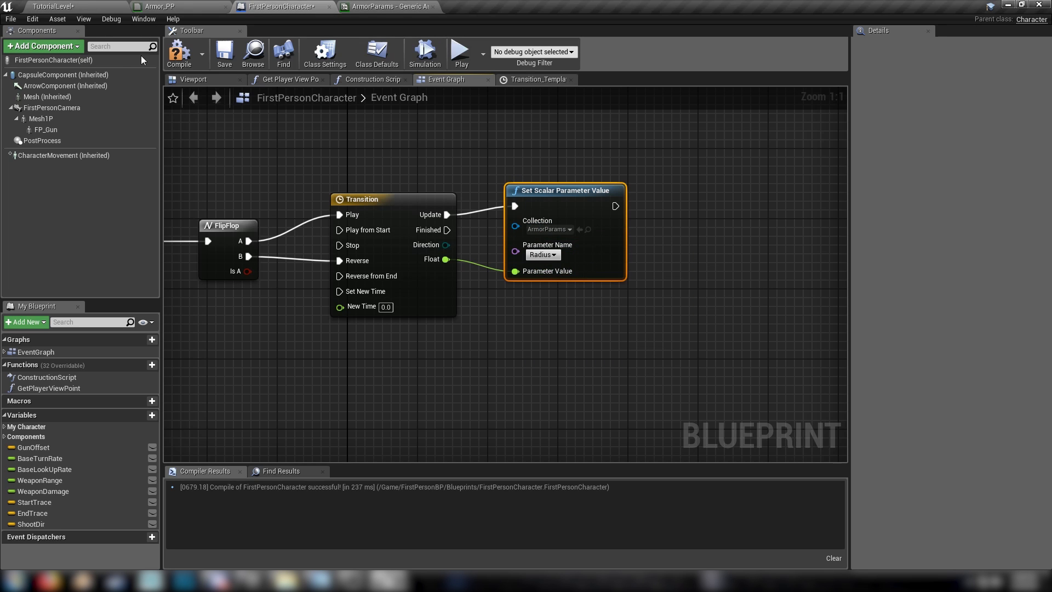
{"action": "left_click", "coordinate": [179, 52]}
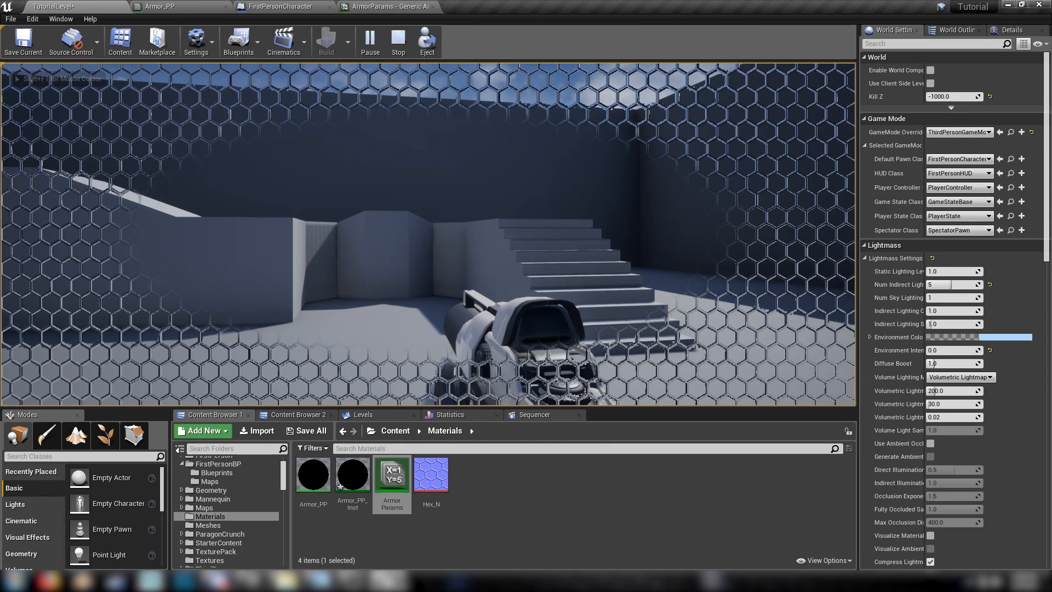
Stop, play-test the Q armor toggle again, then open Armor_PP_Inst.
{"action": "left_click", "coordinate": [398, 42]}
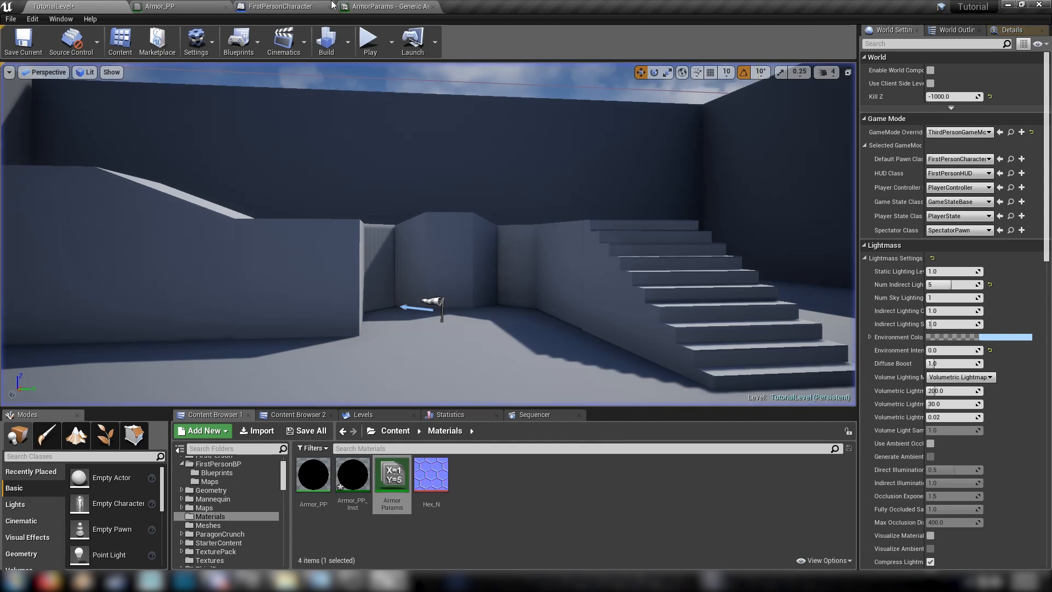
{"action": "left_click", "coordinate": [385, 6]}
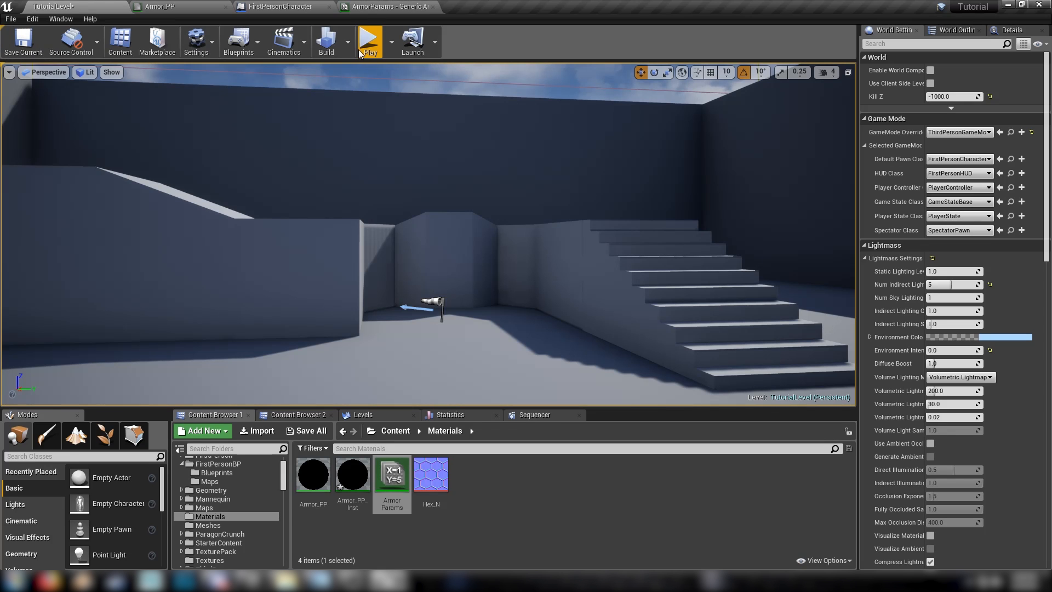
{"action": "left_click", "coordinate": [368, 40]}
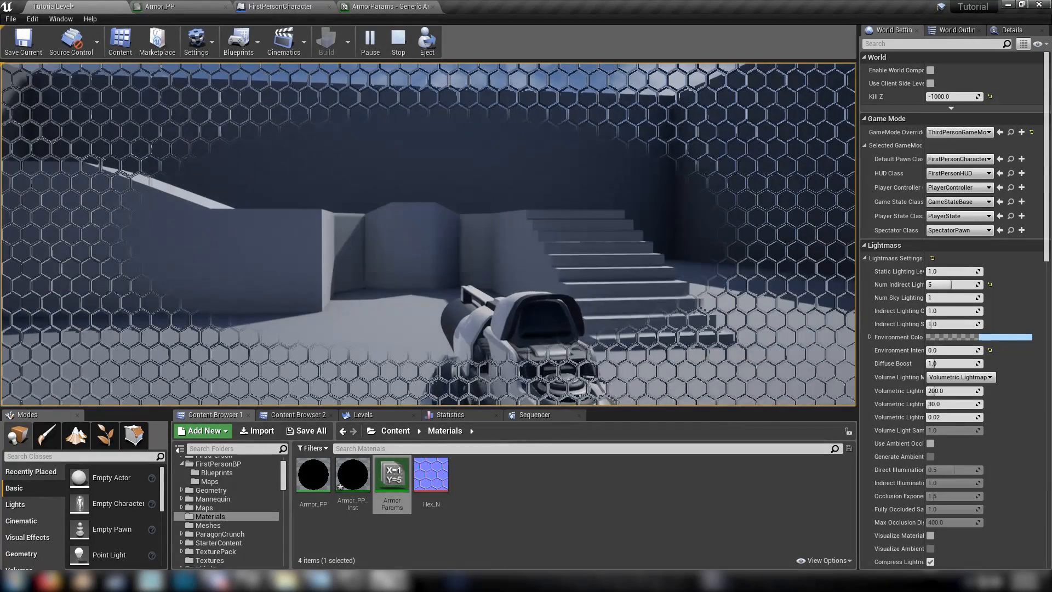
{"action": "left_click", "coordinate": [397, 41]}
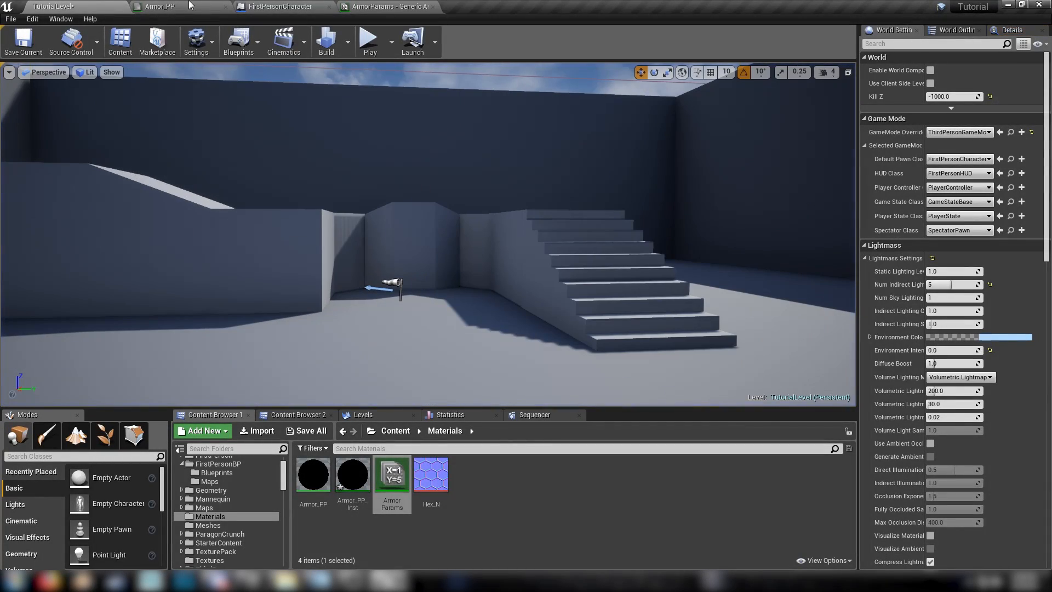
{"action": "mouse_move", "coordinate": [186, 223]}
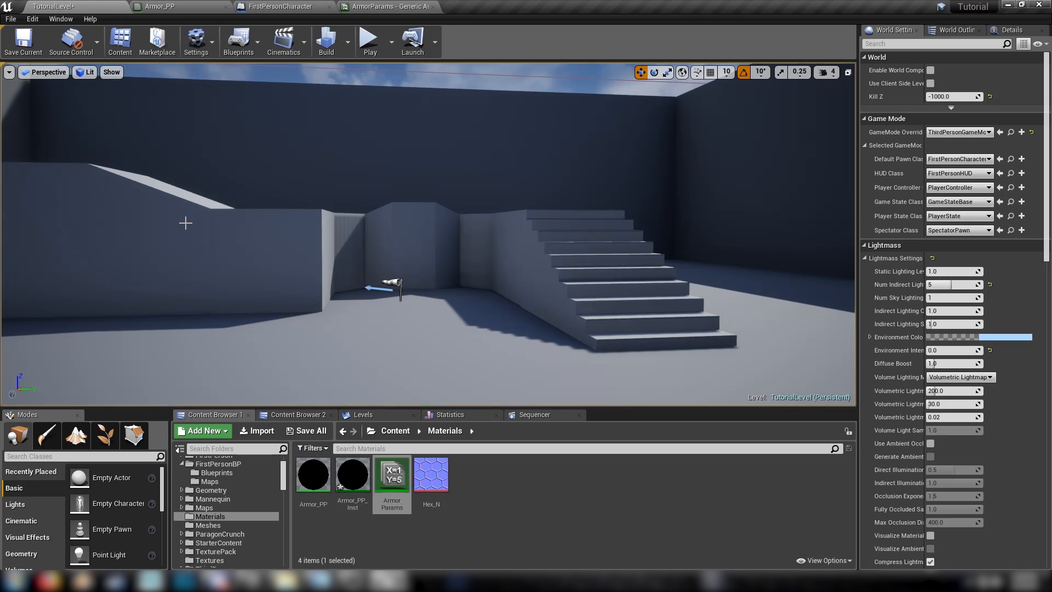
{"action": "double_click", "coordinate": [352, 472]}
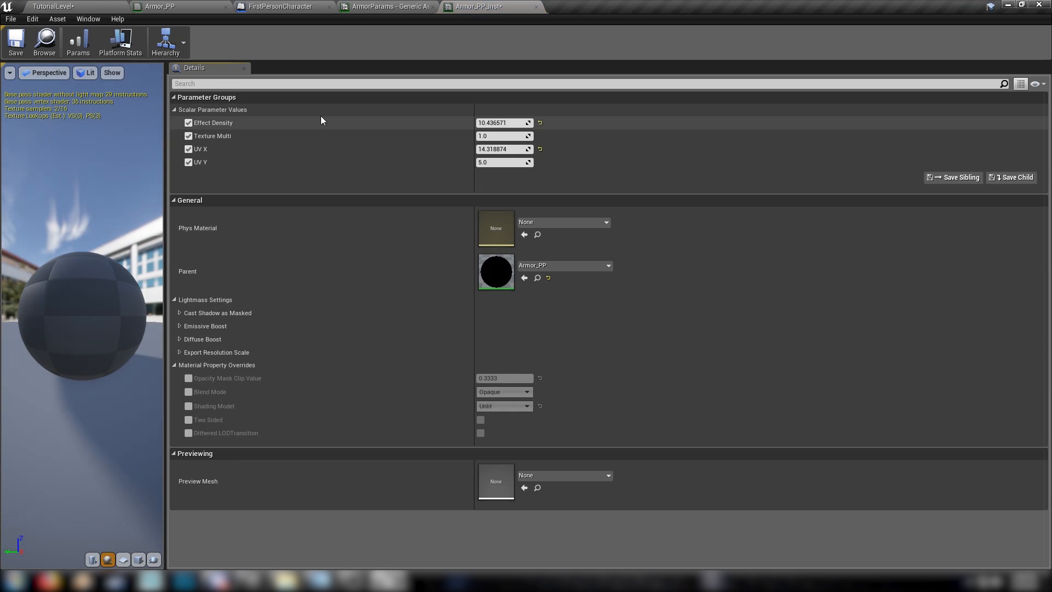
{"action": "mouse_move", "coordinate": [504, 122]}
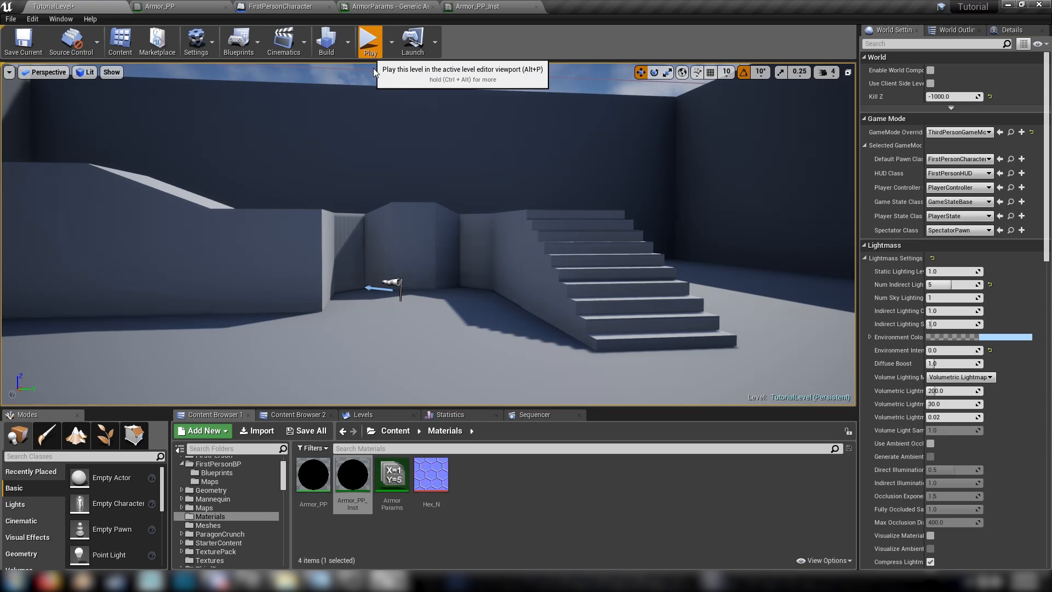
Set Armor_PP_Inst Effect Density to 3.970141 during a play-test, then stop it.
{"action": "left_click", "coordinate": [370, 41]}
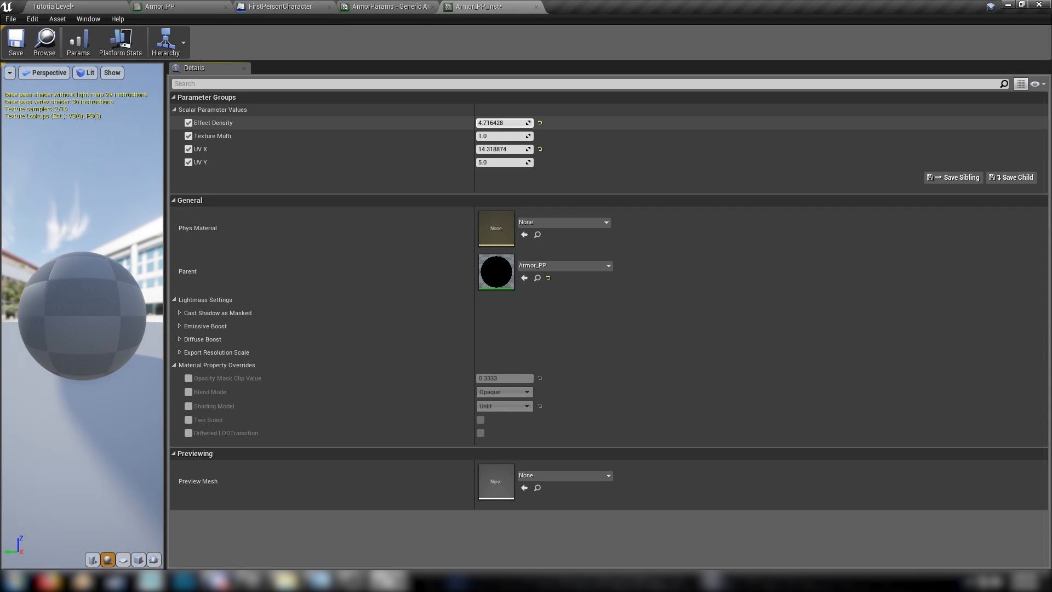
{"action": "type", "text": "3.970141"}
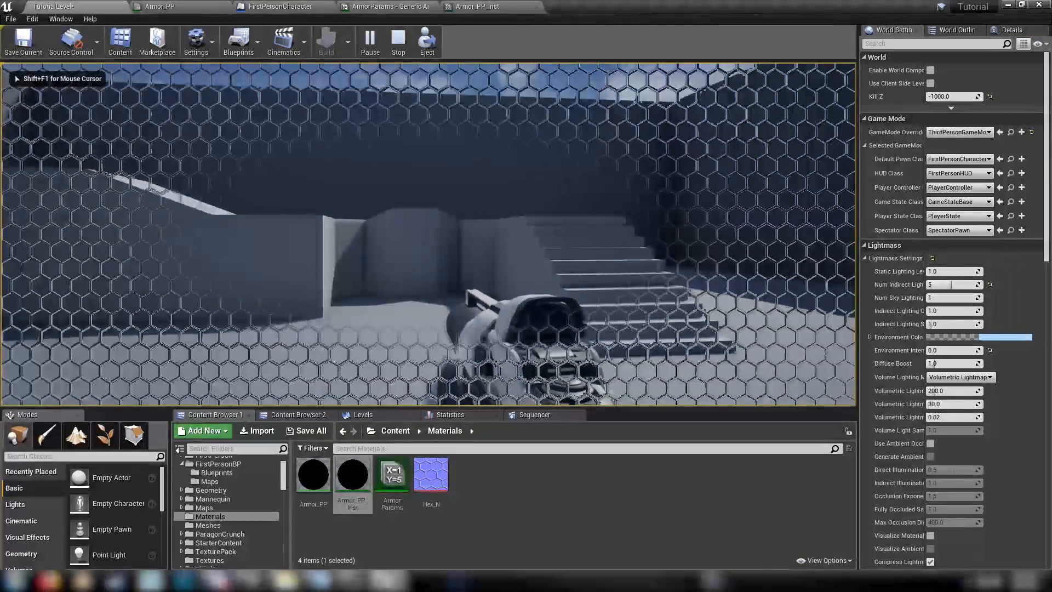
{"action": "left_click", "coordinate": [397, 41]}
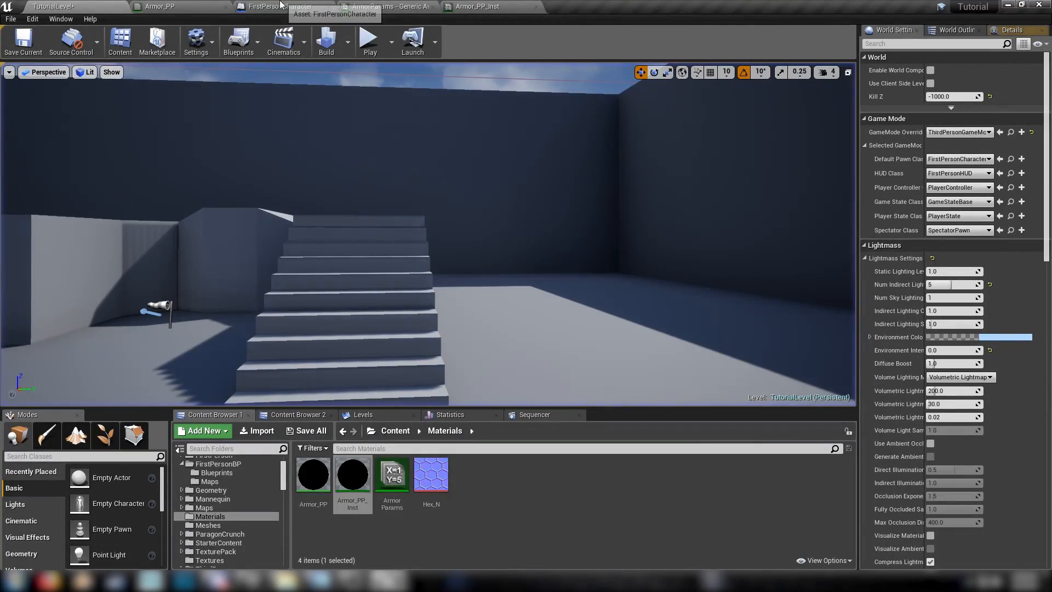
Set the Transition timeline's 1.5-second key to 0.6 and run repeated play-tests.
{"action": "left_click", "coordinate": [275, 6]}
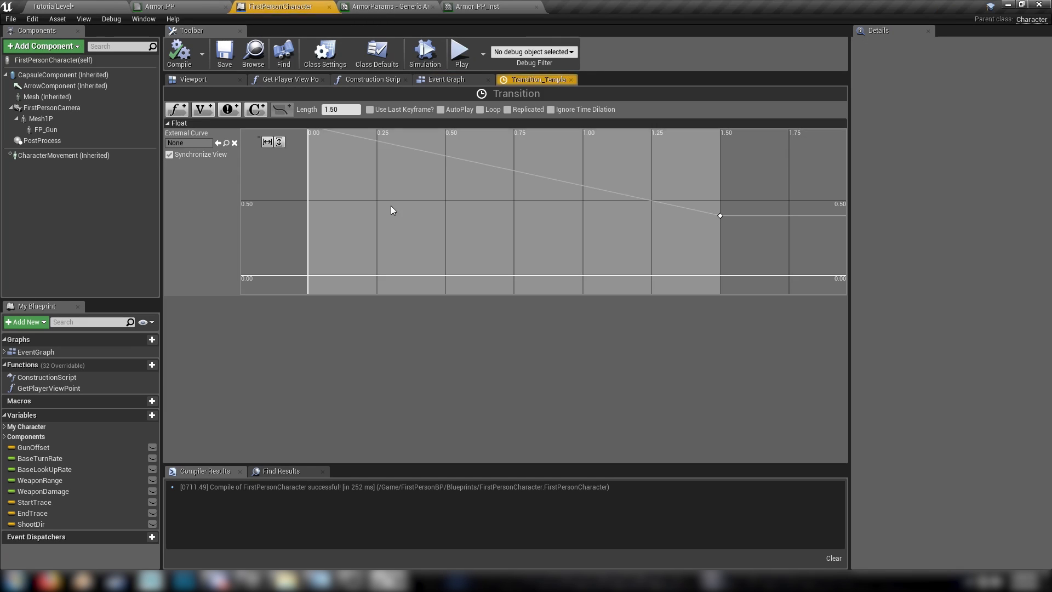
{"action": "left_click", "coordinate": [720, 215]}
{"action": "type", "text": "0.25"}
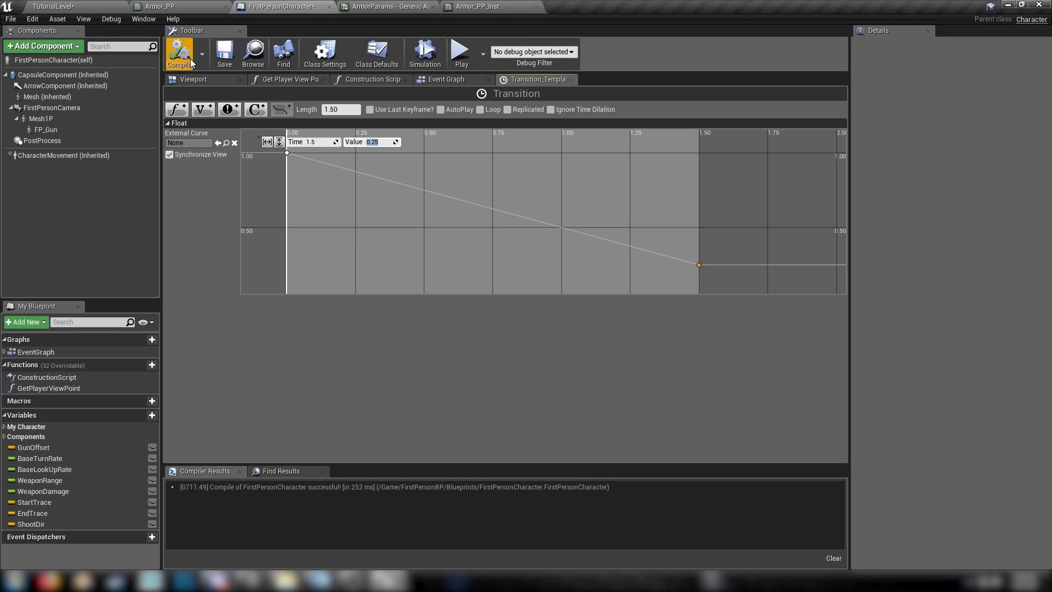
{"action": "mouse_move", "coordinate": [461, 53]}
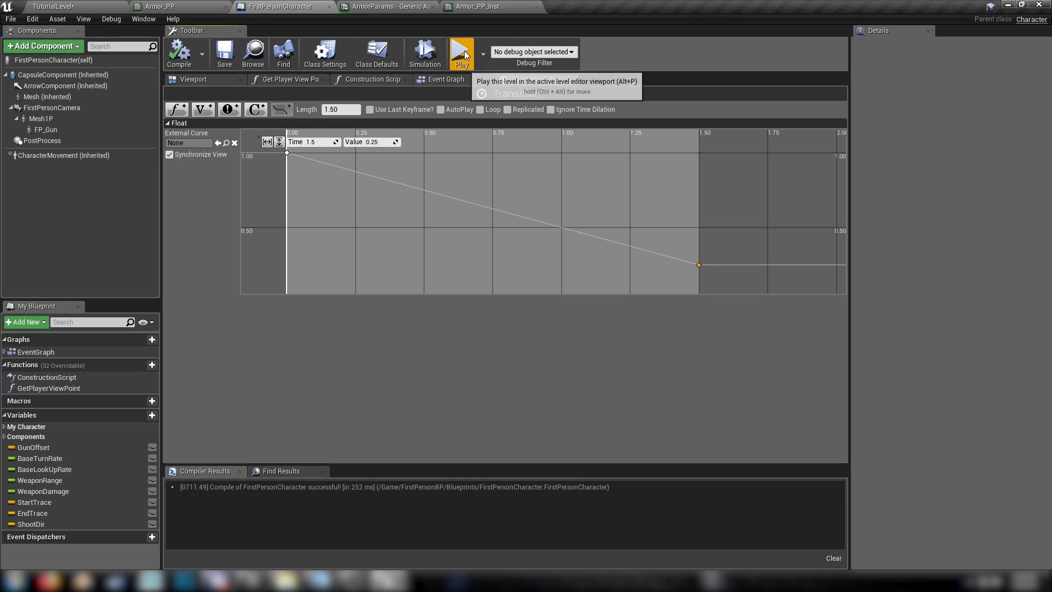
{"action": "left_click", "coordinate": [460, 54]}
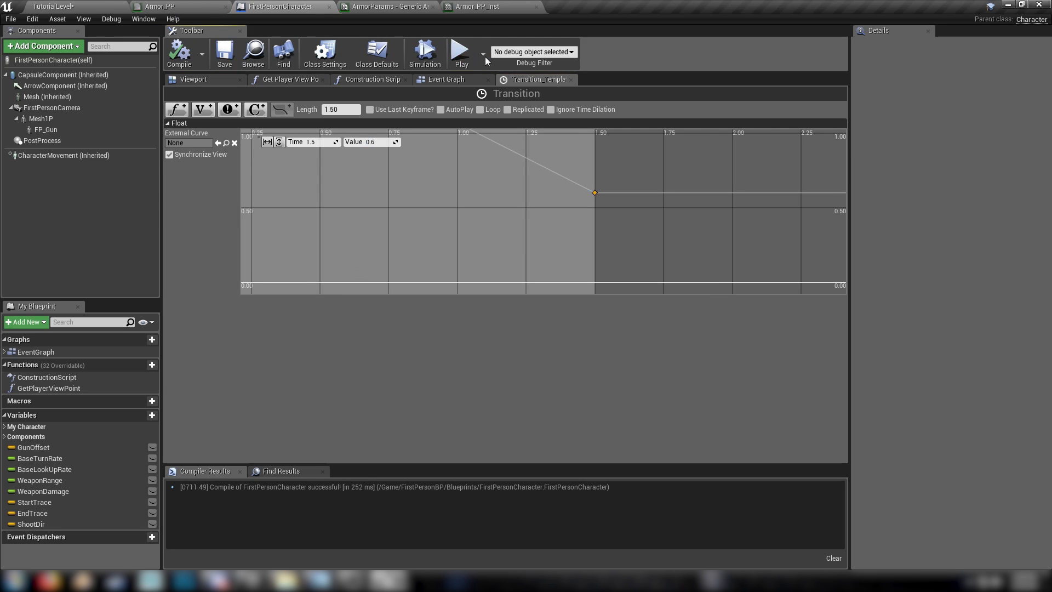
{"action": "left_click", "coordinate": [460, 51]}
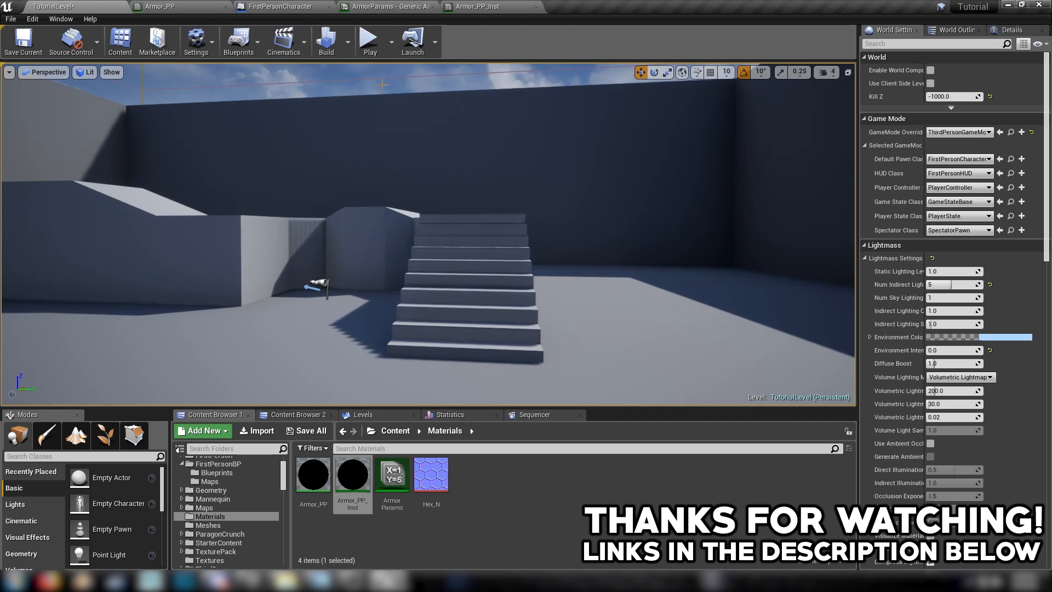
{"action": "left_click", "coordinate": [368, 42]}
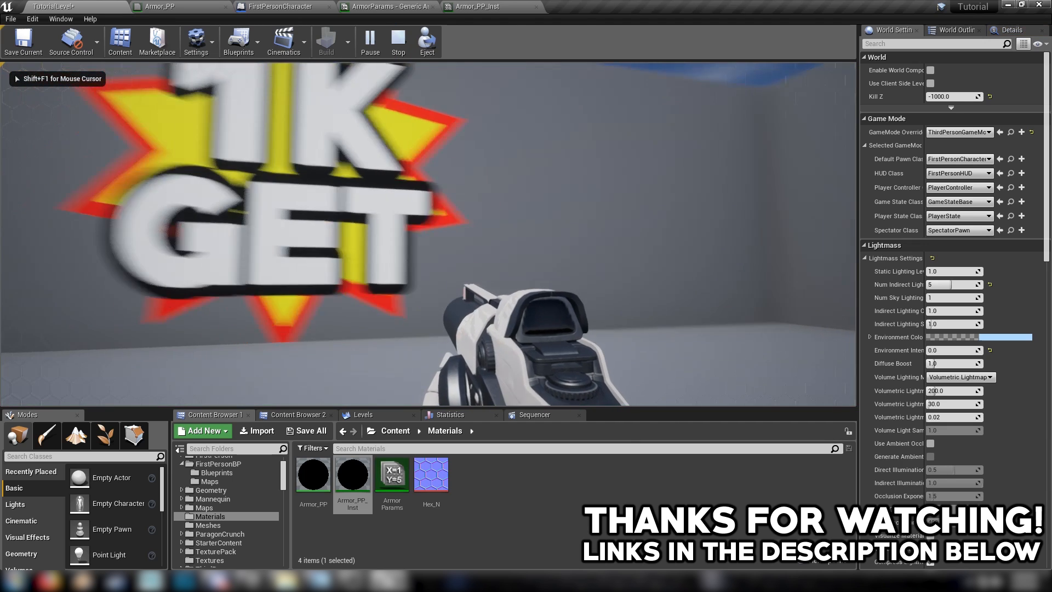